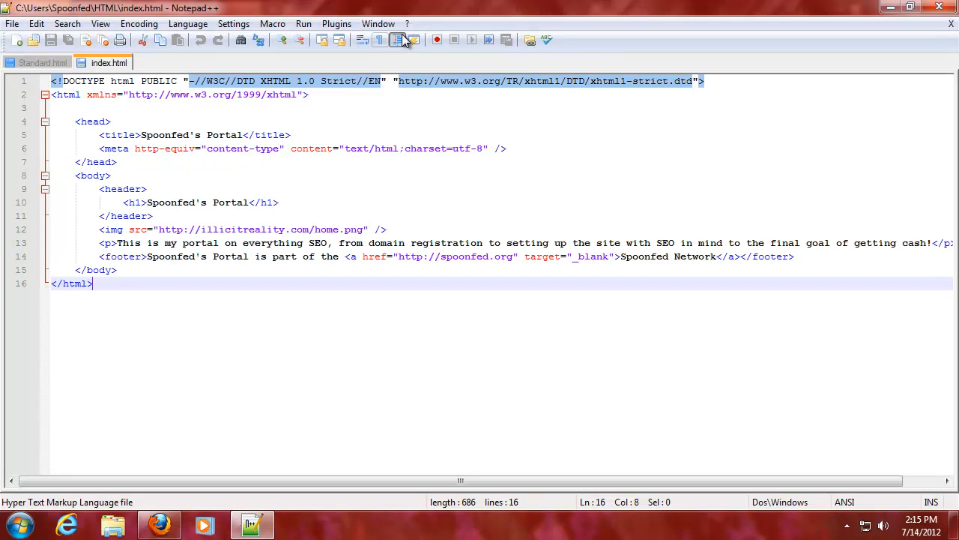
Shorten the doctype to <!DOCTYPE html> in both Standard.html and index.html.
{"action": "left_click", "coordinate": [44, 63]}
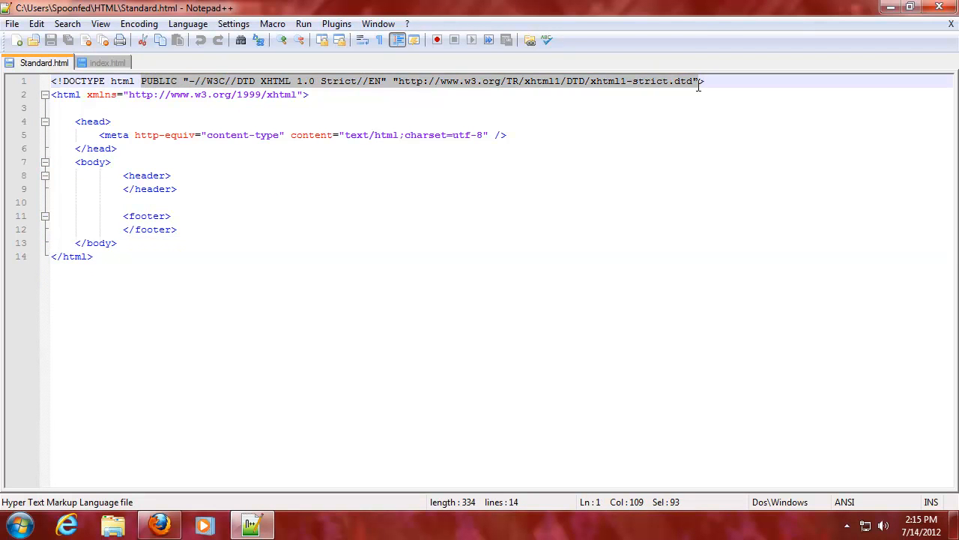
{"action": "key", "text": "Delete"}
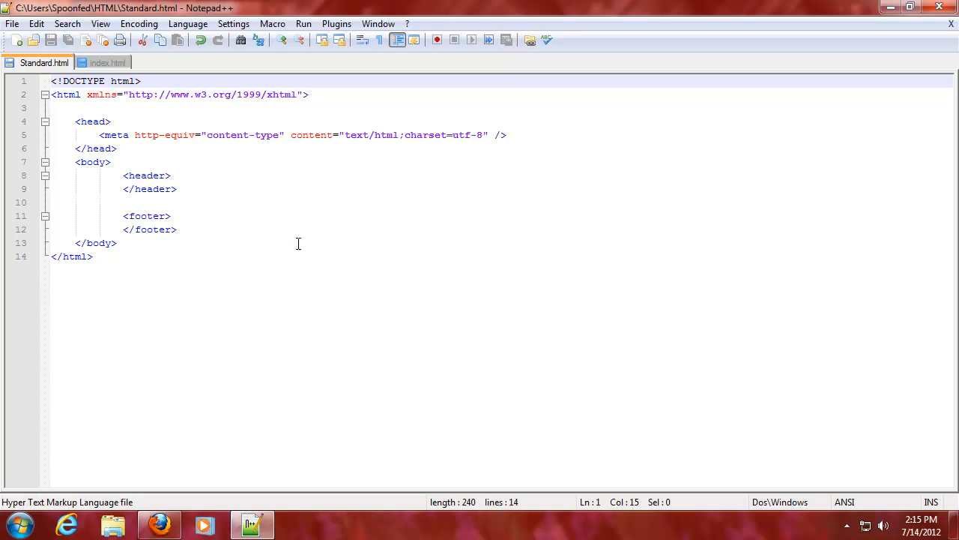
{"action": "mouse_move", "coordinate": [164, 143]}
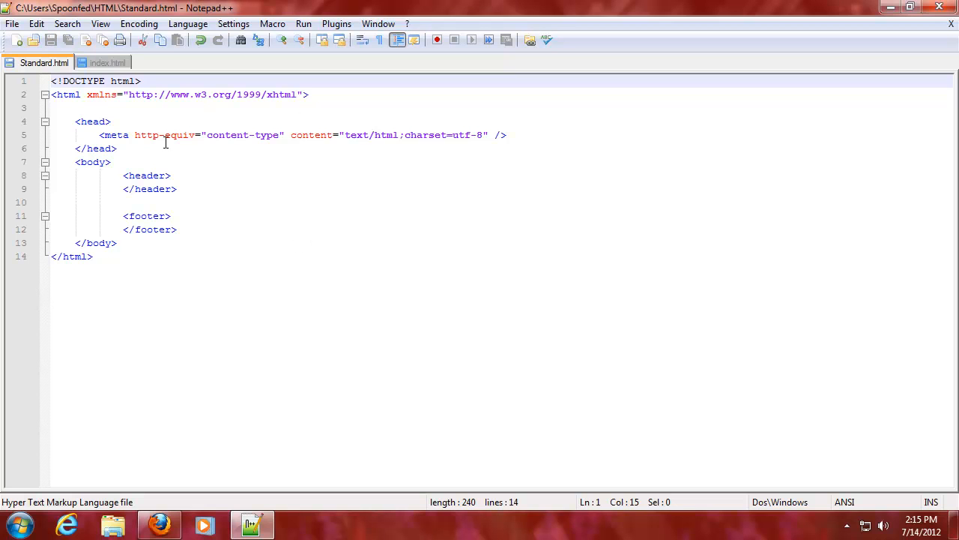
{"action": "left_click", "coordinate": [108, 63]}
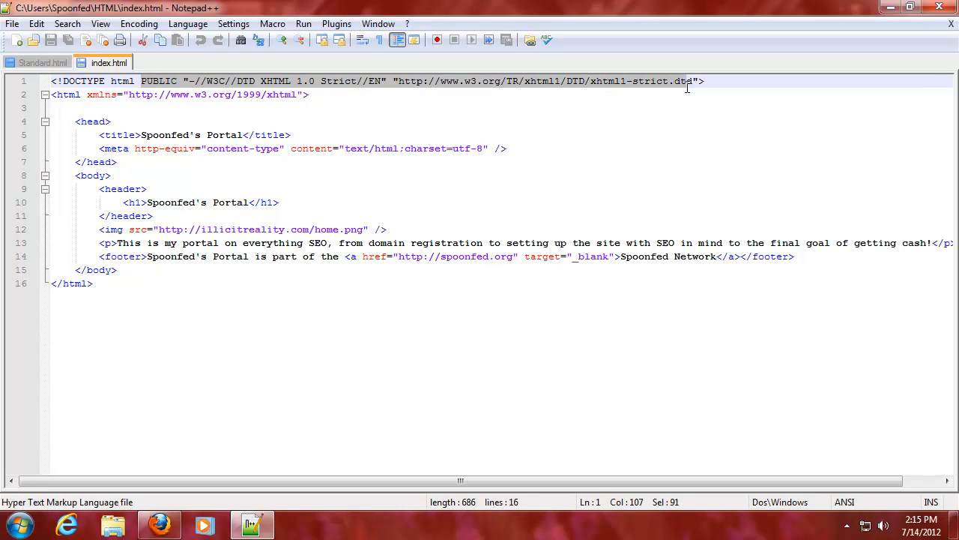
{"action": "key", "text": "Delete"}
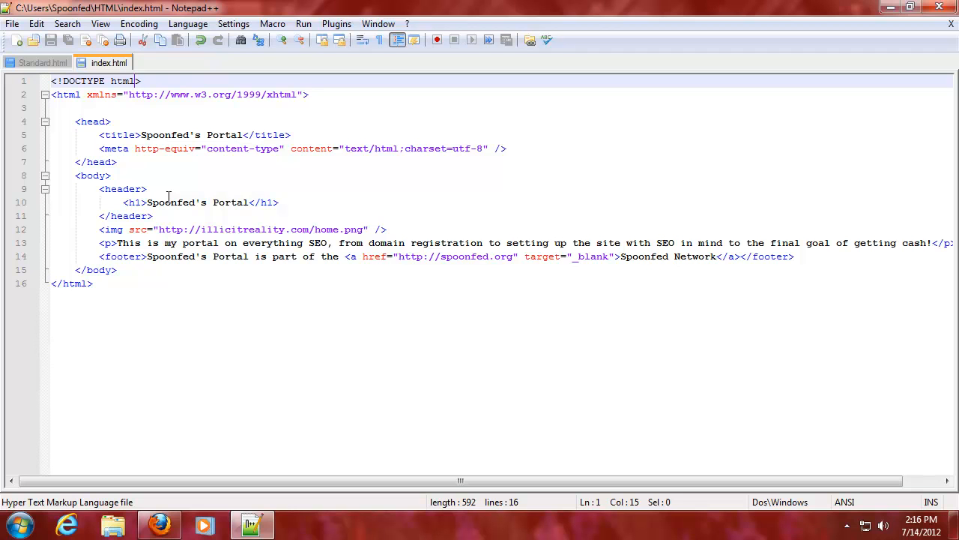
Preview index.html in Firefox and look over the Spoonfed's Portal heading, icon and footer.
{"action": "left_click", "coordinate": [159, 525]}
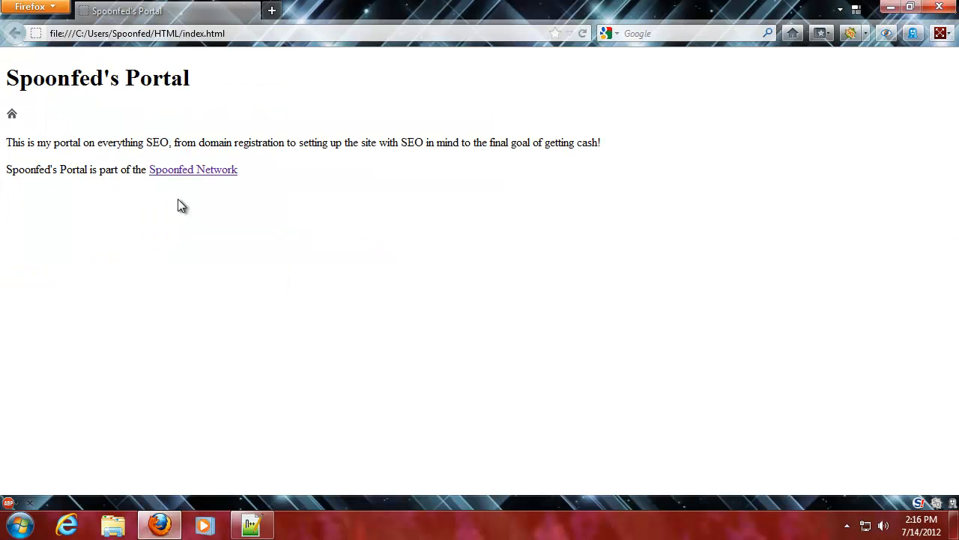
{"action": "left_click_drag", "start_coordinate": [6, 78], "coordinate": [171, 142]}
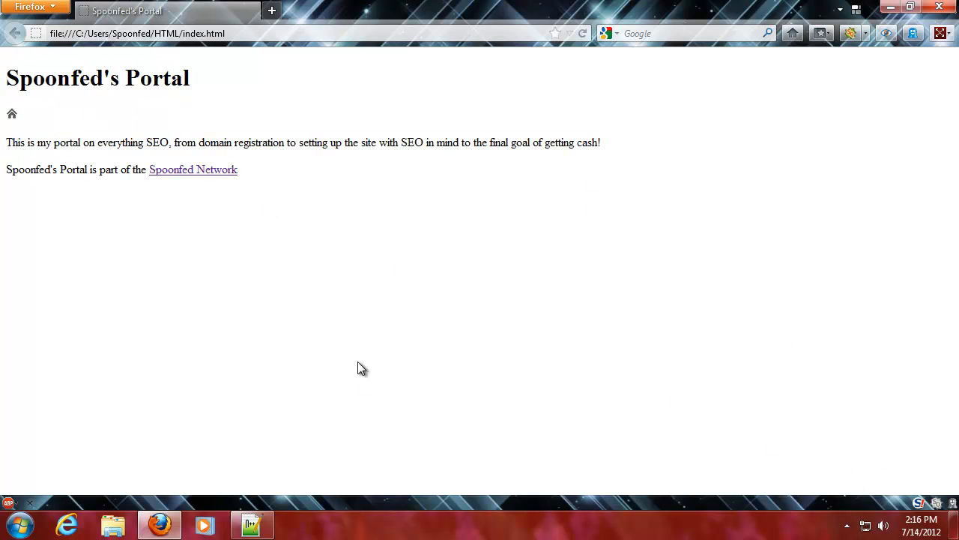
{"action": "mouse_move", "coordinate": [358, 360]}
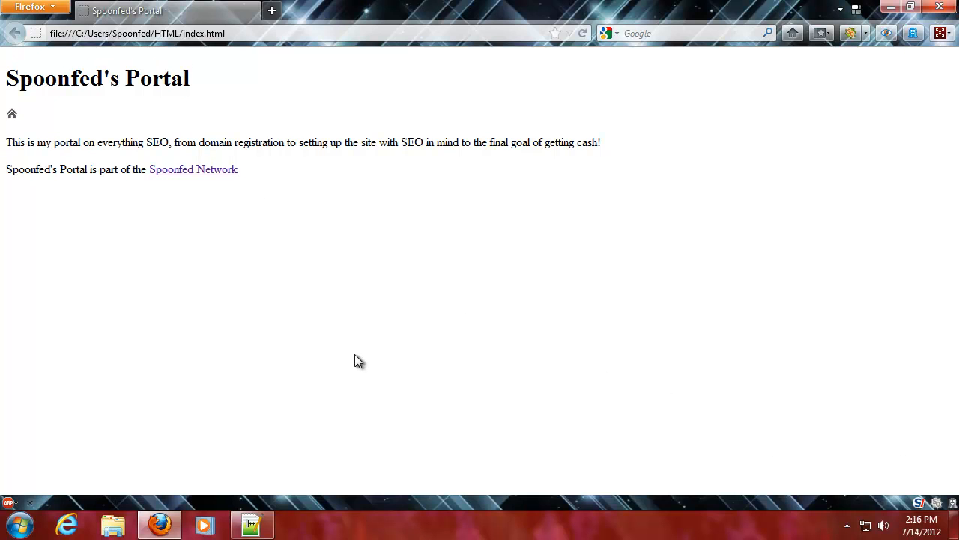
{"action": "mouse_move", "coordinate": [298, 343]}
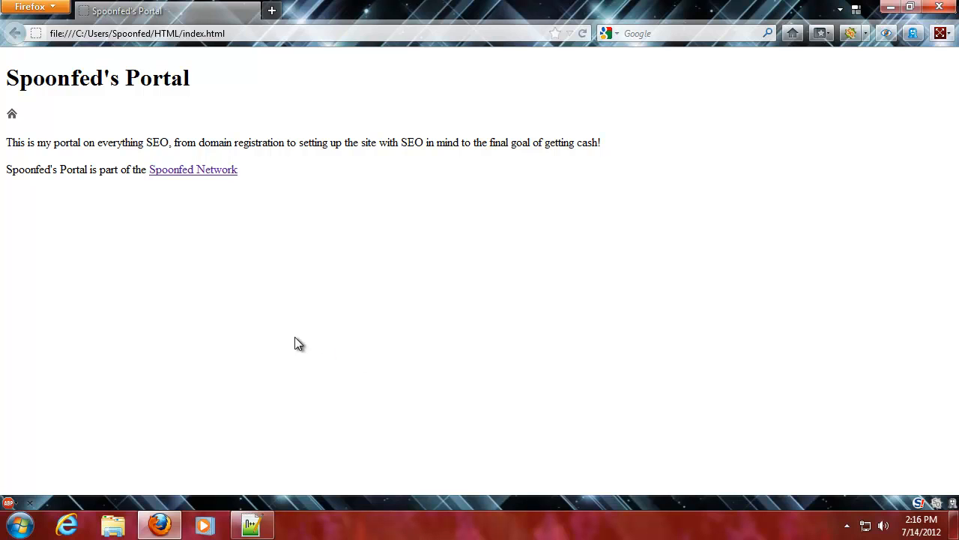
{"action": "mouse_move", "coordinate": [227, 159]}
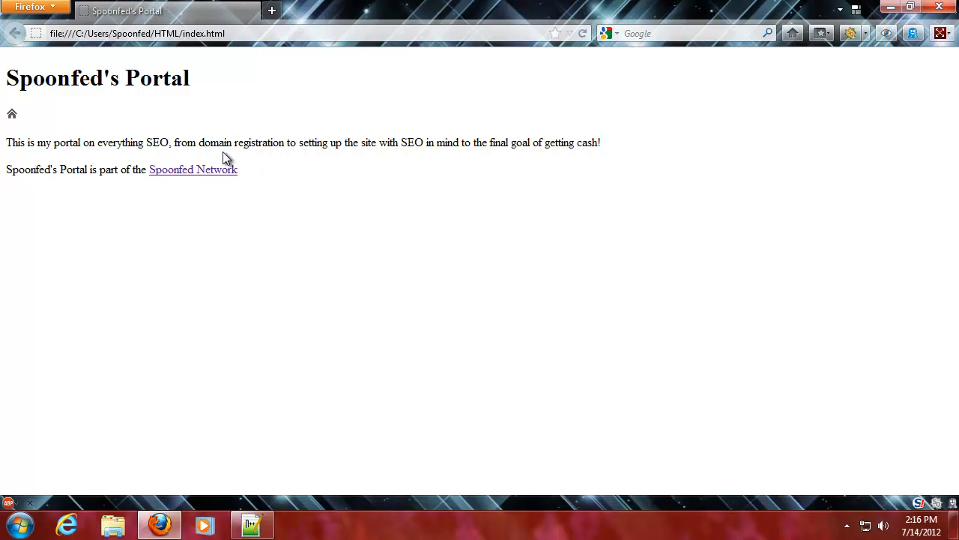
{"action": "mouse_move", "coordinate": [9, 69]}
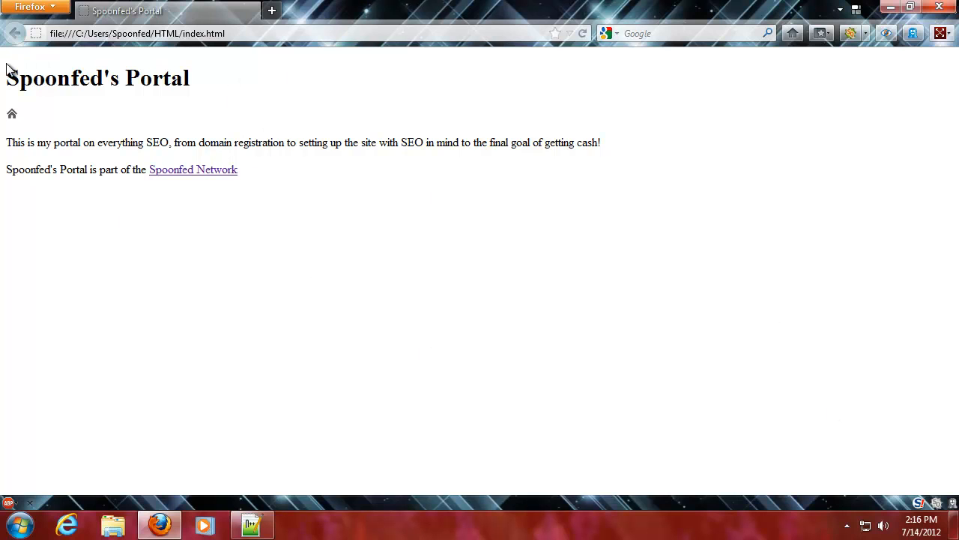
{"action": "mouse_move", "coordinate": [748, 78]}
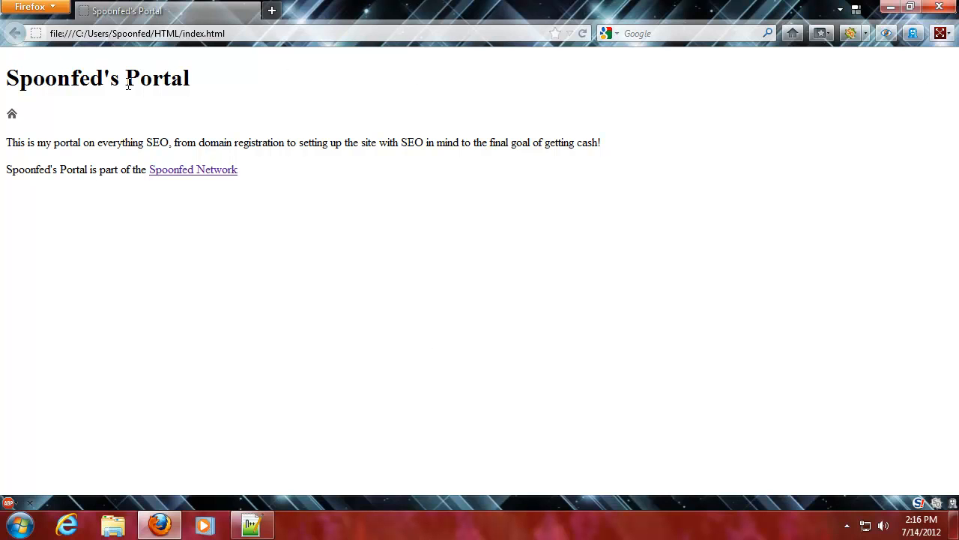
{"action": "mouse_move", "coordinate": [338, 97]}
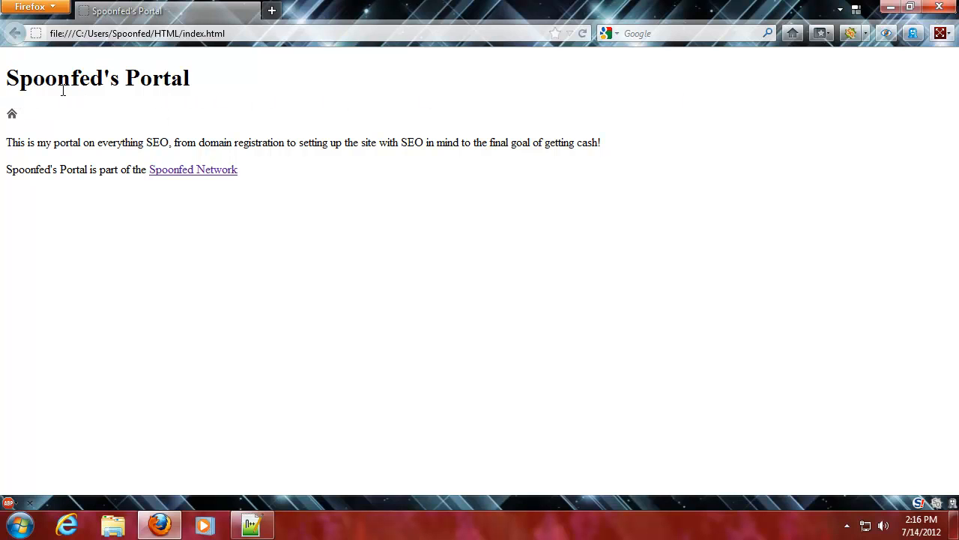
{"action": "mouse_move", "coordinate": [731, 103]}
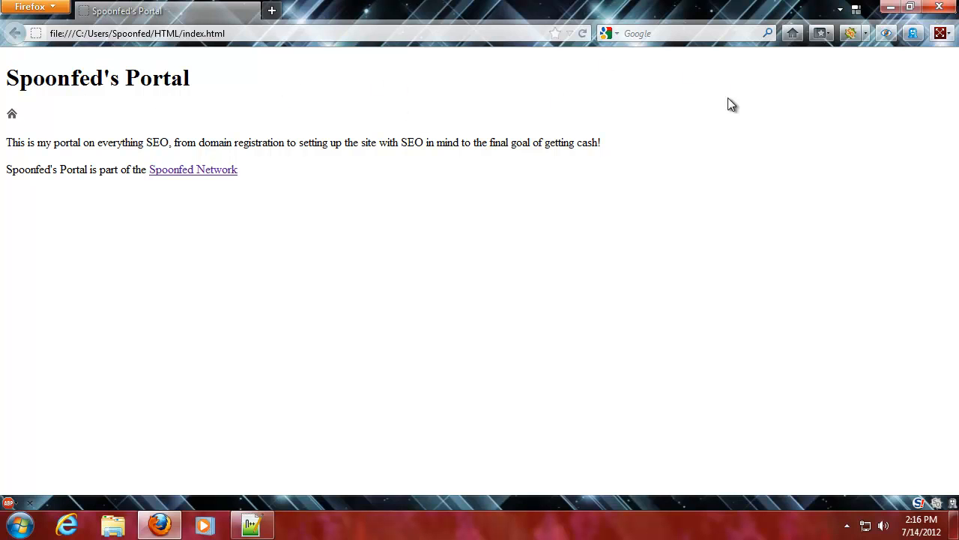
{"action": "mouse_move", "coordinate": [217, 129]}
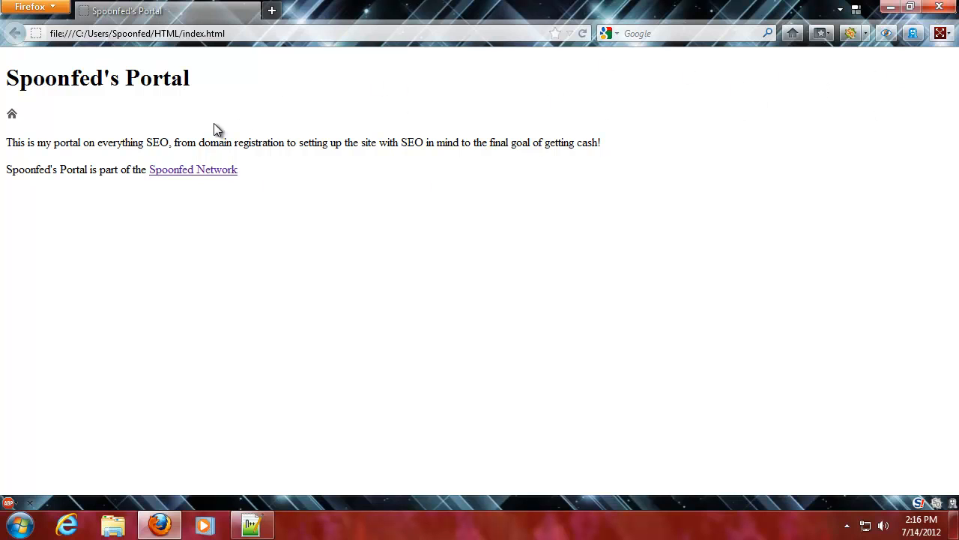
{"action": "mouse_move", "coordinate": [284, 247]}
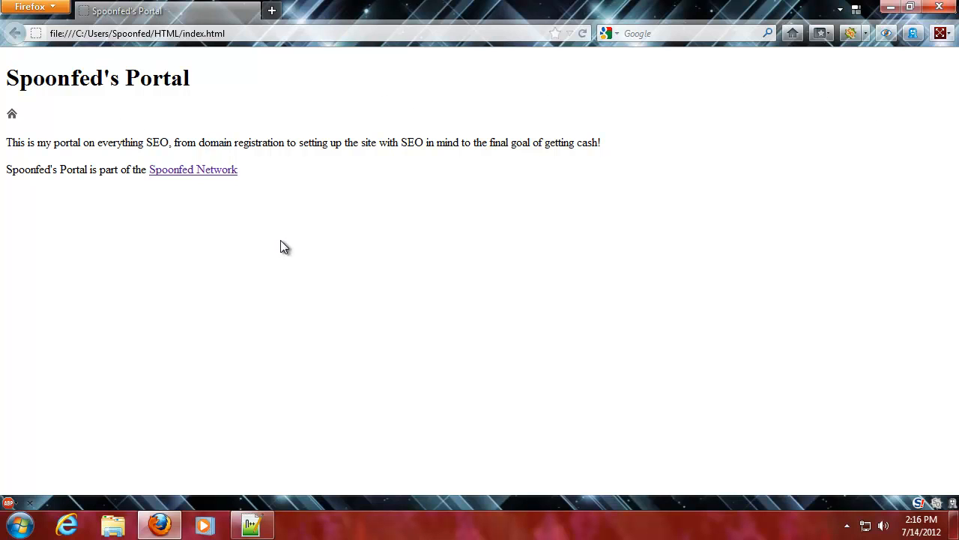
{"action": "mouse_move", "coordinate": [872, 237]}
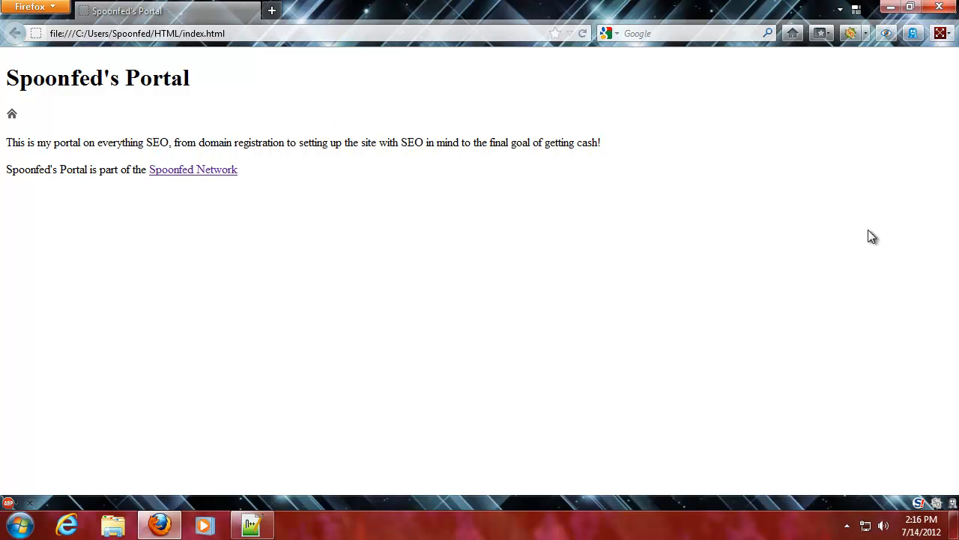
{"action": "mouse_move", "coordinate": [471, 297]}
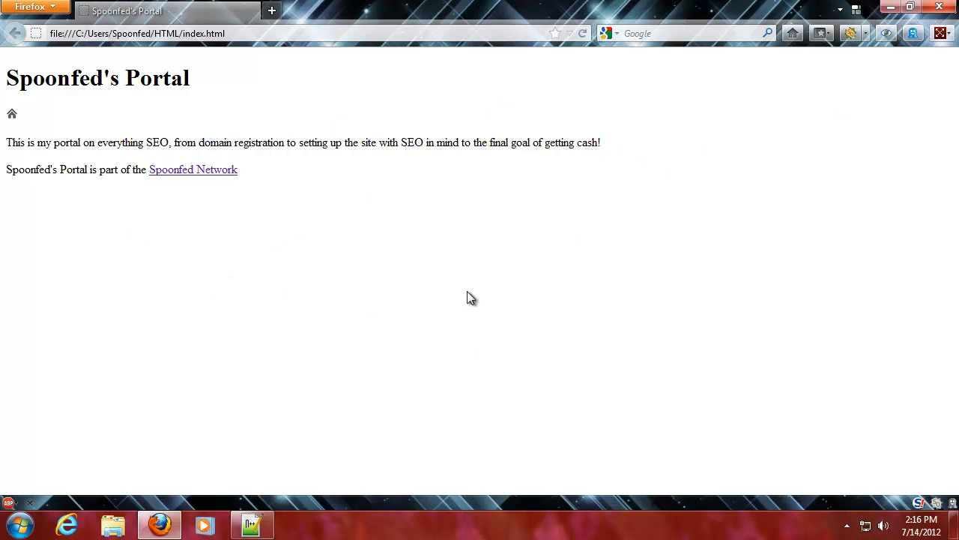
{"action": "mouse_move", "coordinate": [308, 81]}
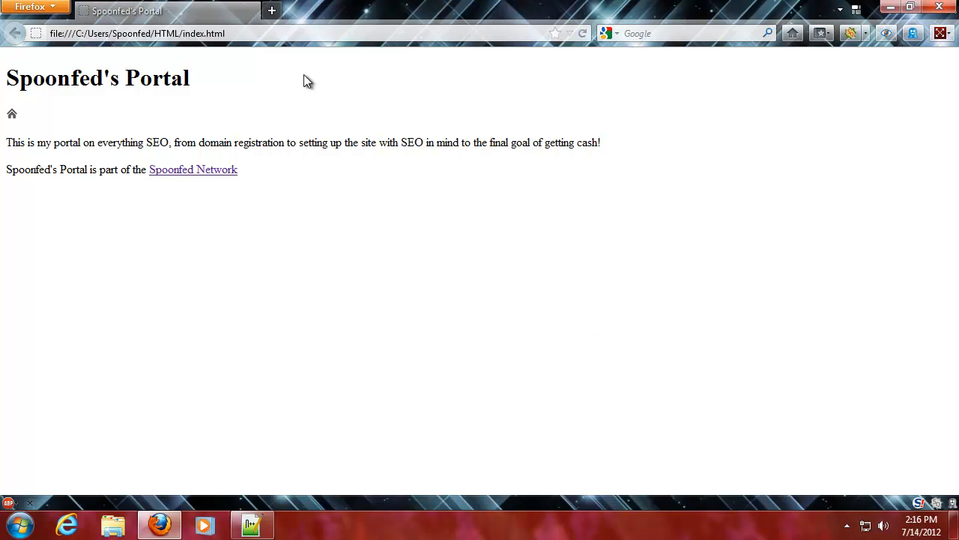
{"action": "mouse_move", "coordinate": [318, 393]}
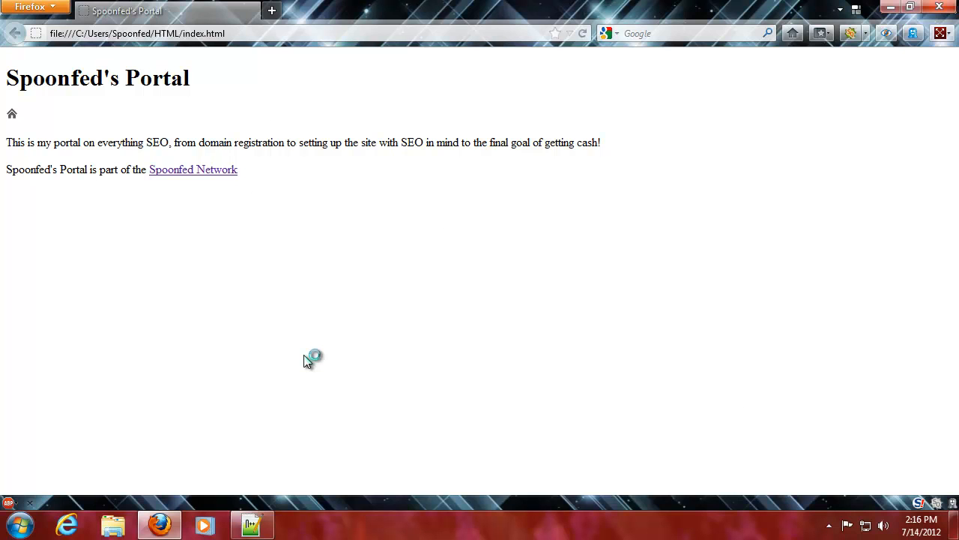
{"action": "mouse_move", "coordinate": [288, 344]}
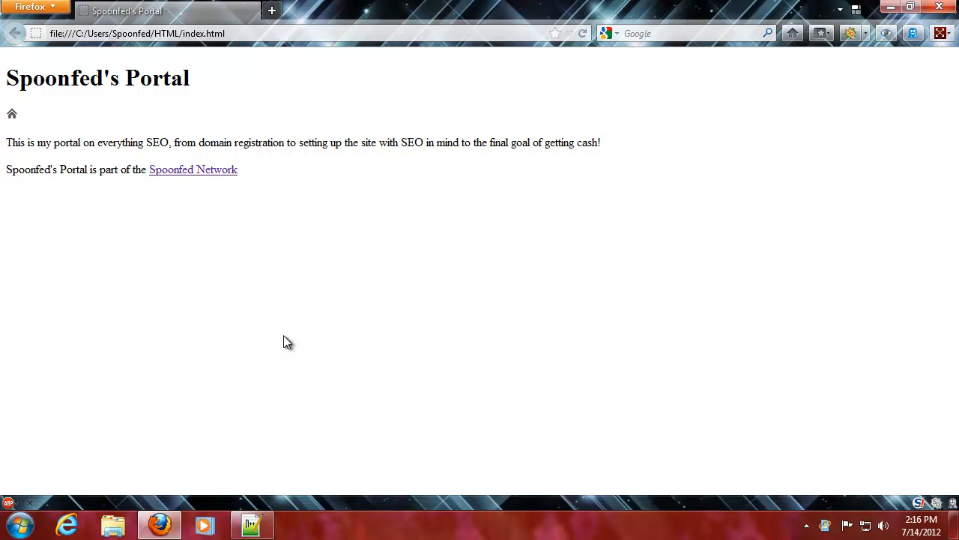
{"action": "mouse_move", "coordinate": [234, 333]}
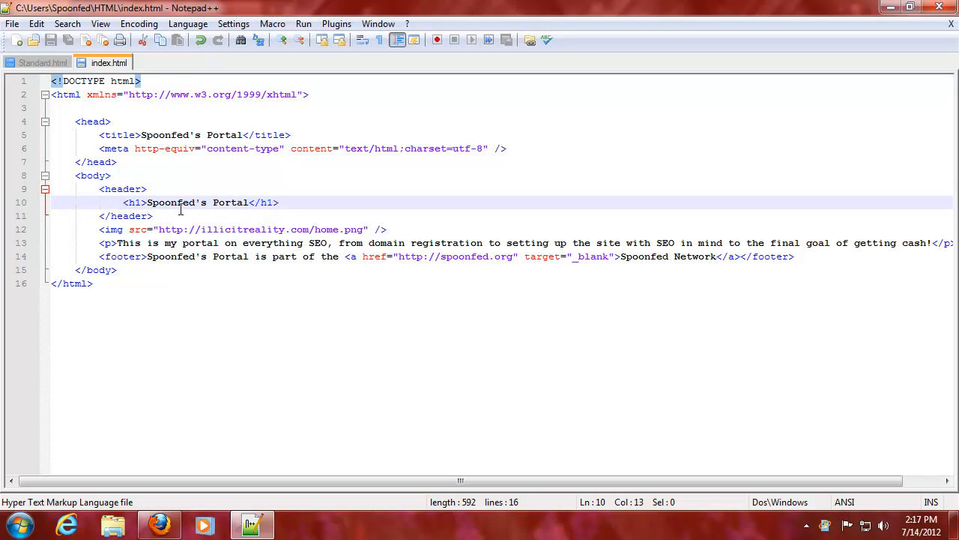
{"action": "mouse_move", "coordinate": [414, 126]}
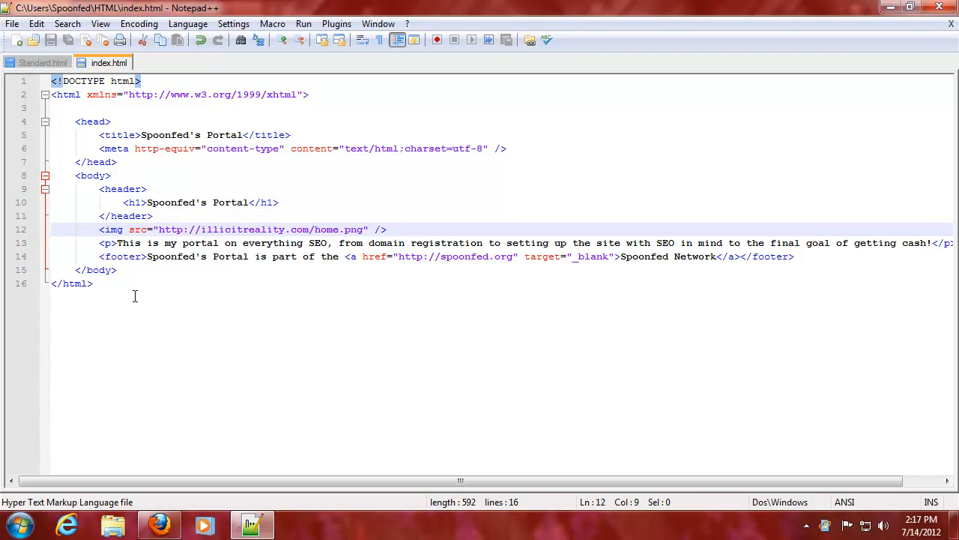
Wrap the home icon img in <div></div> and return to the browser preview.
{"action": "type", "text": "<div>"}
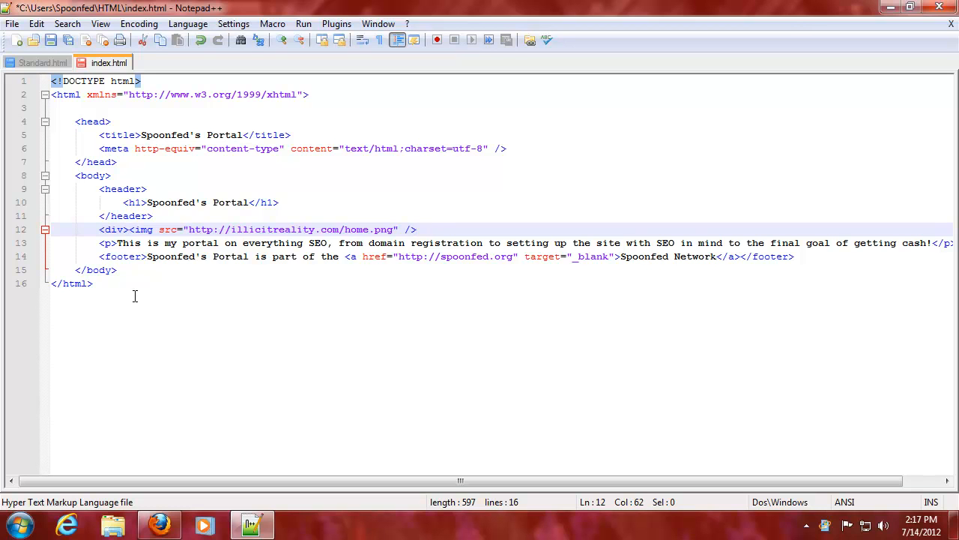
{"action": "type", "text": "</div>"}
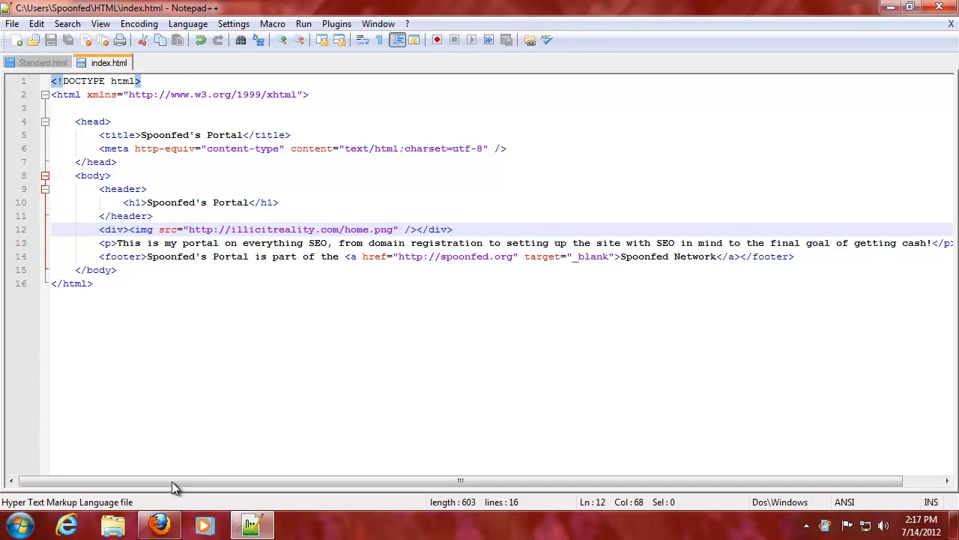
{"action": "left_click", "coordinate": [159, 525]}
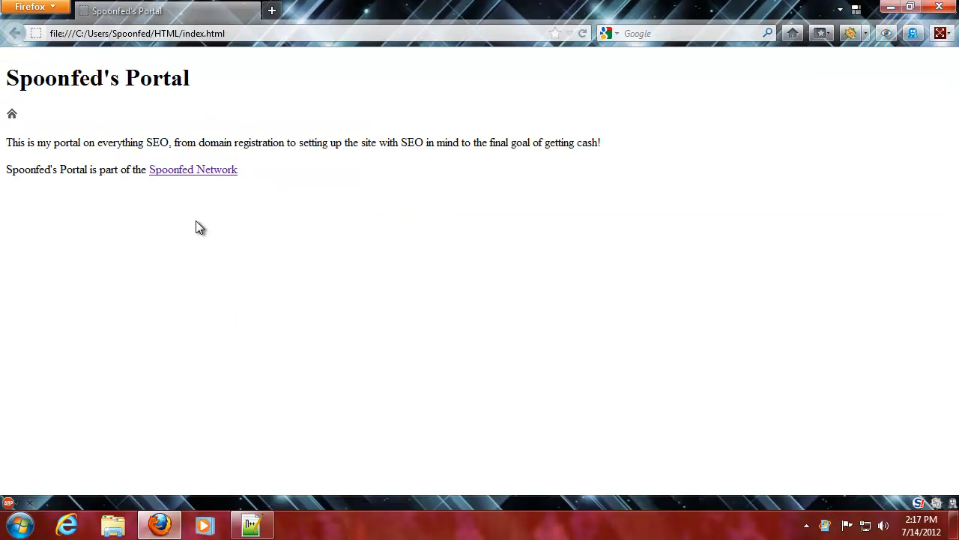
Inspect the home icon element to confirm the img sits inside the new div.
{"action": "right_click", "coordinate": [12, 114]}
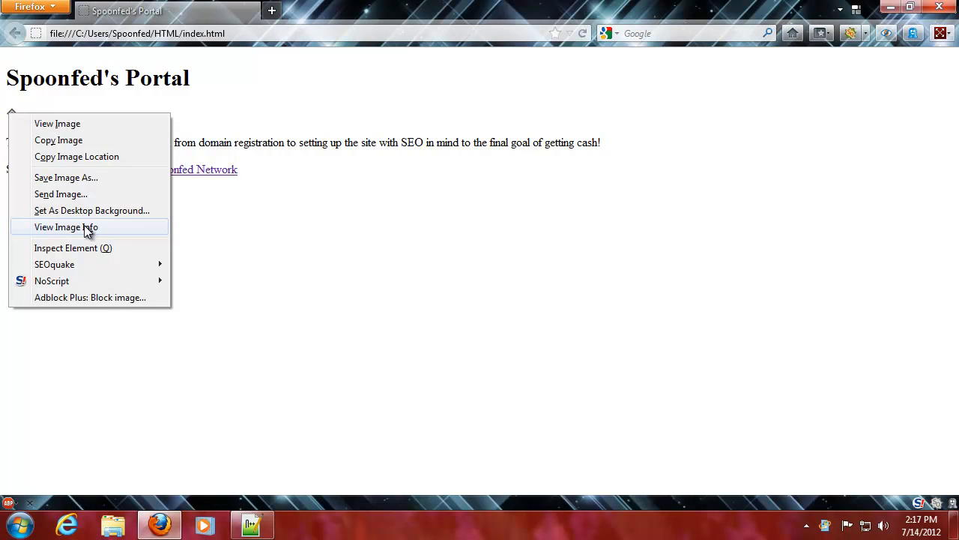
{"action": "left_click", "coordinate": [72, 248]}
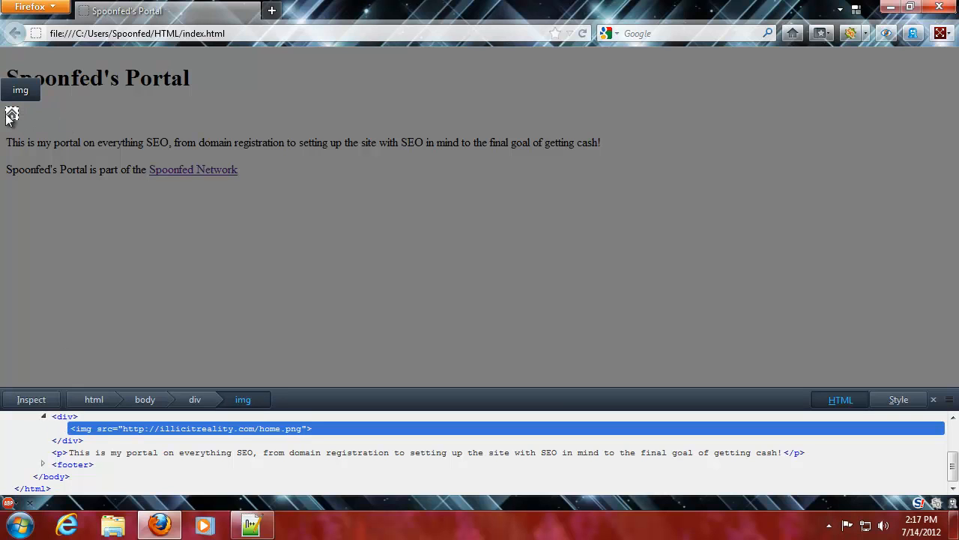
{"action": "mouse_move", "coordinate": [67, 113]}
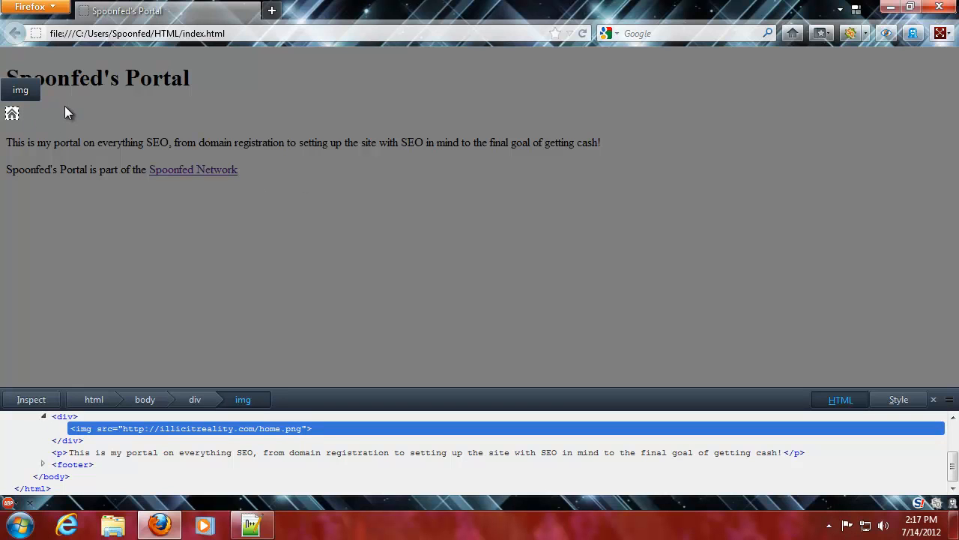
{"action": "mouse_move", "coordinate": [138, 127]}
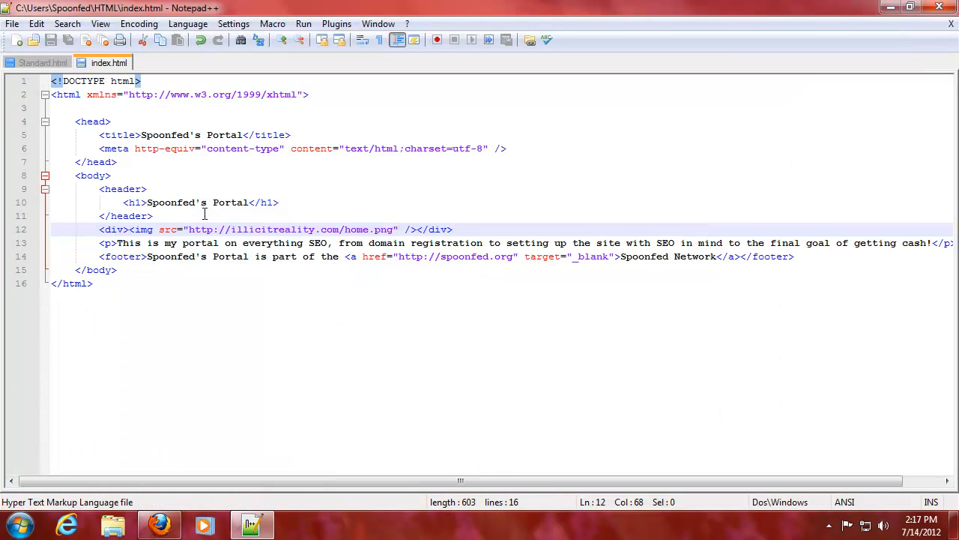
Add " | About | Contact" after the home icon inside the nav div.
{"action": "left_click", "coordinate": [432, 305]}
{"action": "type", "text": " | "}
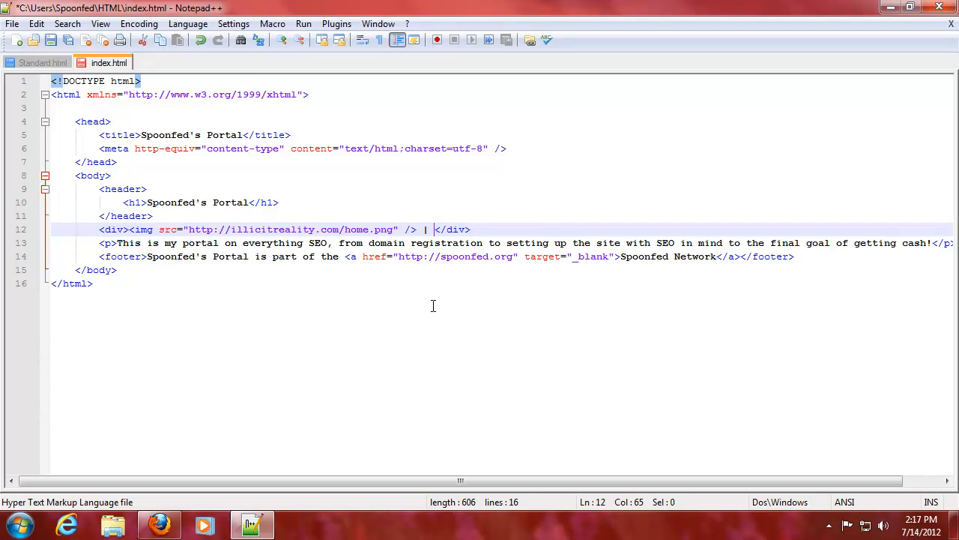
{"action": "type", "text": "A"}
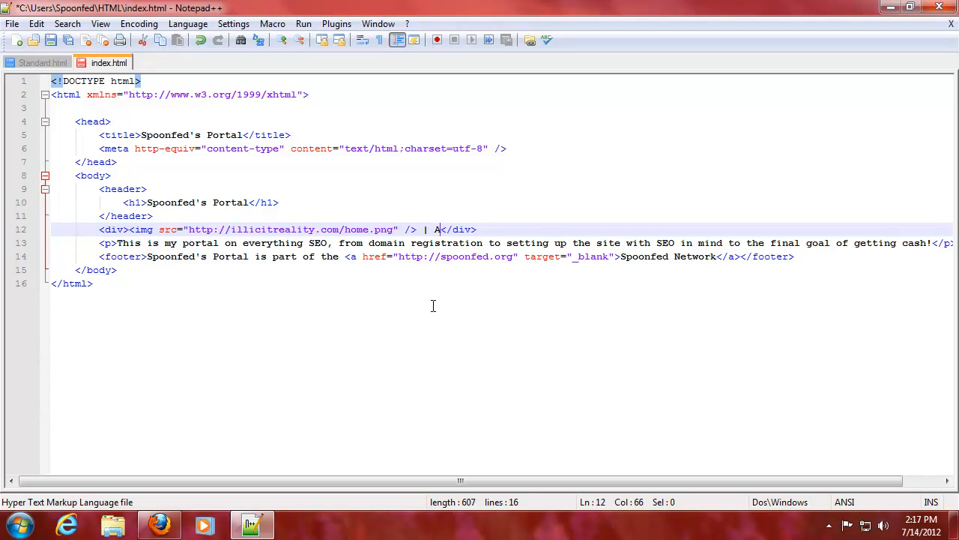
{"action": "type", "text": "bout |"}
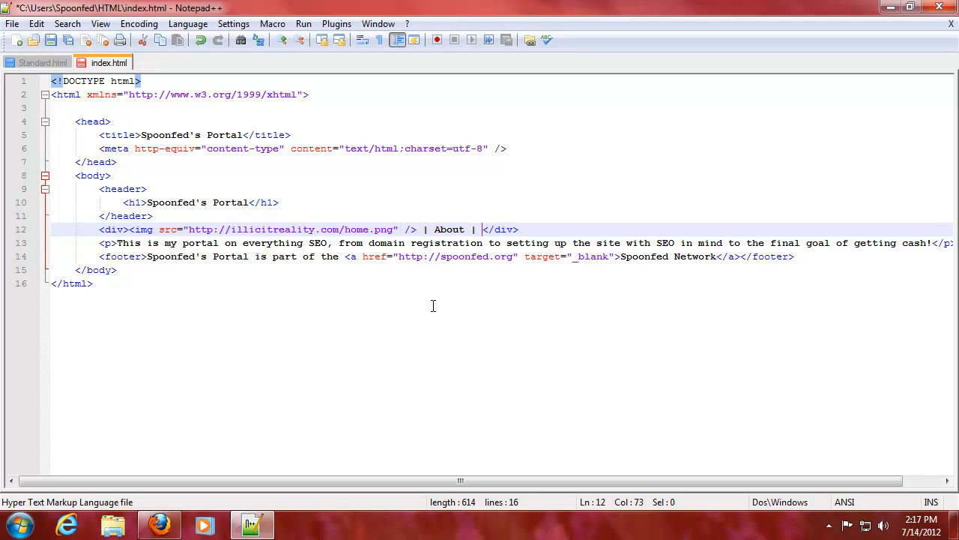
{"action": "type", "text": "Contact"}
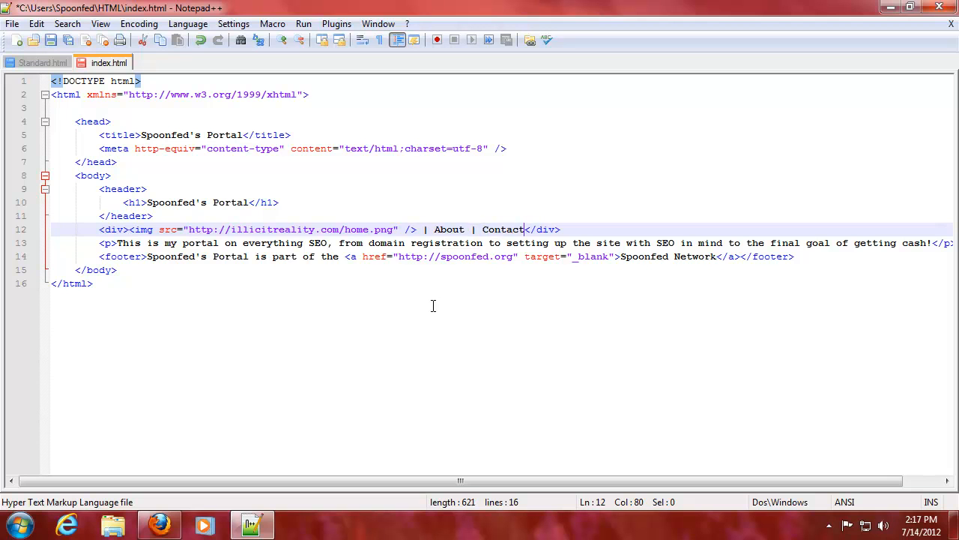
{"action": "mouse_move", "coordinate": [345, 291]}
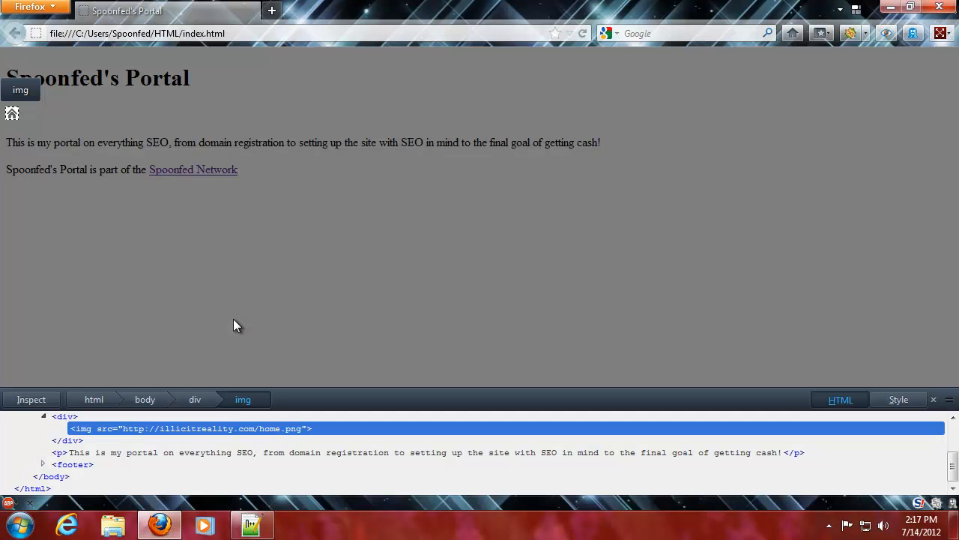
Close the inspector, check the About | Contact text, and return to index.html.
{"action": "left_click", "coordinate": [932, 399]}
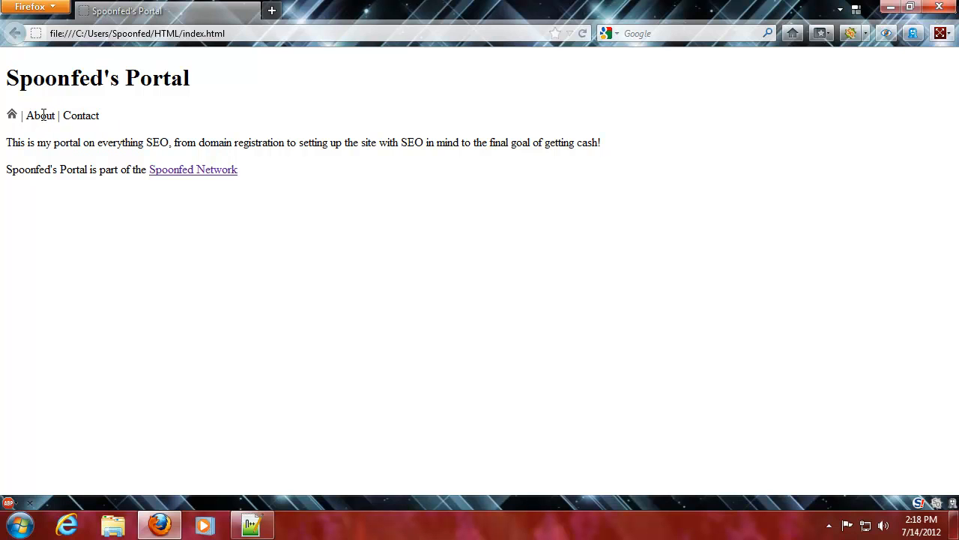
{"action": "mouse_move", "coordinate": [572, 174]}
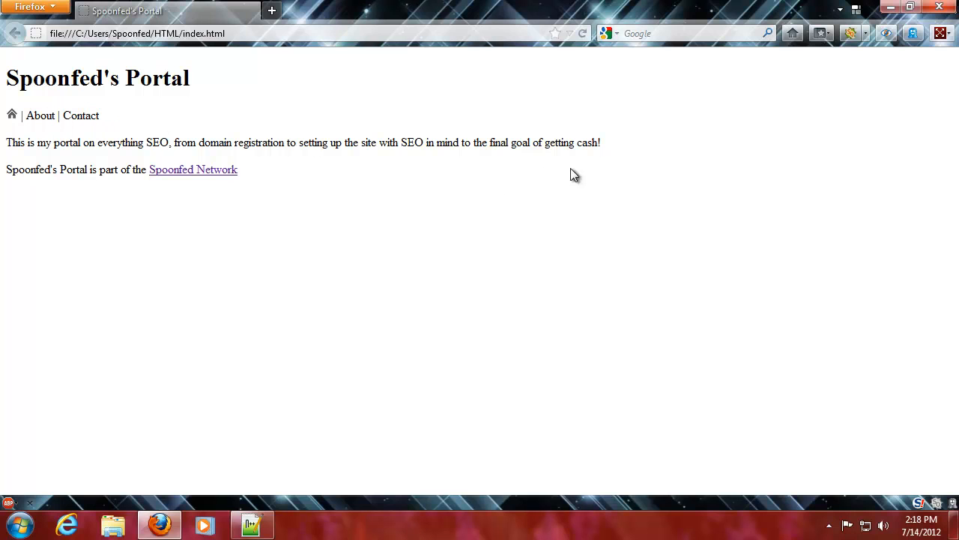
{"action": "mouse_move", "coordinate": [118, 272]}
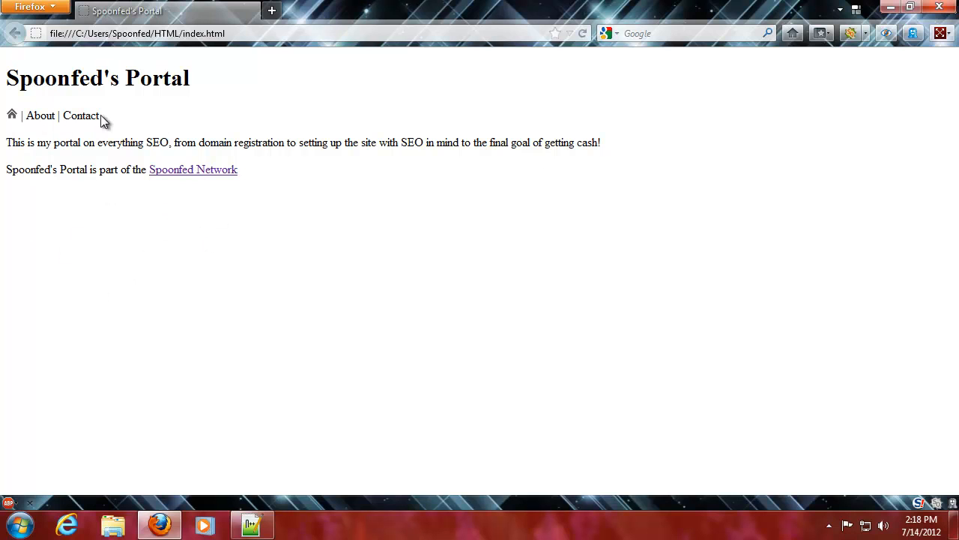
{"action": "mouse_move", "coordinate": [261, 121]}
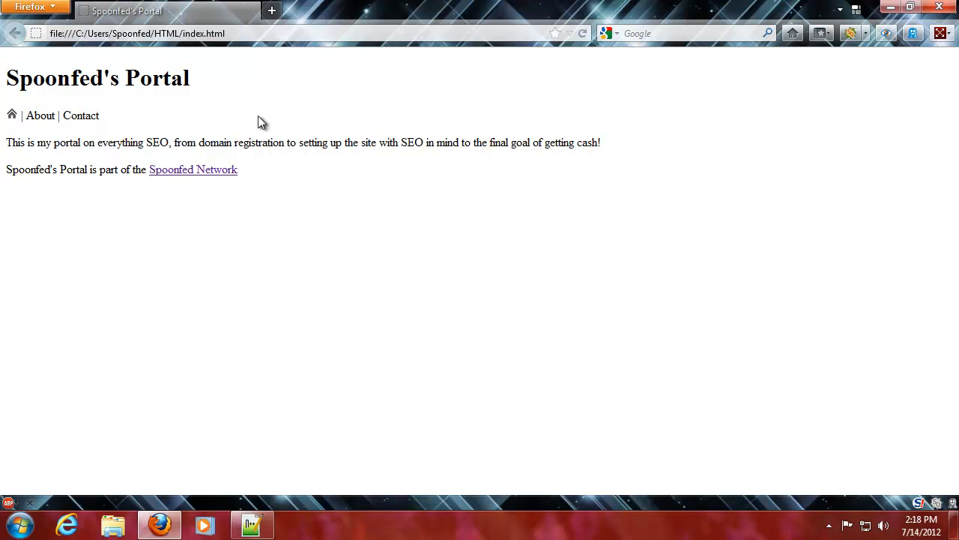
{"action": "mouse_move", "coordinate": [315, 87]}
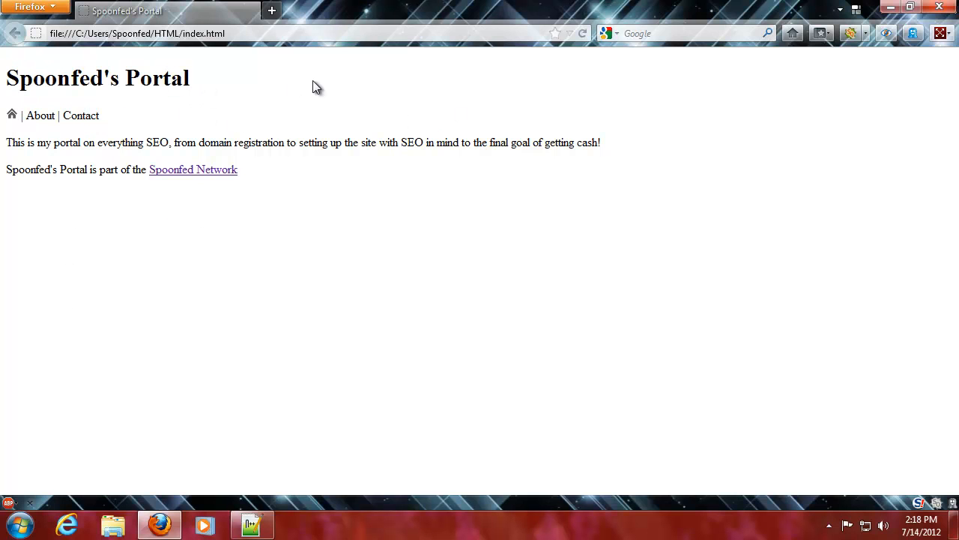
{"action": "left_click", "coordinate": [252, 524]}
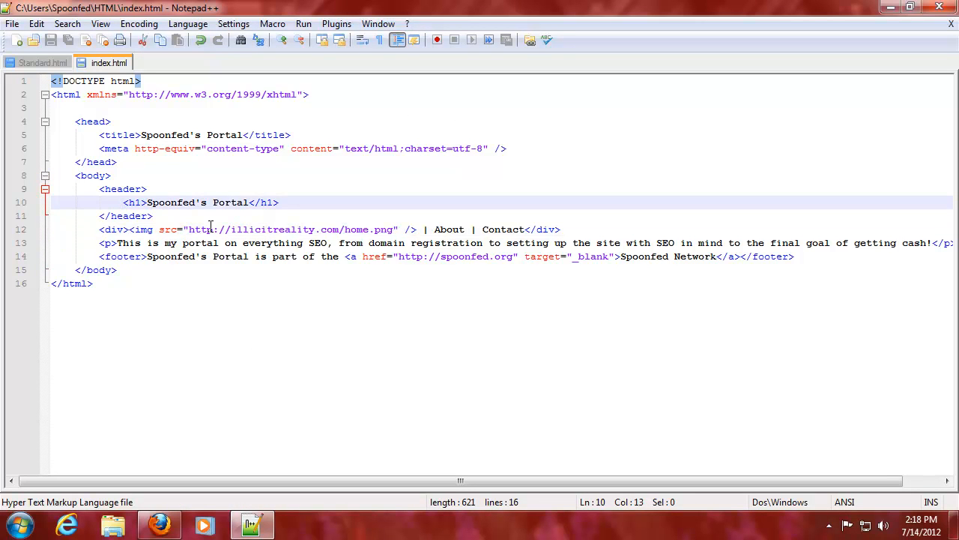
Wrap the h1 heading and the nav div each in <center></center> tags.
{"action": "type", "text": "<center>"}
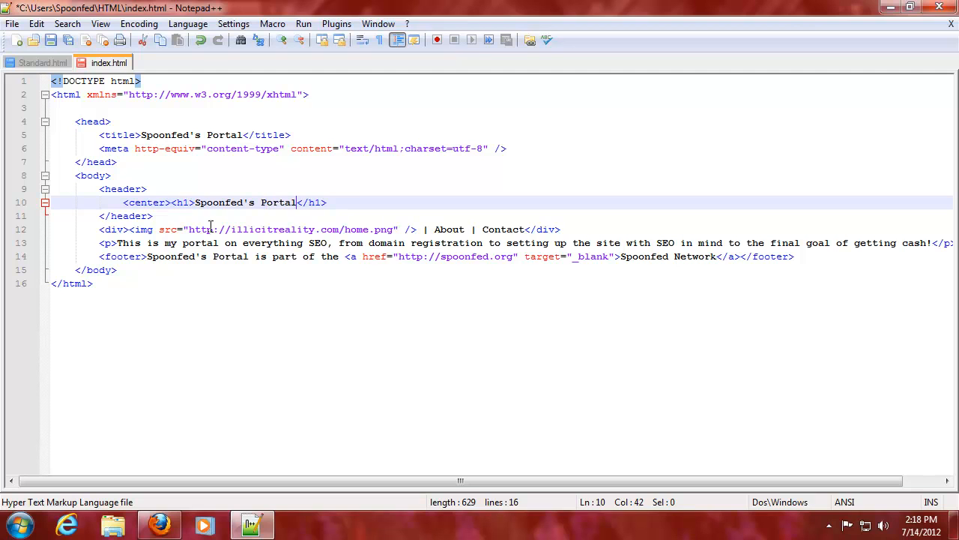
{"action": "type", "text": "</c"}
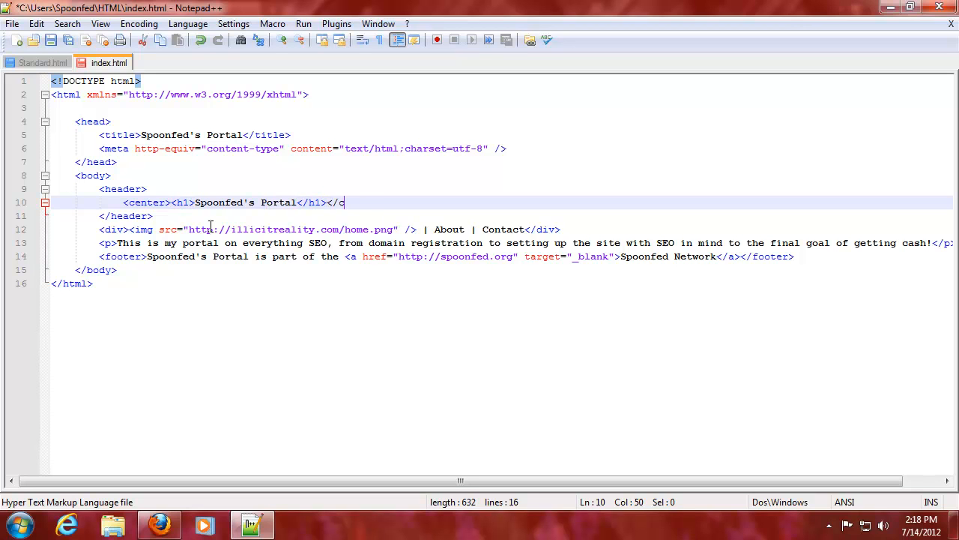
{"action": "type", "text": "enter>"}
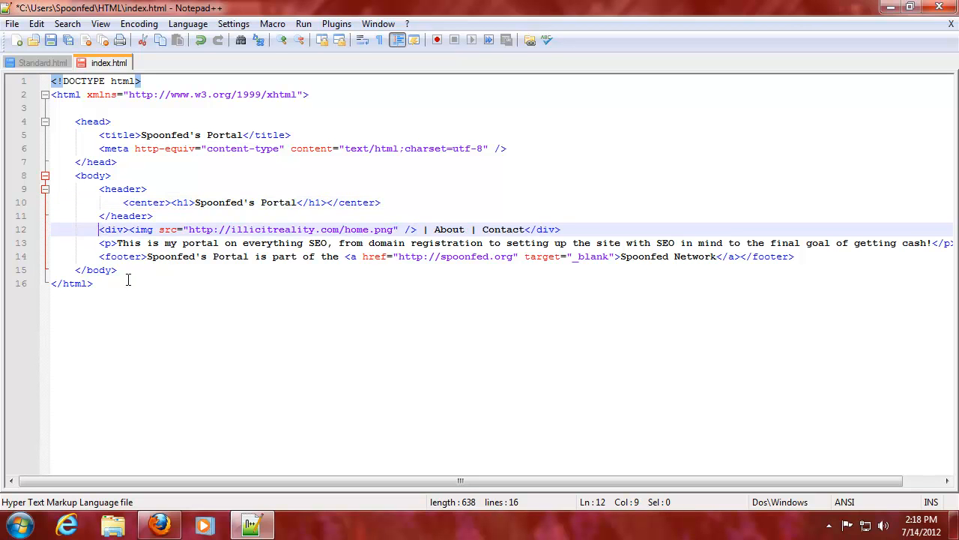
{"action": "type", "text": "<center>"}
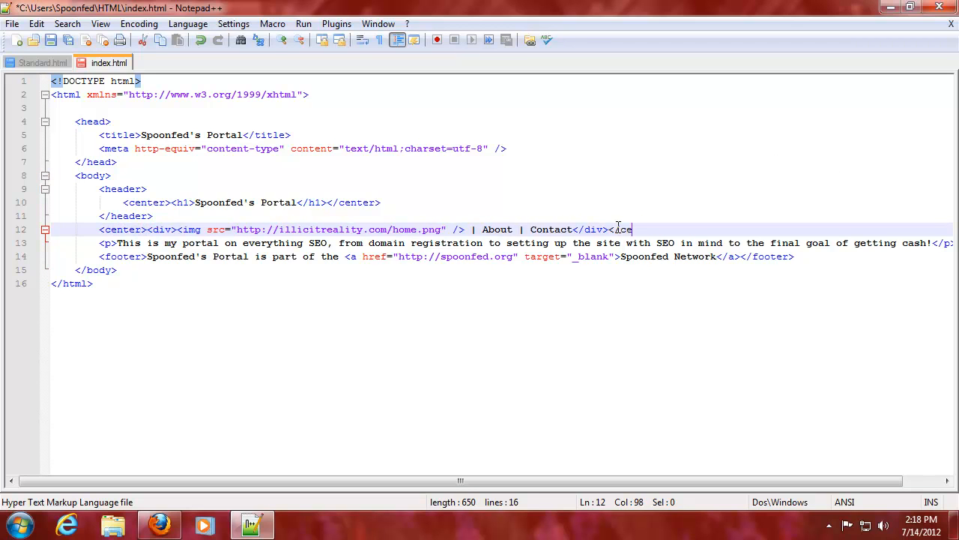
{"action": "type", "text": "nter>"}
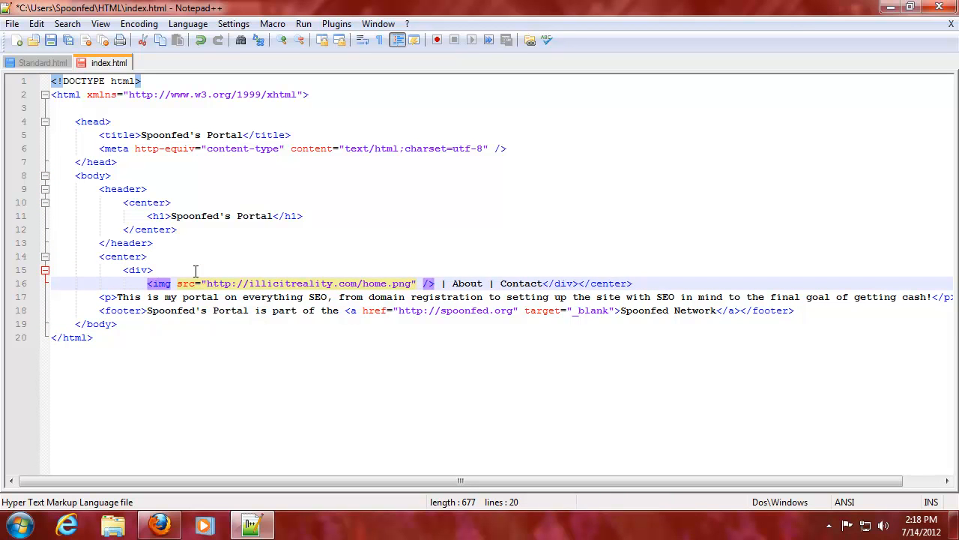
Split the nav div and footer onto separate indented lines, then preview in Firefox.
{"action": "left_click", "coordinate": [462, 283]}
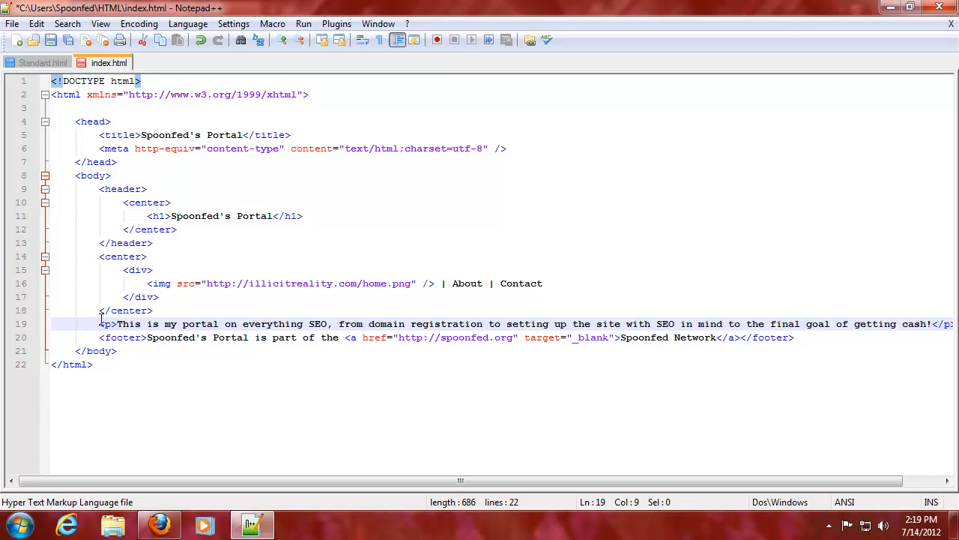
{"action": "mouse_move", "coordinate": [377, 283]}
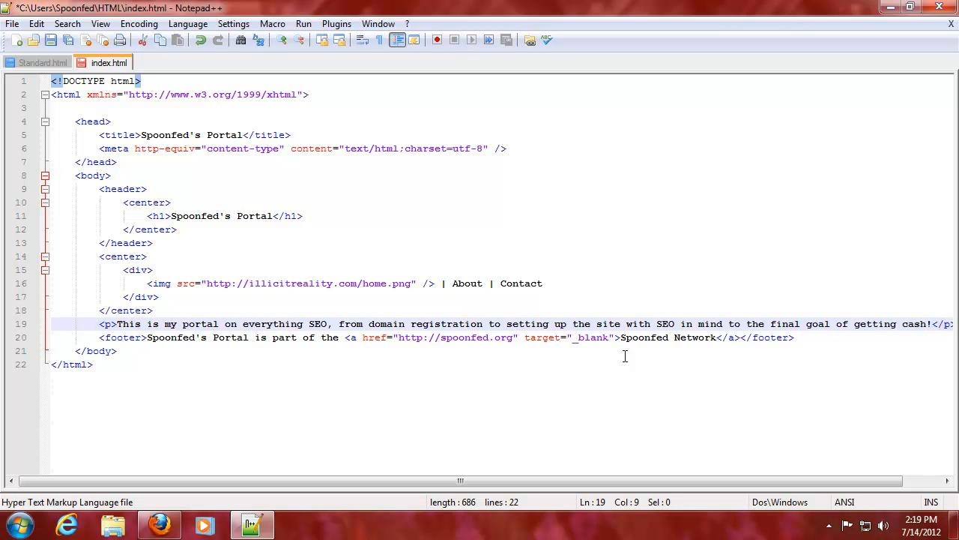
{"action": "mouse_move", "coordinate": [332, 396]}
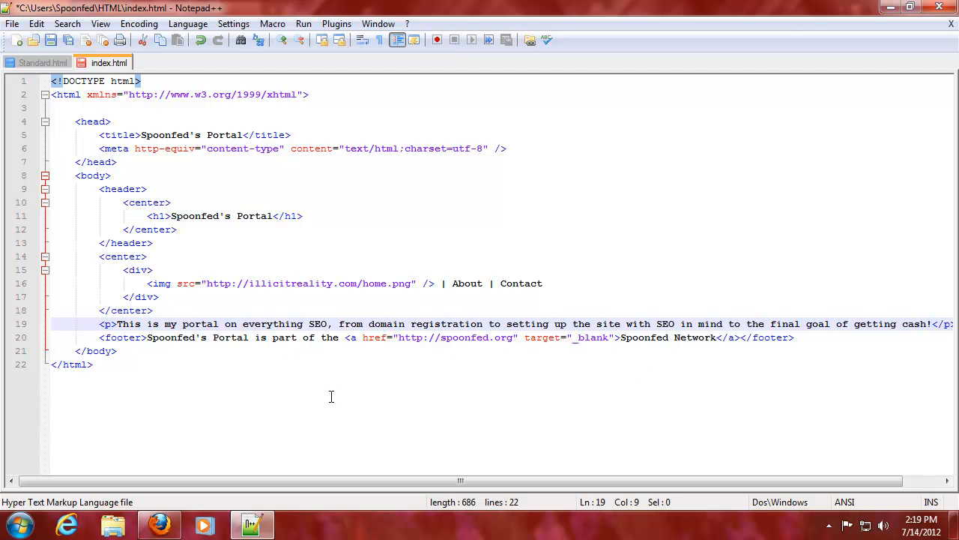
{"action": "mouse_move", "coordinate": [324, 392]}
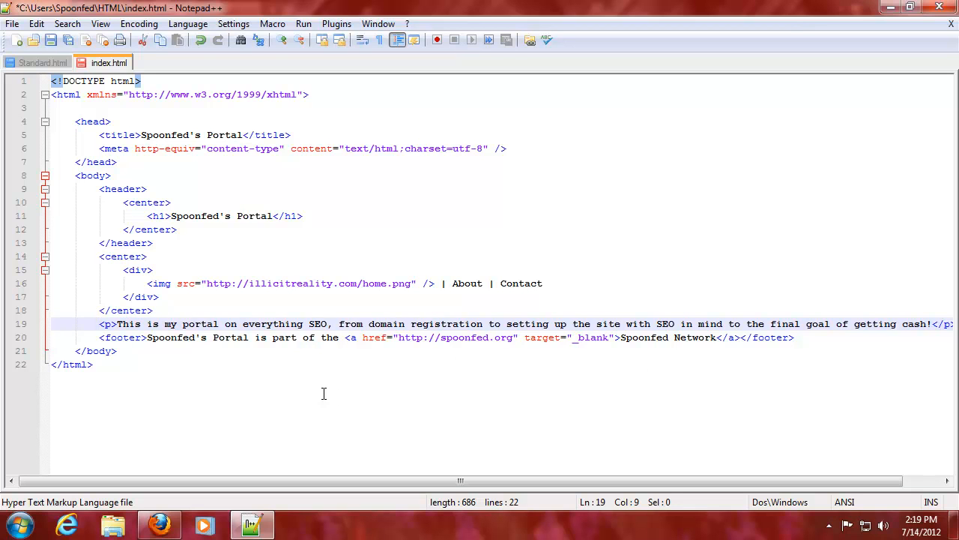
{"action": "mouse_move", "coordinate": [144, 338]}
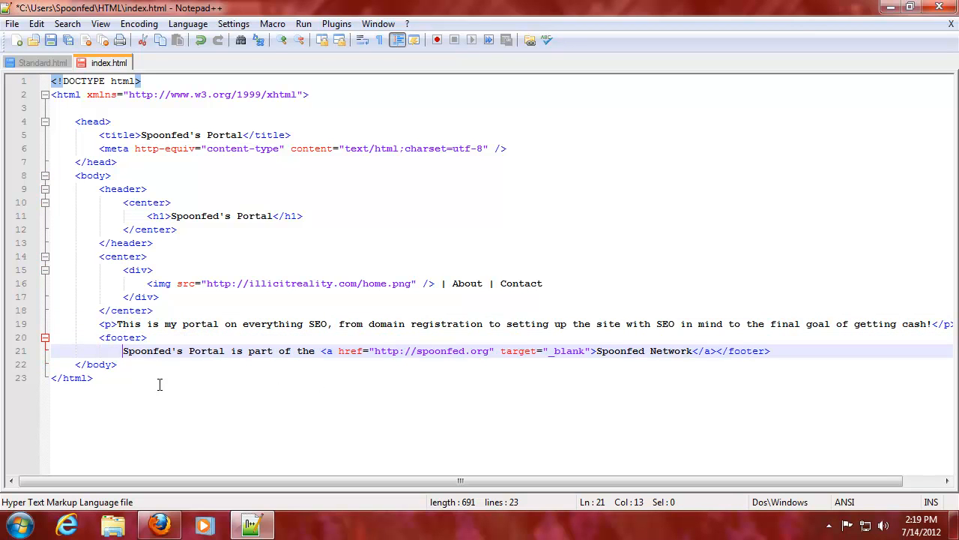
{"action": "key", "text": "Enter"}
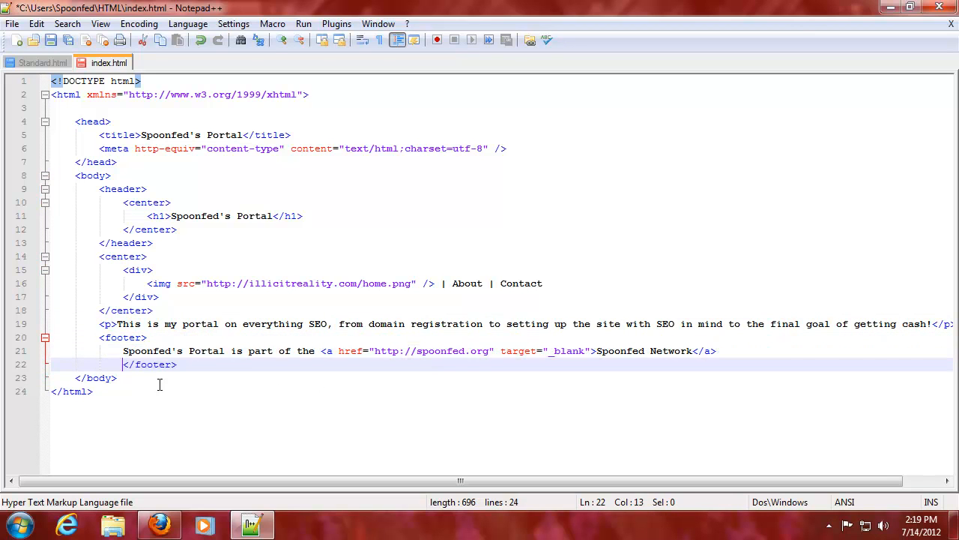
{"action": "key", "text": "Backspace"}
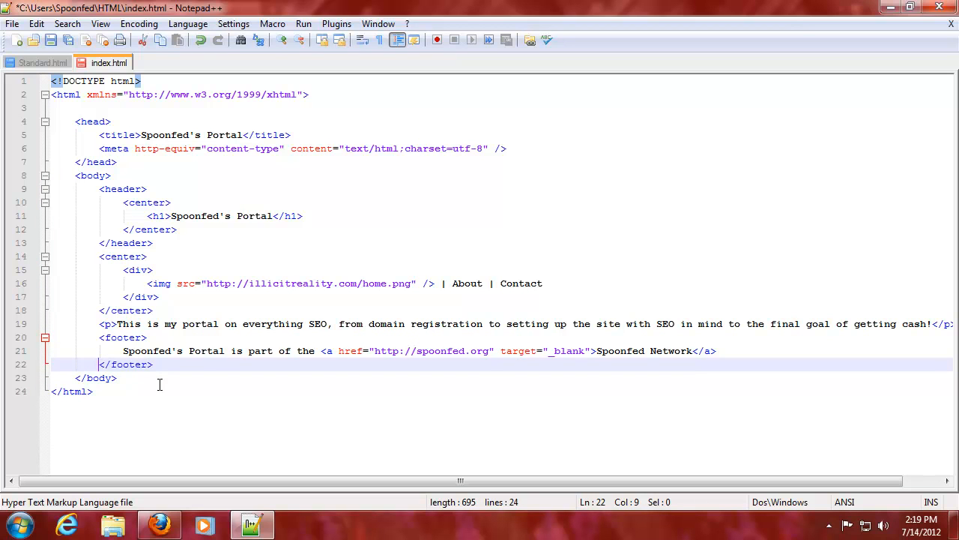
{"action": "mouse_move", "coordinate": [172, 392]}
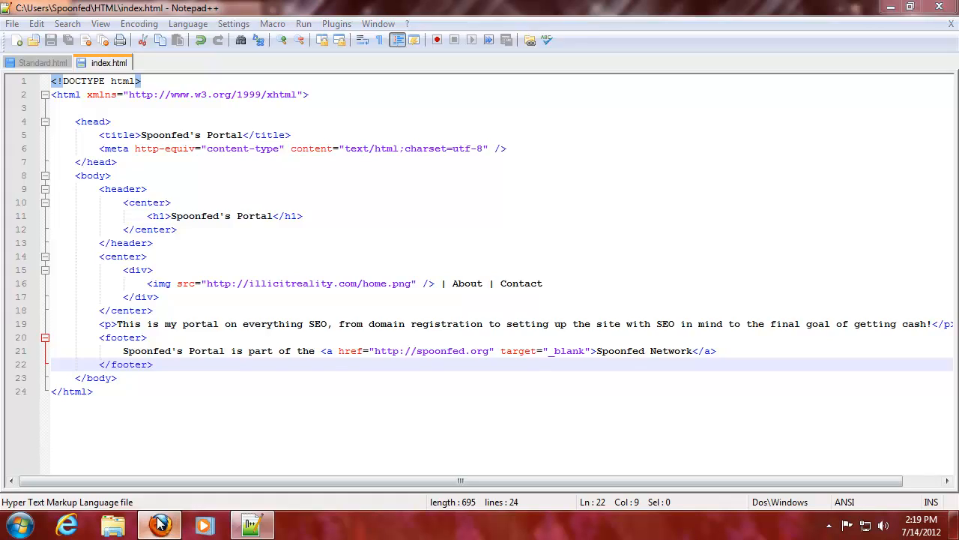
{"action": "left_click", "coordinate": [159, 525]}
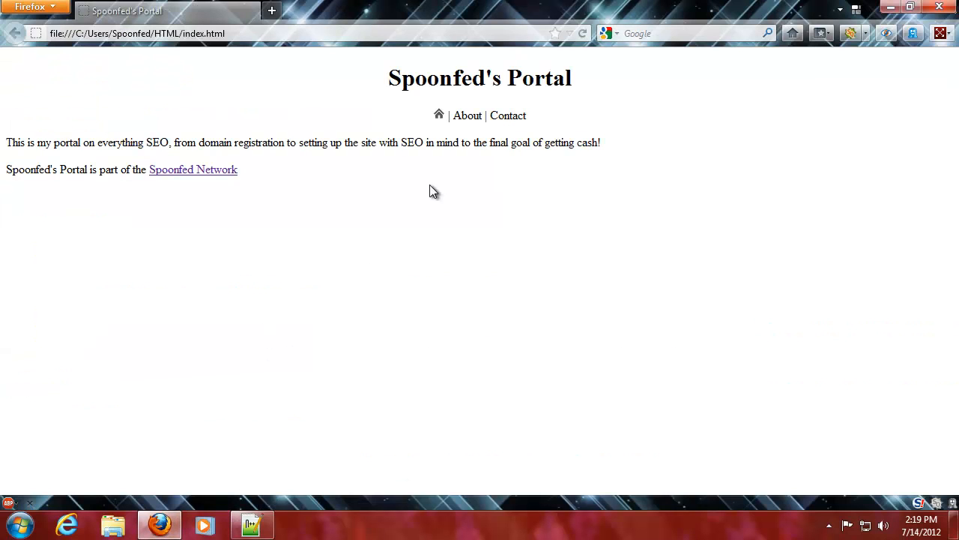
{"action": "mouse_move", "coordinate": [498, 112]}
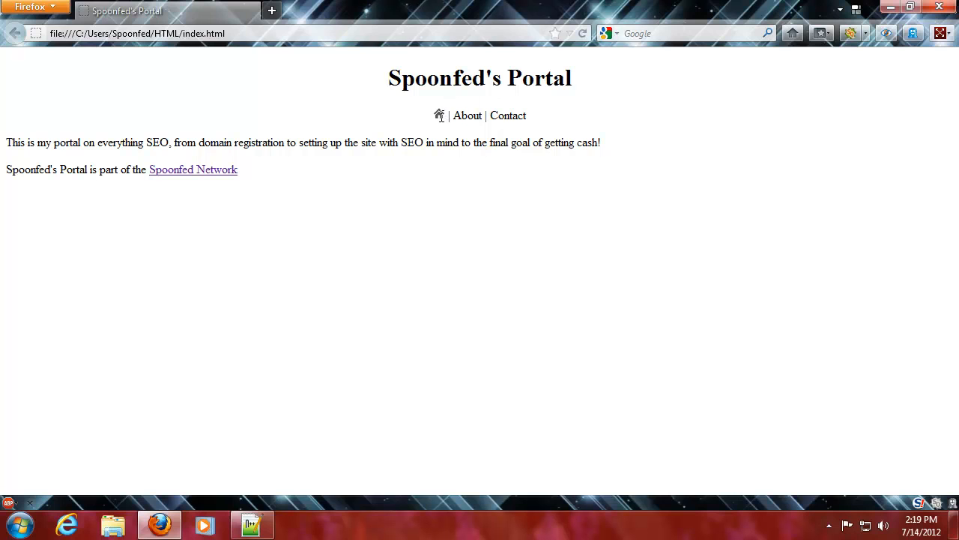
{"action": "mouse_move", "coordinate": [551, 120]}
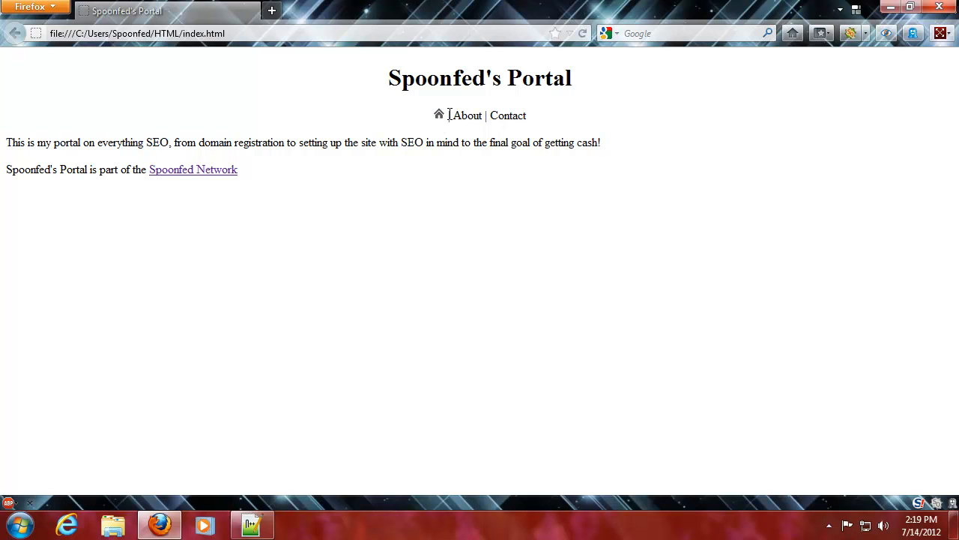
Reload the portal page to see the small home icon before About | Contact, then return to Notepad++.
{"action": "double_click", "coordinate": [507, 116]}
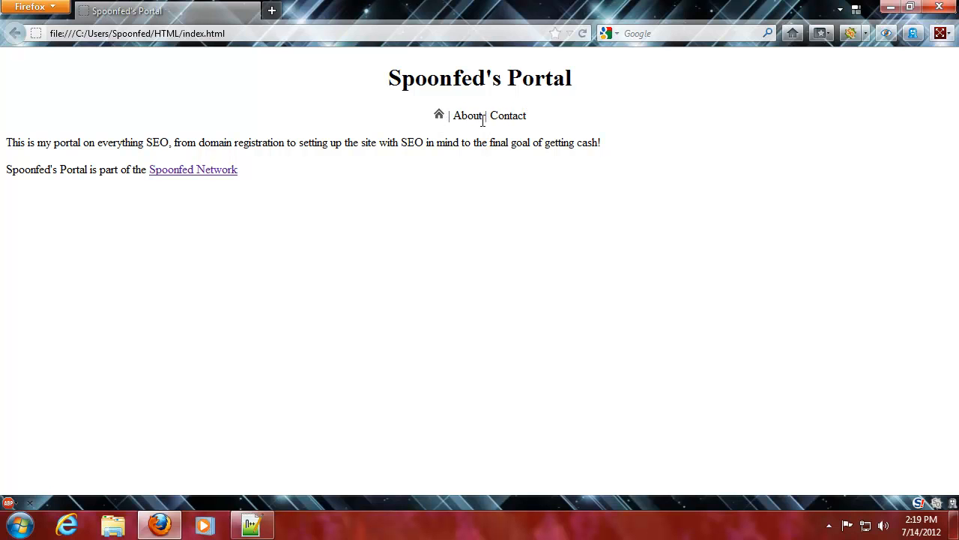
{"action": "mouse_move", "coordinate": [443, 132]}
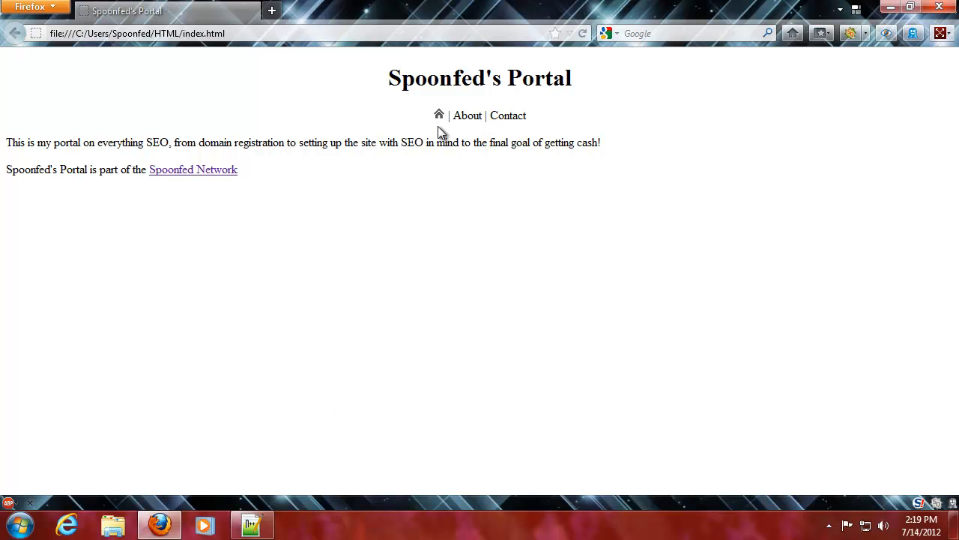
{"action": "mouse_move", "coordinate": [441, 115]}
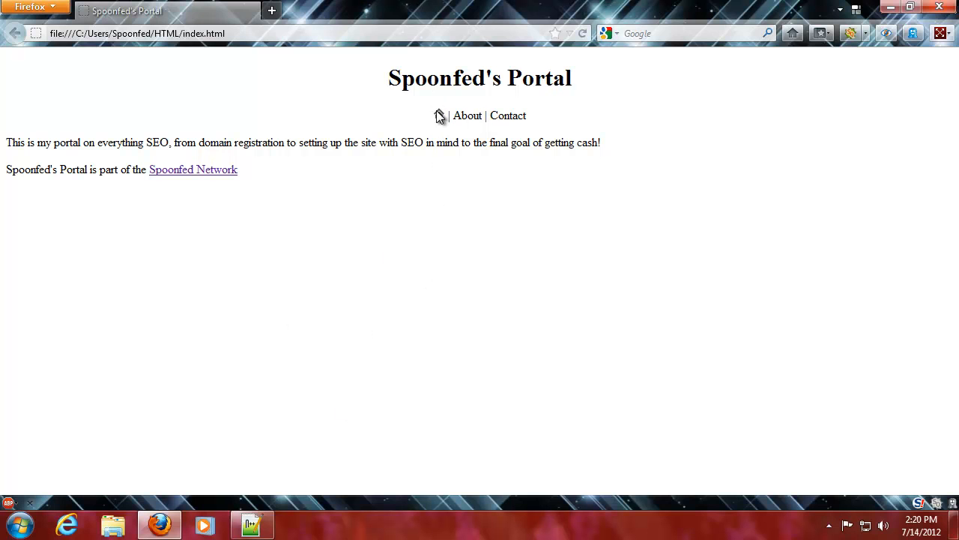
{"action": "left_click", "coordinate": [252, 525]}
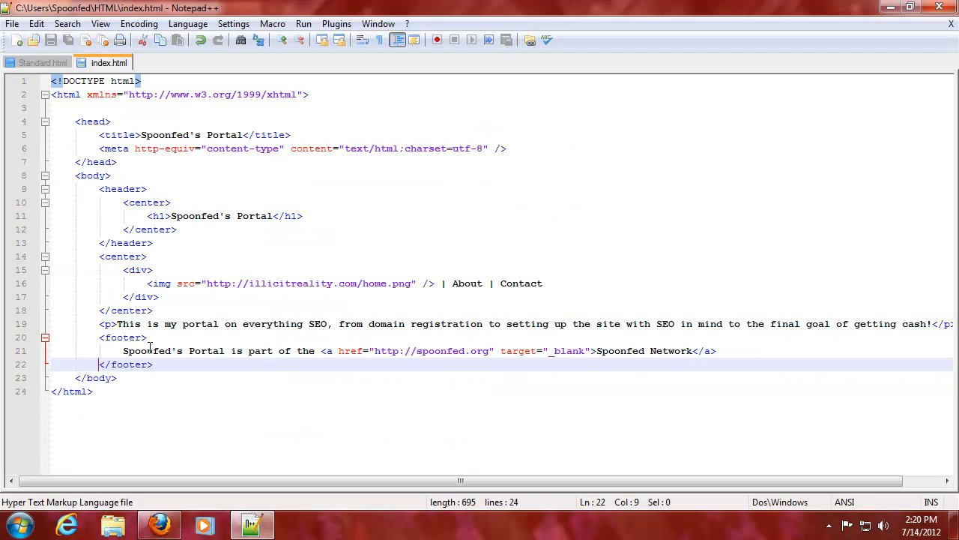
{"action": "mouse_move", "coordinate": [417, 281]}
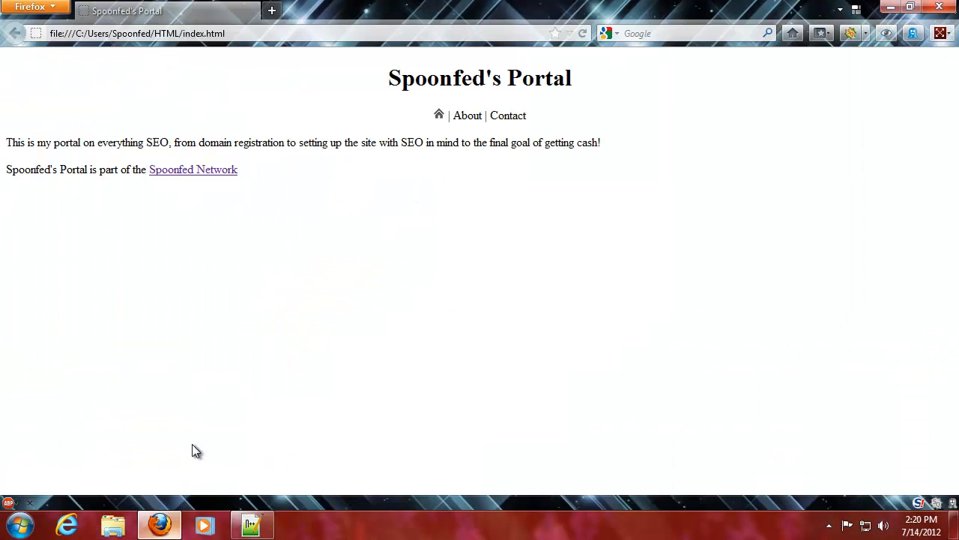
Save the home icon as home.png into the Spoonfed > HTML folder.
{"action": "left_click", "coordinate": [252, 525]}
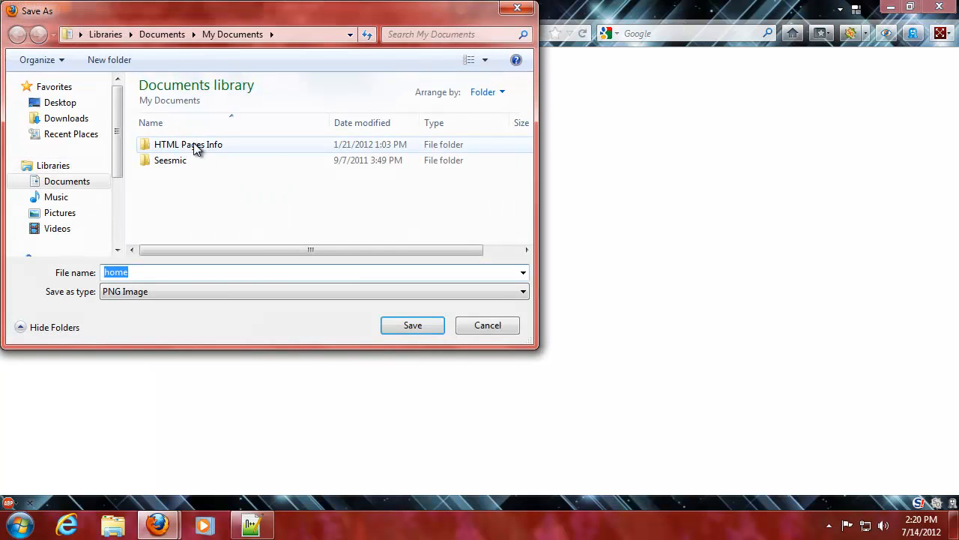
{"action": "left_click", "coordinate": [81, 35]}
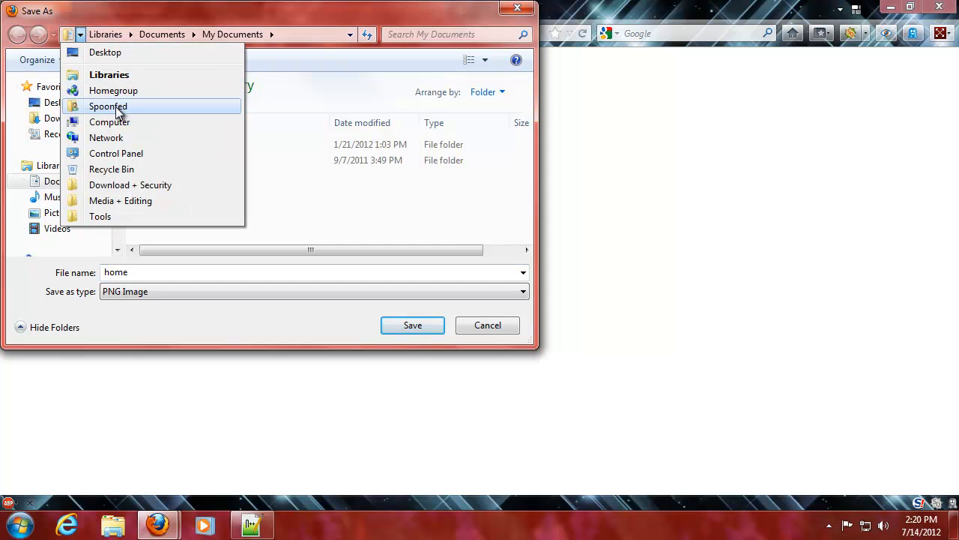
{"action": "left_click", "coordinate": [107, 105]}
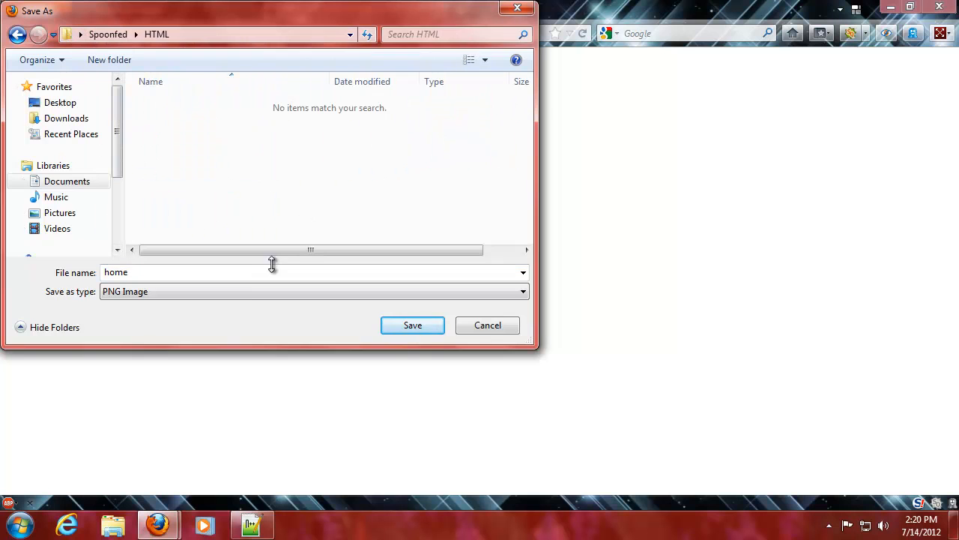
{"action": "left_click", "coordinate": [488, 323]}
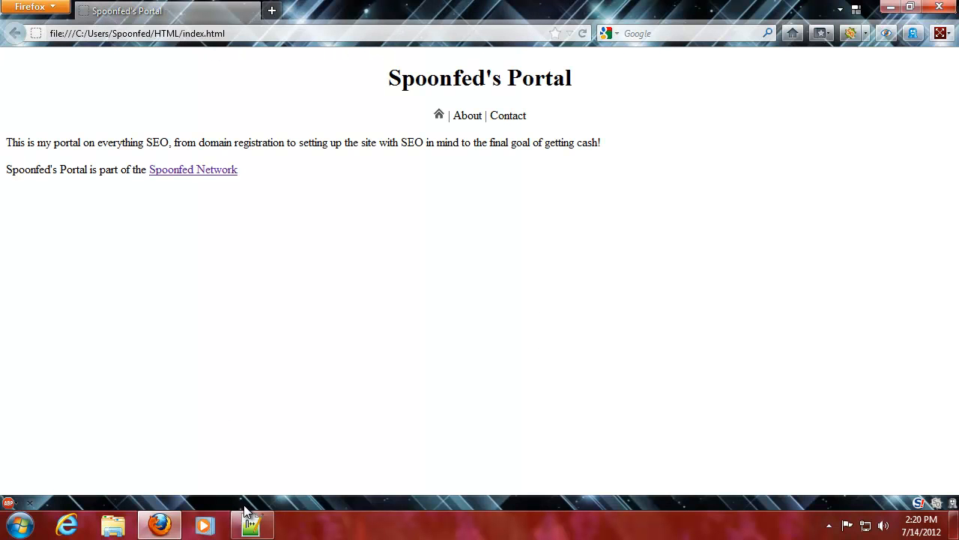
View the home icon's image info via View Image Info, then close the Page Info window.
{"action": "left_click", "coordinate": [251, 523]}
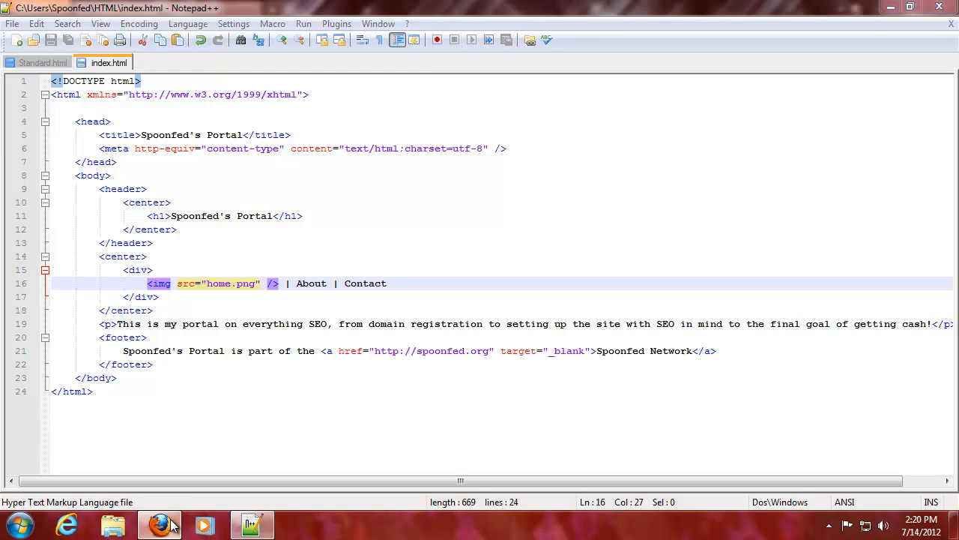
{"action": "left_click", "coordinate": [159, 524]}
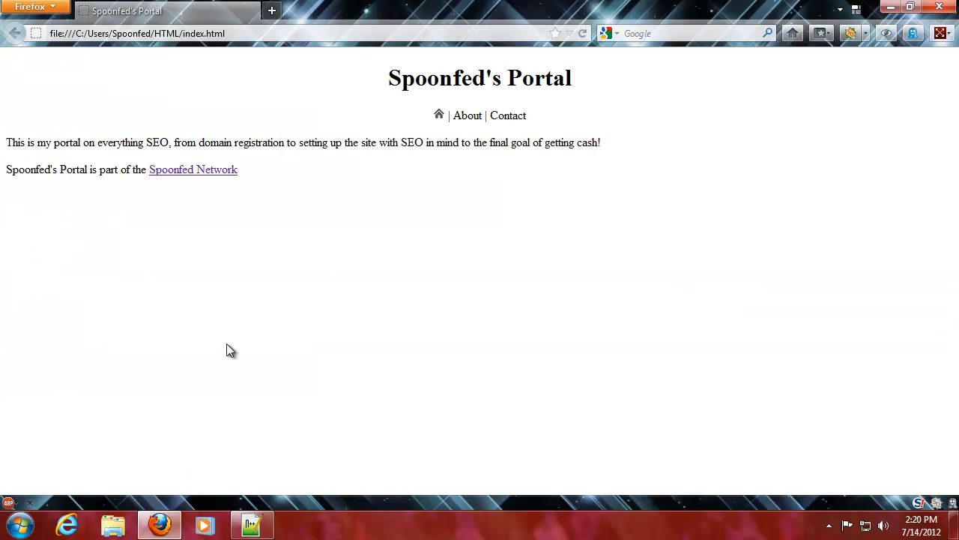
{"action": "right_click", "coordinate": [437, 114]}
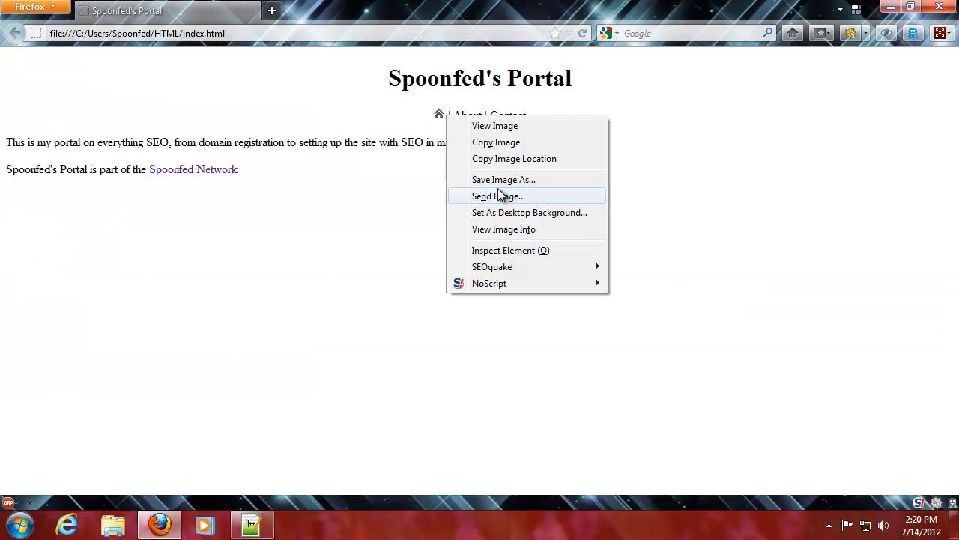
{"action": "left_click", "coordinate": [356, 291]}
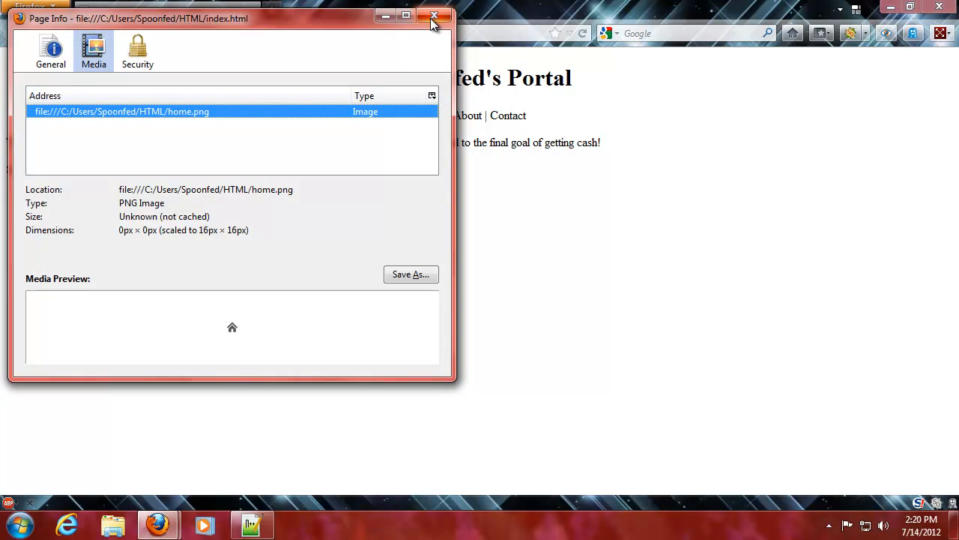
{"action": "left_click", "coordinate": [433, 15]}
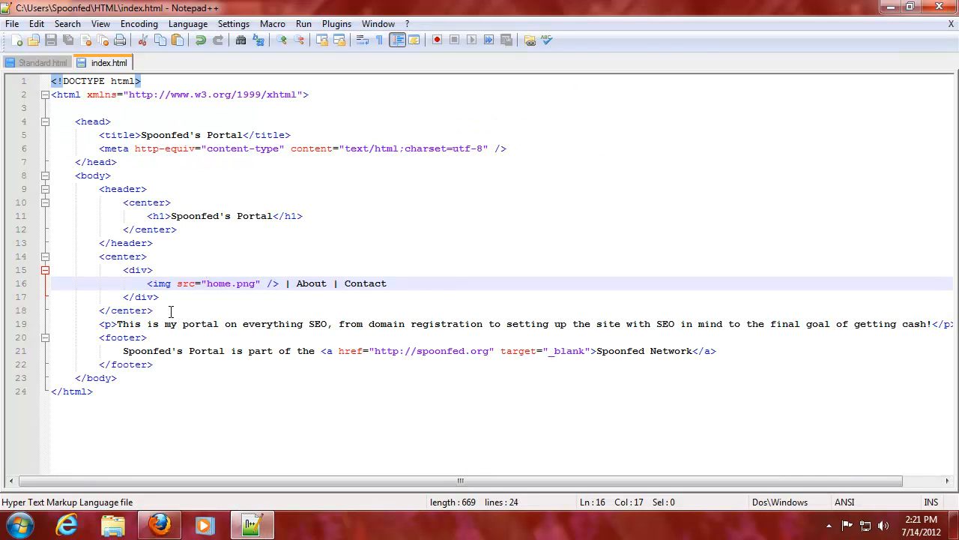
Wrap the home icon img in an <a href="index.html"> link.
{"action": "type", "text": "a href="}
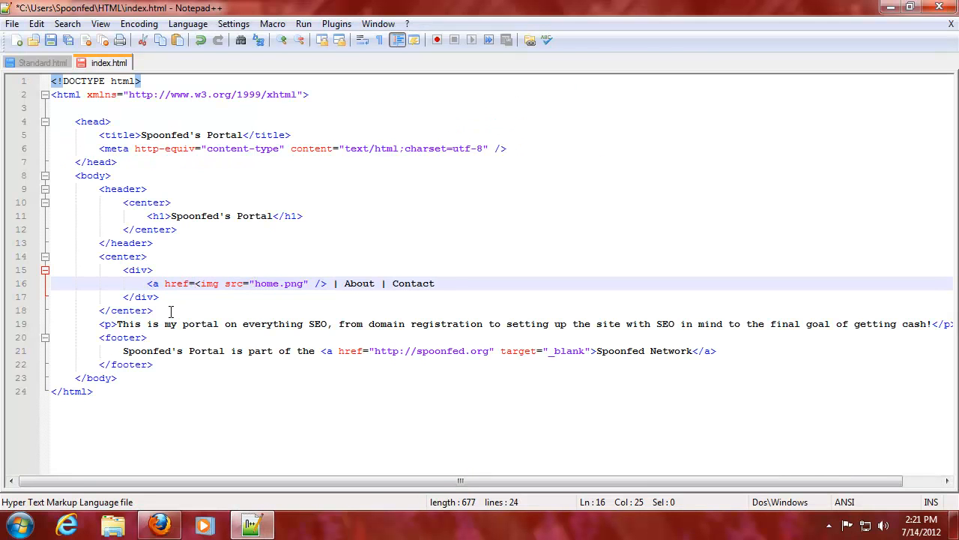
{"action": "type", "text": "\""}
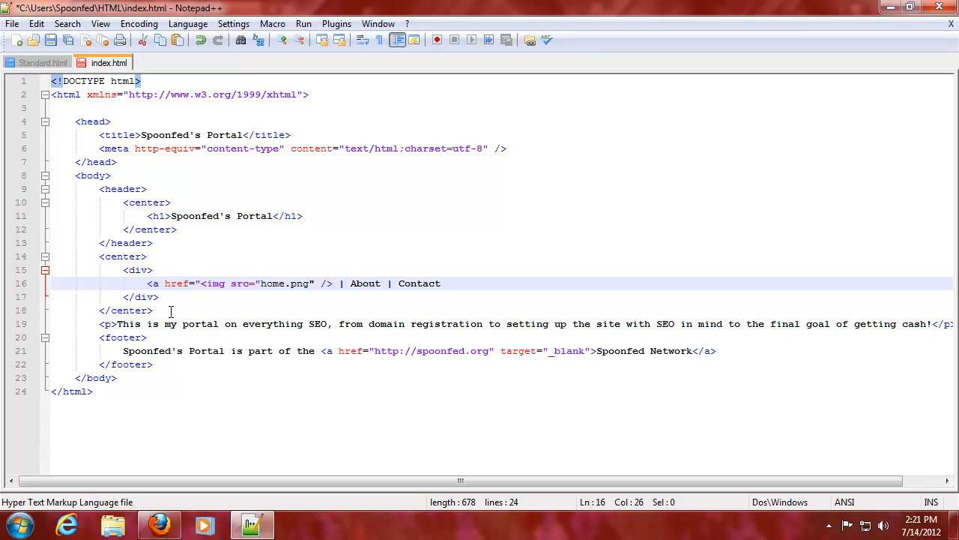
{"action": "type", "text": "index.html\">"}
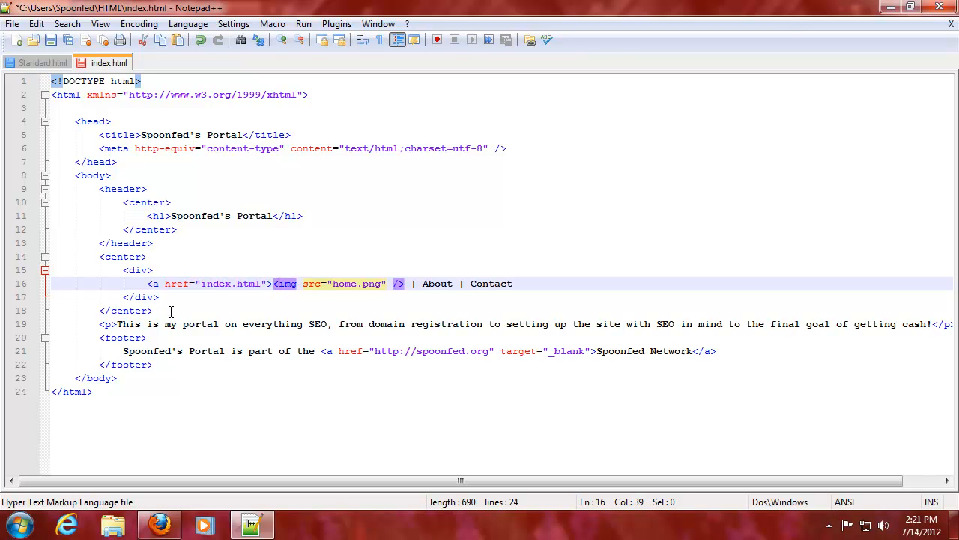
{"action": "type", "text": "</a>"}
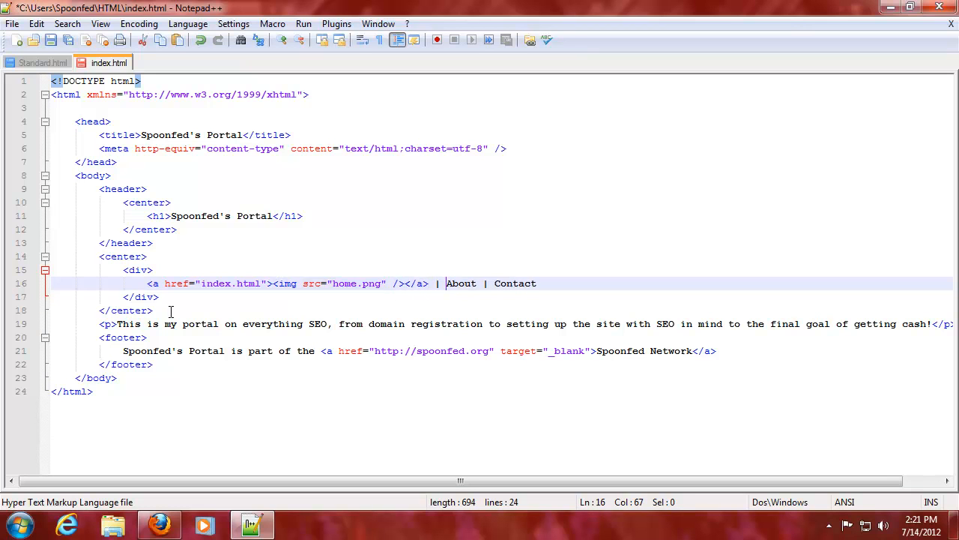
Wrap About and Contact in <a href="About.html"> and <a href="Contact.html"> links.
{"action": "type", "text": "<a href=\"About."}
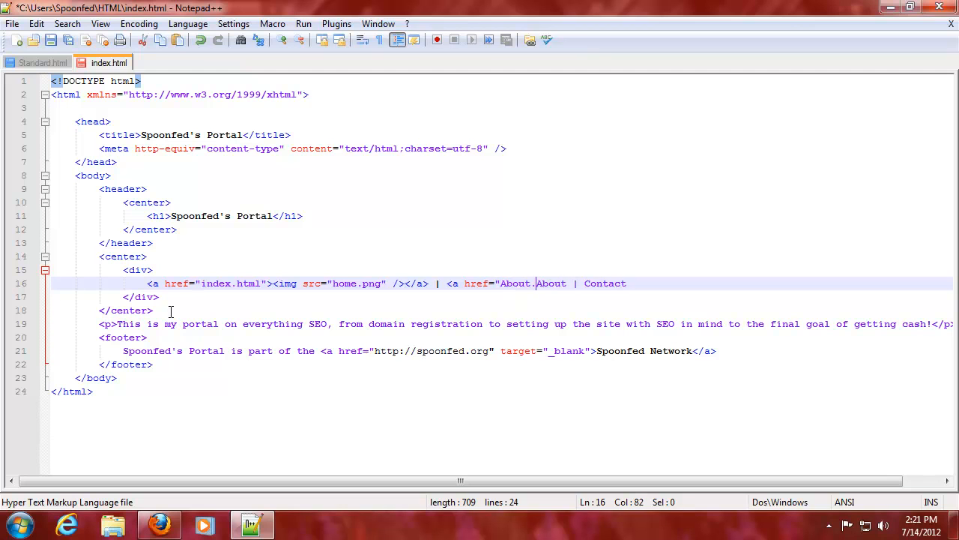
{"action": "type", "text": "html\">"}
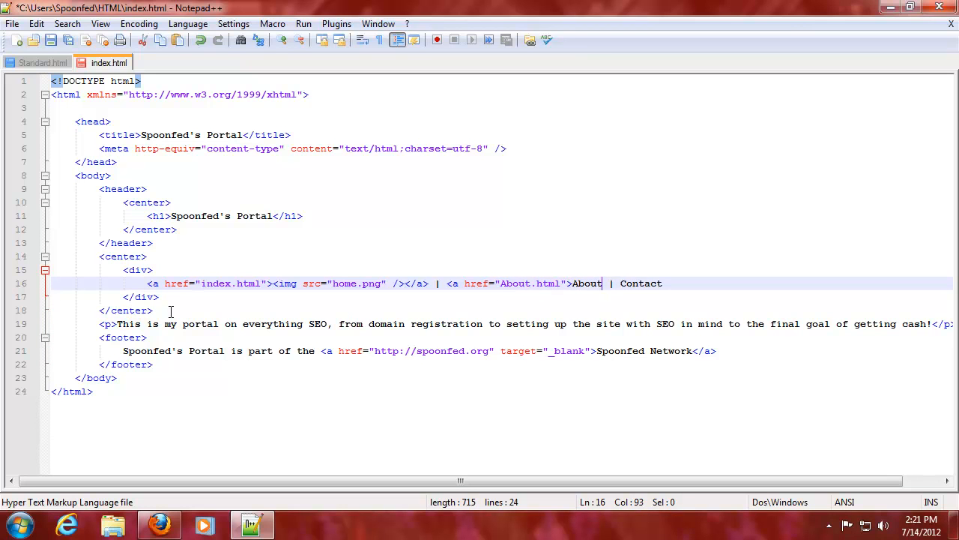
{"action": "type", "text": "</a>"}
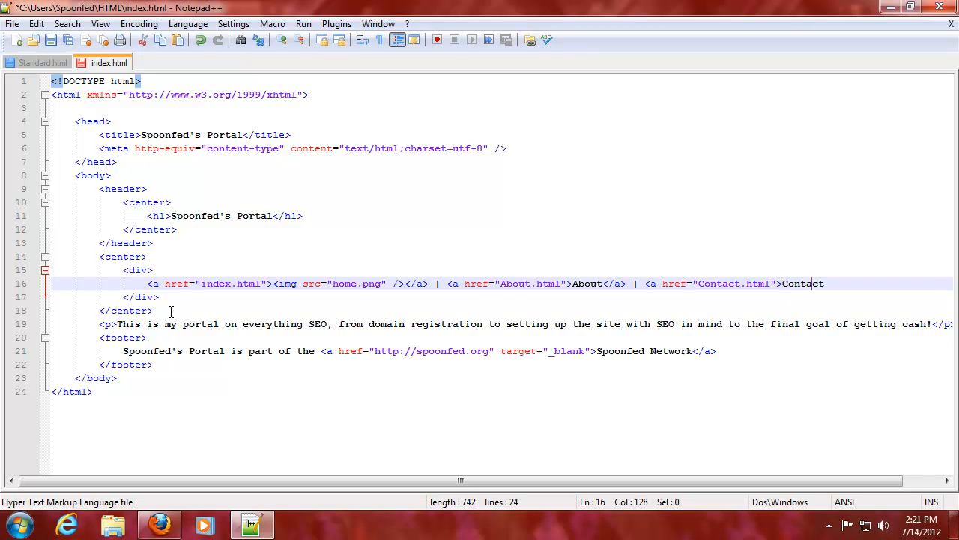
{"action": "type", "text": "</a"}
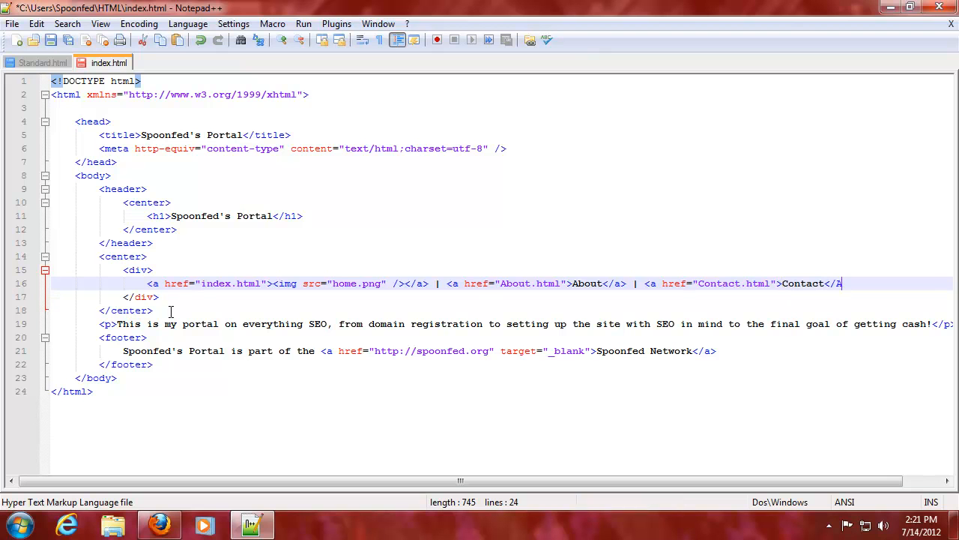
{"action": "type", "text": ">"}
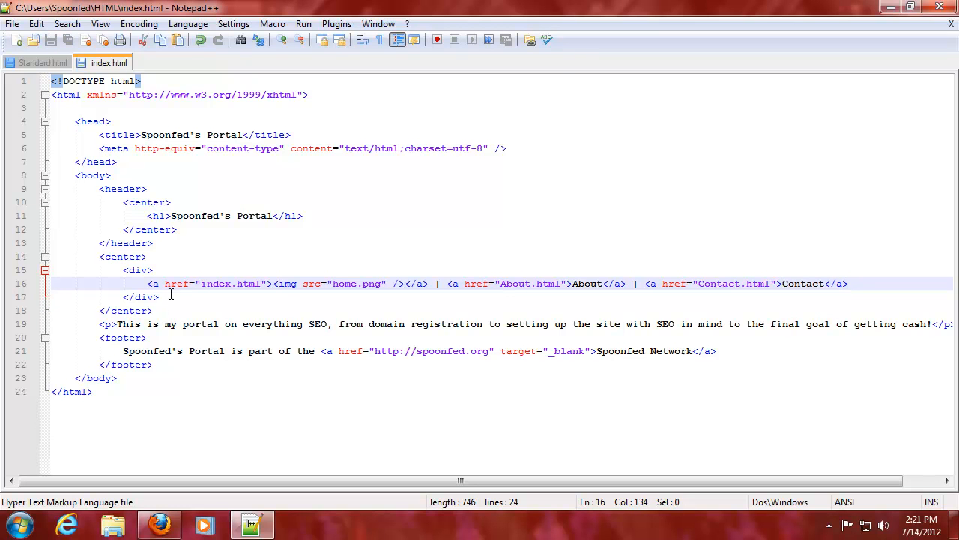
{"action": "left_click", "coordinate": [159, 525]}
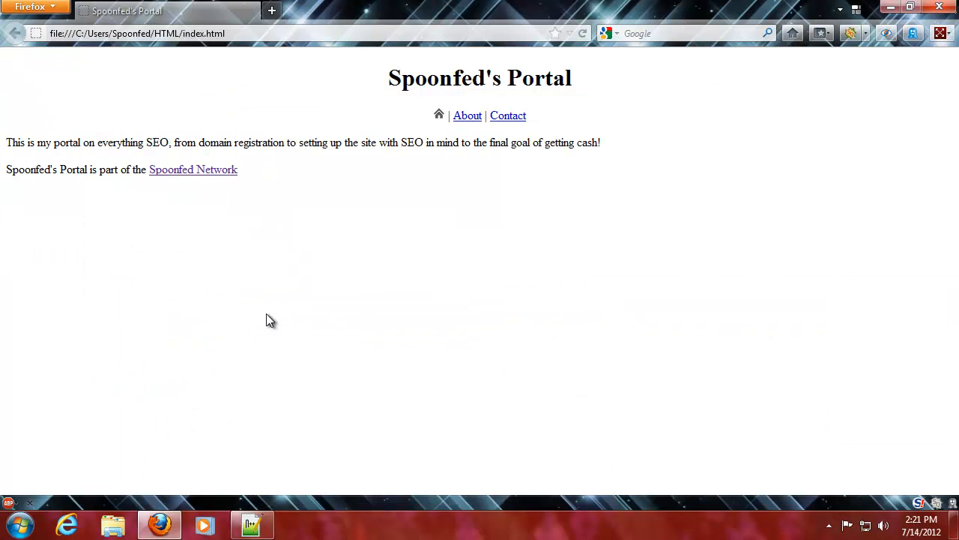
{"action": "mouse_move", "coordinate": [440, 114]}
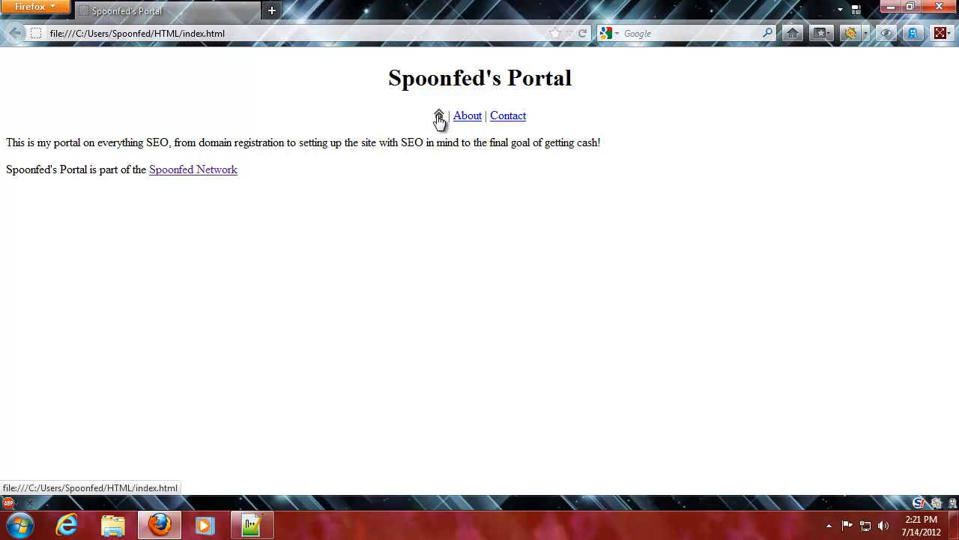
{"action": "mouse_move", "coordinate": [426, 184]}
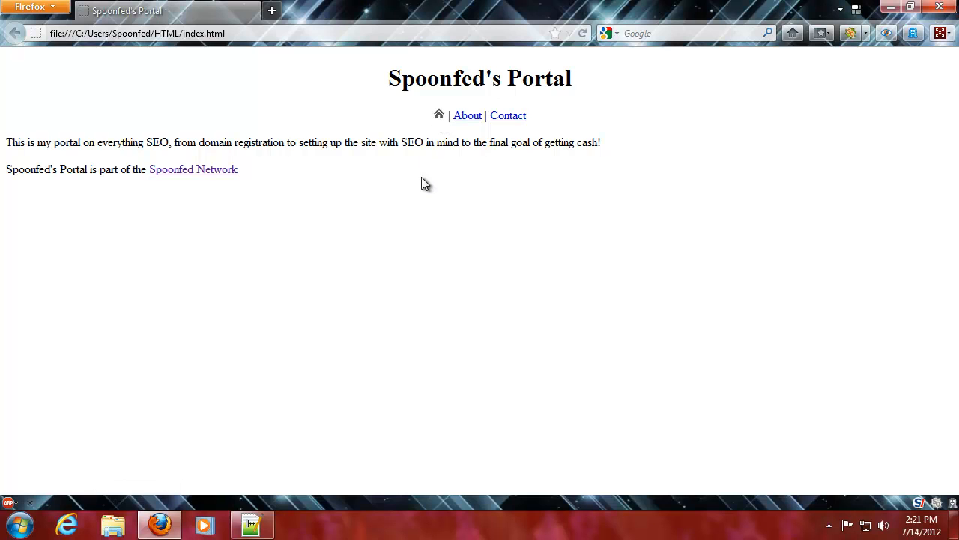
Try the Contact link on the refreshed page to confirm it targets Contact.html.
{"action": "left_click", "coordinate": [467, 115]}
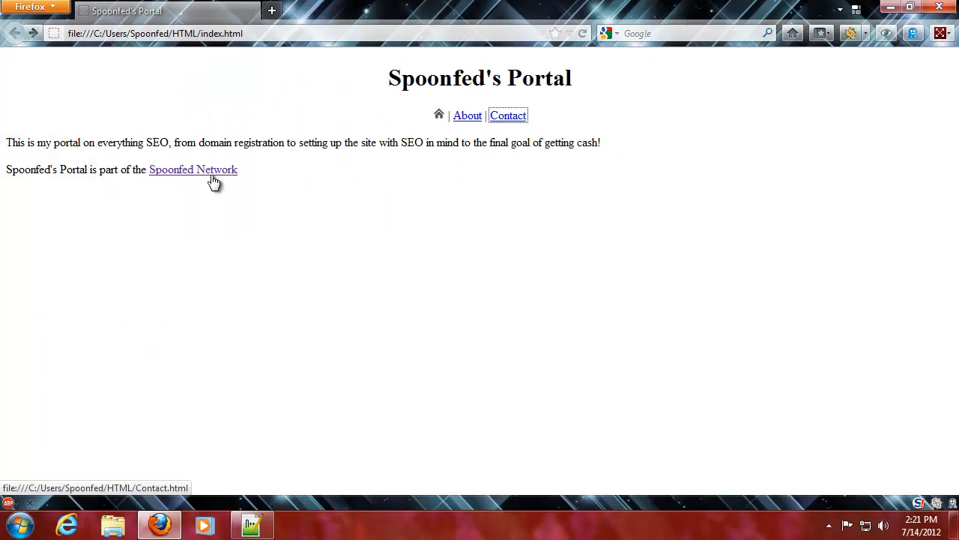
{"action": "mouse_move", "coordinate": [193, 169]}
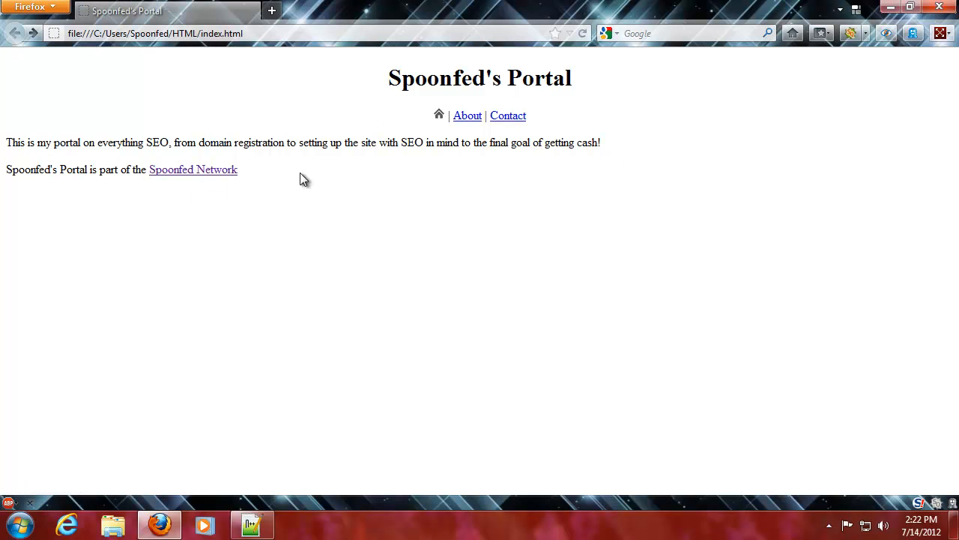
{"action": "mouse_move", "coordinate": [390, 195]}
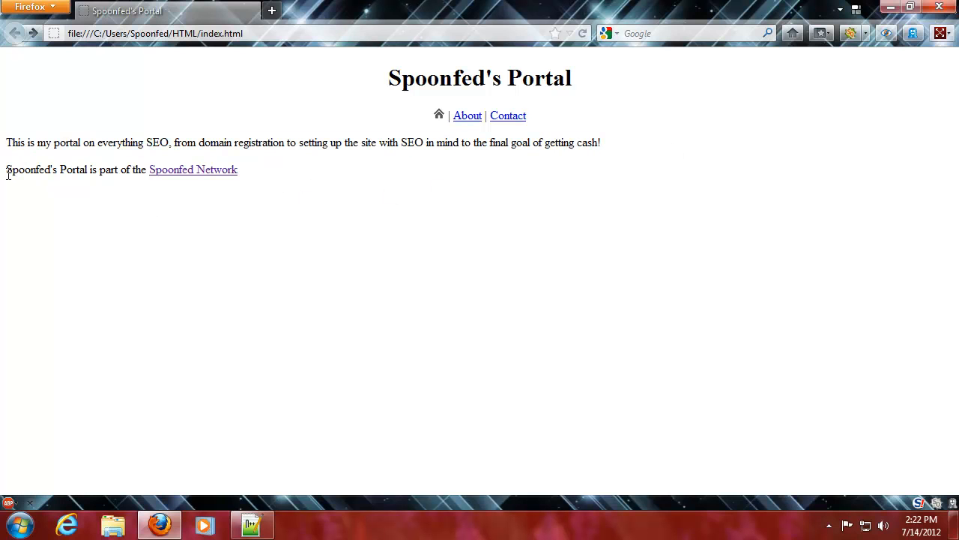
{"action": "mouse_move", "coordinate": [258, 479]}
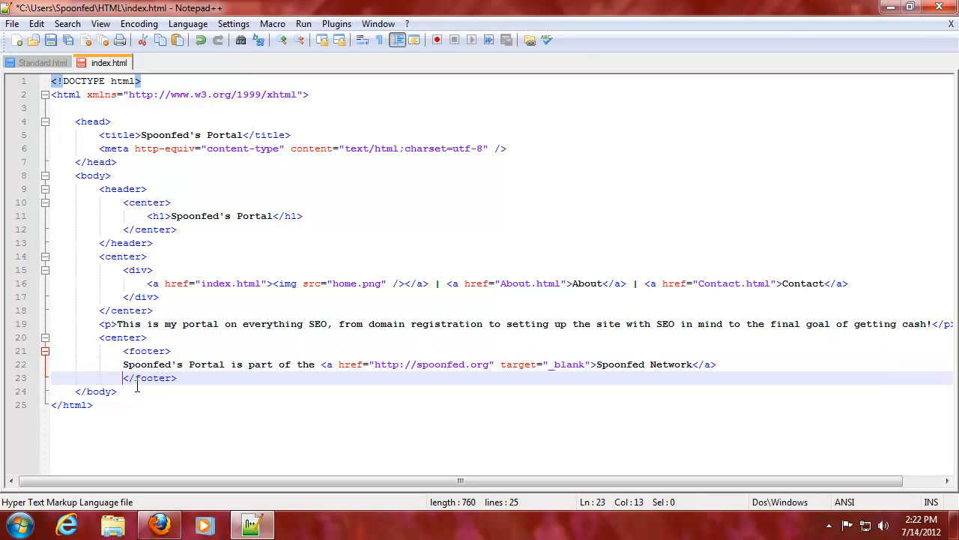
Close the footer's centering block with </center> on the line after </footer>.
{"action": "left_click", "coordinate": [150, 378]}
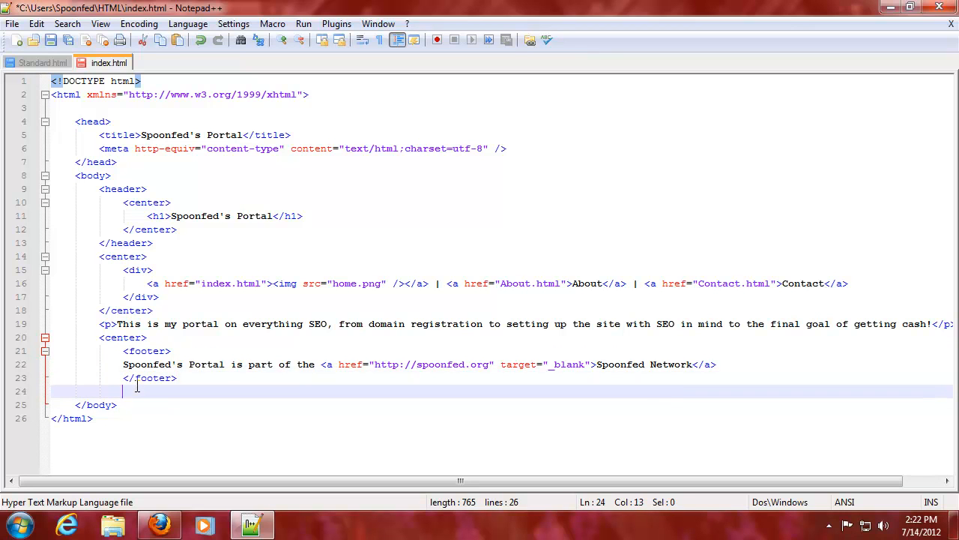
{"action": "type", "text": "</cente"}
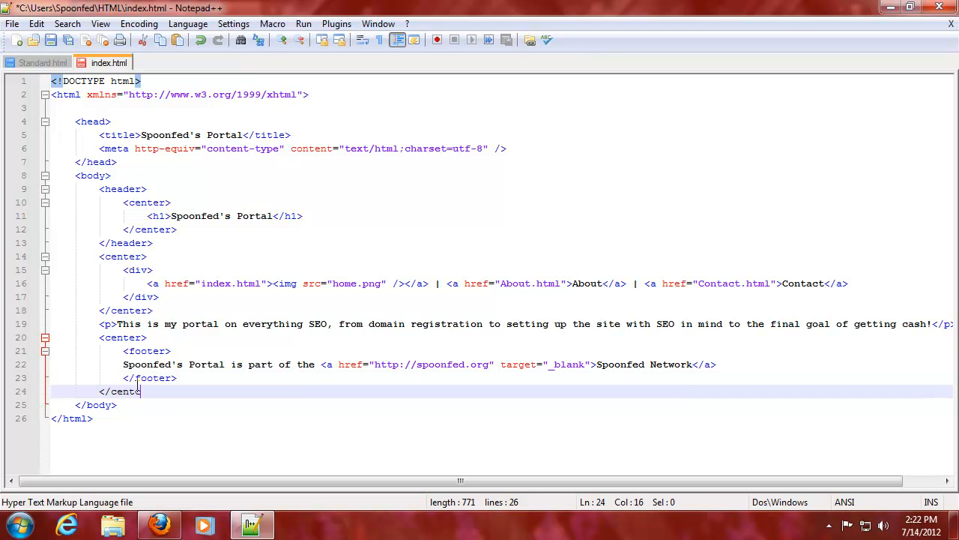
{"action": "type", "text": "er>"}
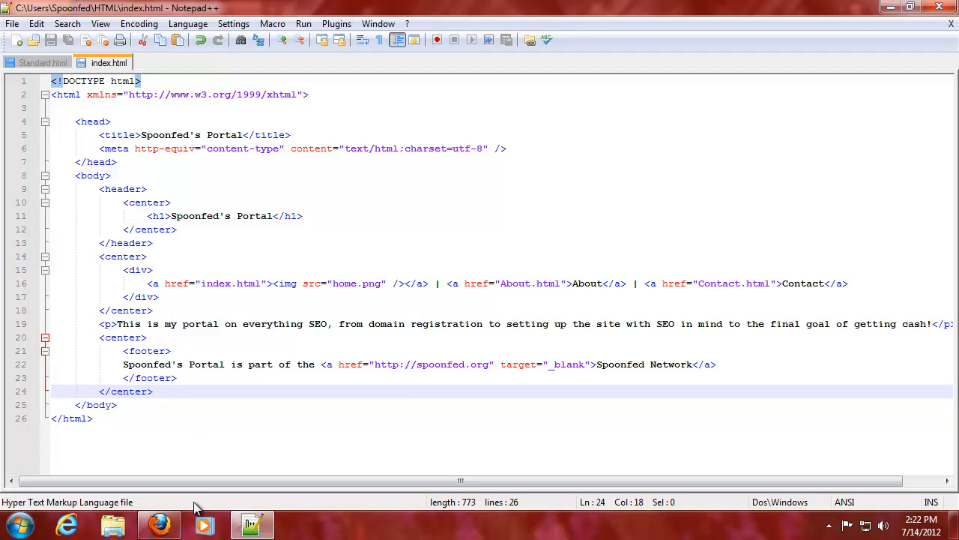
{"action": "left_click", "coordinate": [158, 525]}
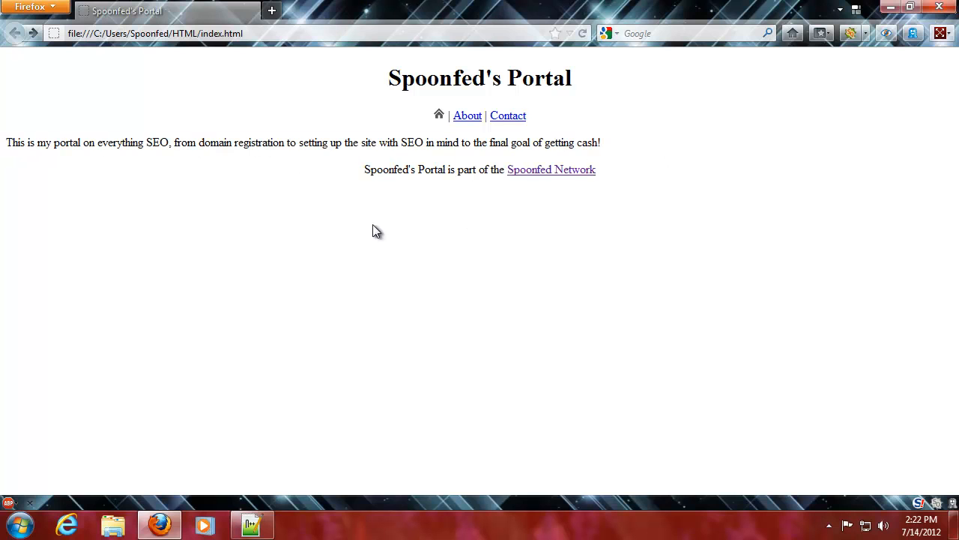
{"action": "mouse_move", "coordinate": [378, 162]}
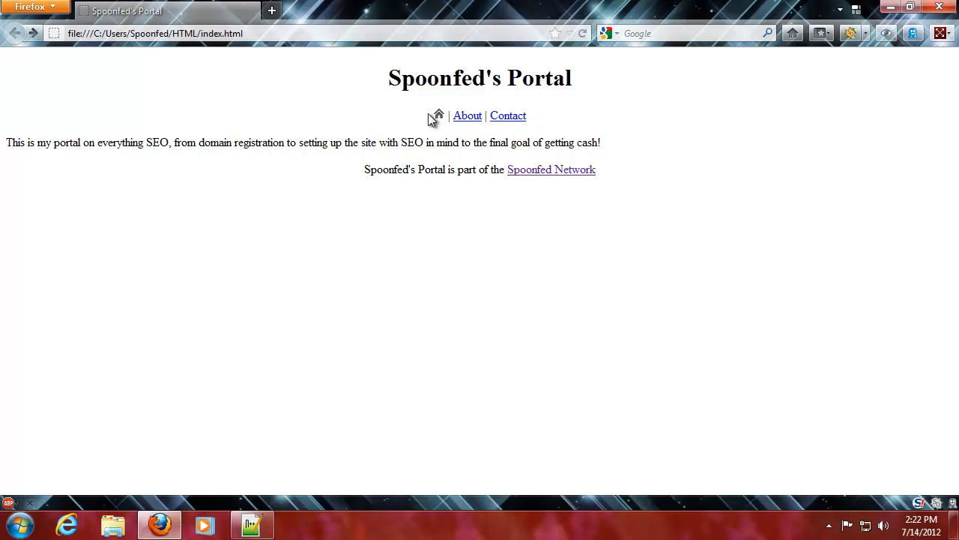
{"action": "mouse_move", "coordinate": [13, 141]}
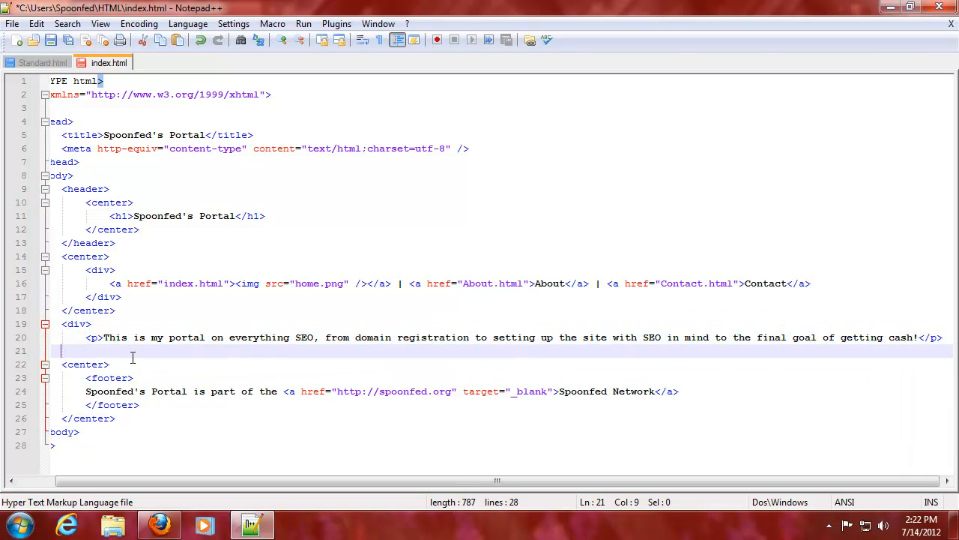
Close the SEO paragraph's div with </div> and check the header and div tag pairs match.
{"action": "type", "text": "</div>"}
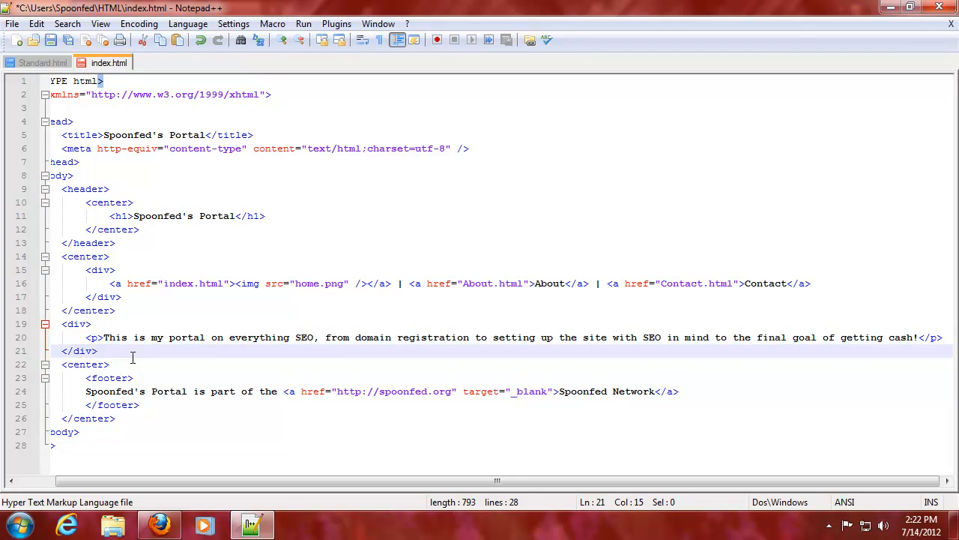
{"action": "left_click", "coordinate": [132, 378]}
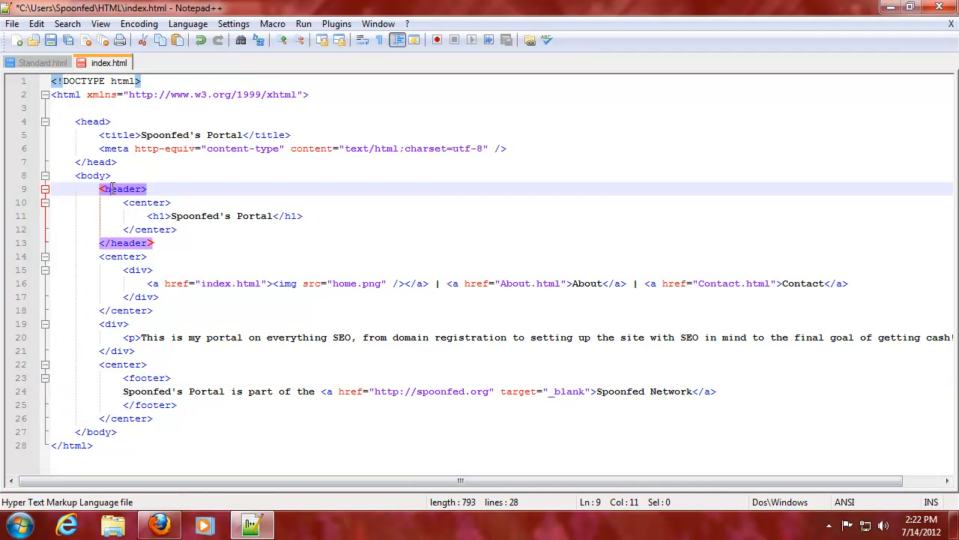
{"action": "left_click", "coordinate": [138, 188]}
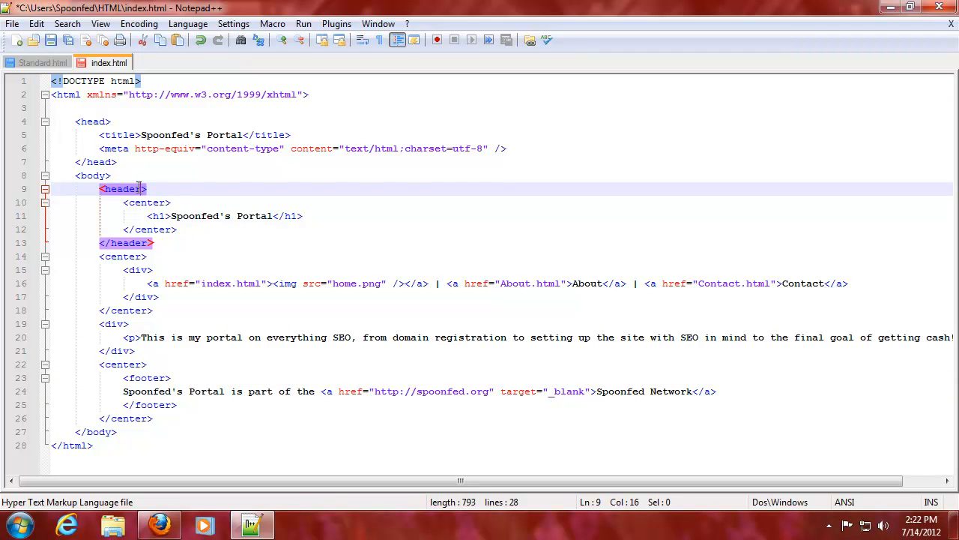
{"action": "left_click", "coordinate": [147, 188]}
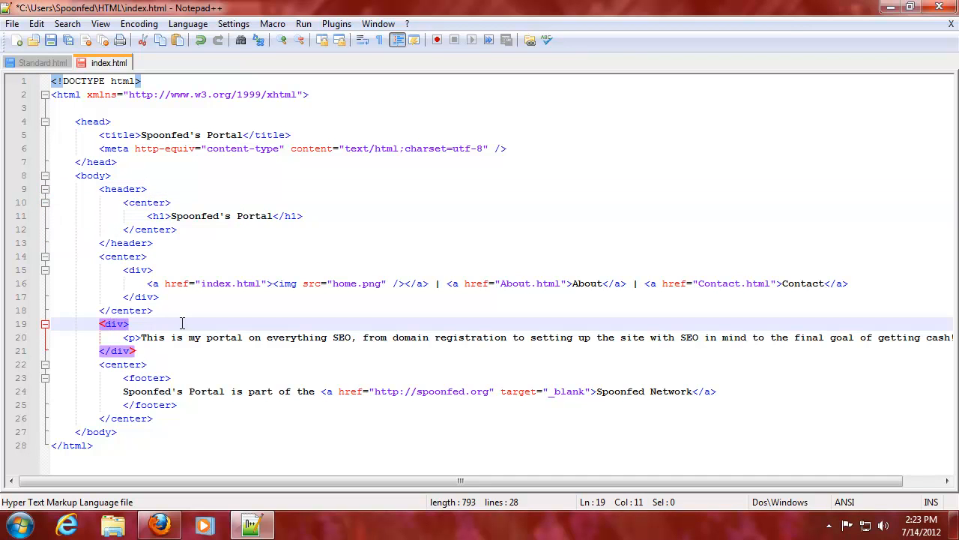
{"action": "left_click", "coordinate": [147, 378]}
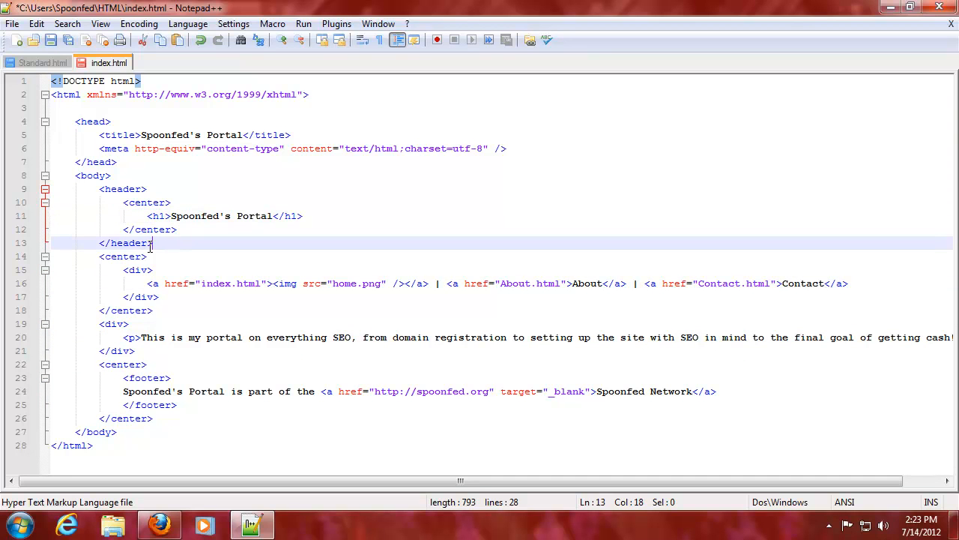
{"action": "left_click", "coordinate": [159, 525]}
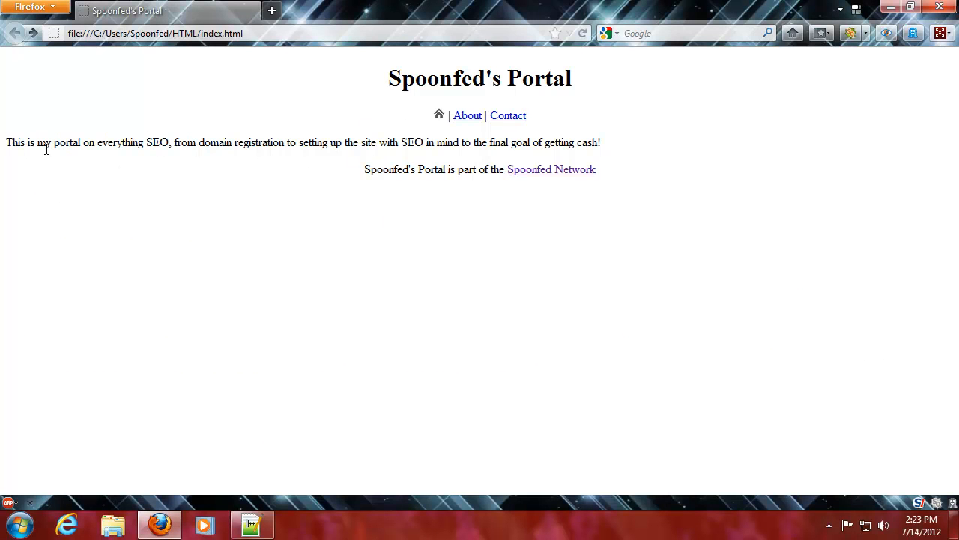
{"action": "mouse_move", "coordinate": [649, 159]}
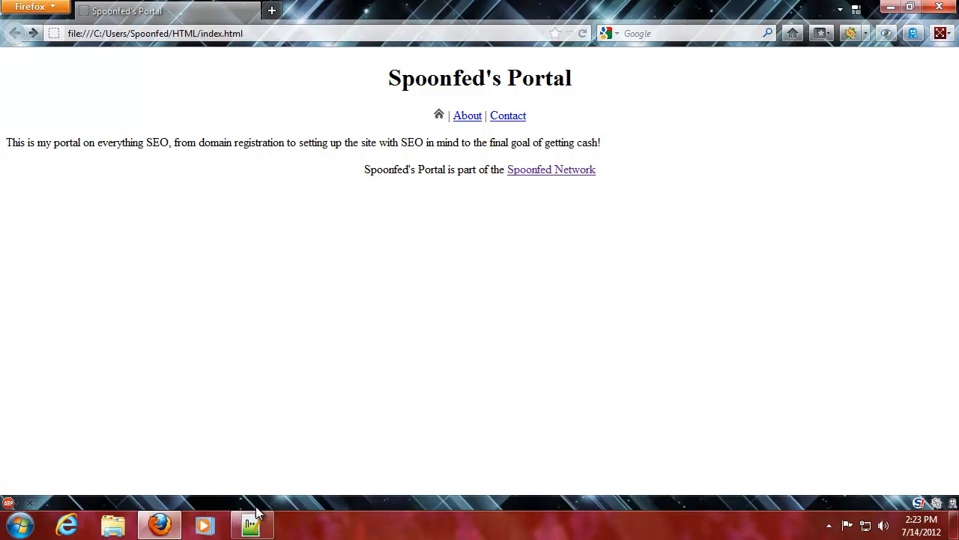
Return from the Firefox preview to index.html in Notepad++.
{"action": "left_click", "coordinate": [252, 523]}
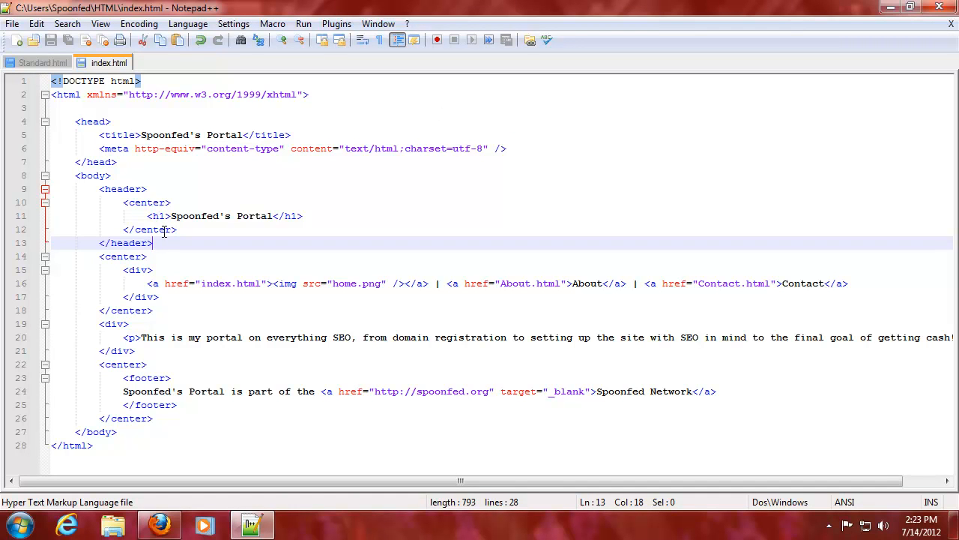
Add <center><h2>Navigation</h2></center> on a new line after </header>.
{"action": "key", "text": "Enter"}
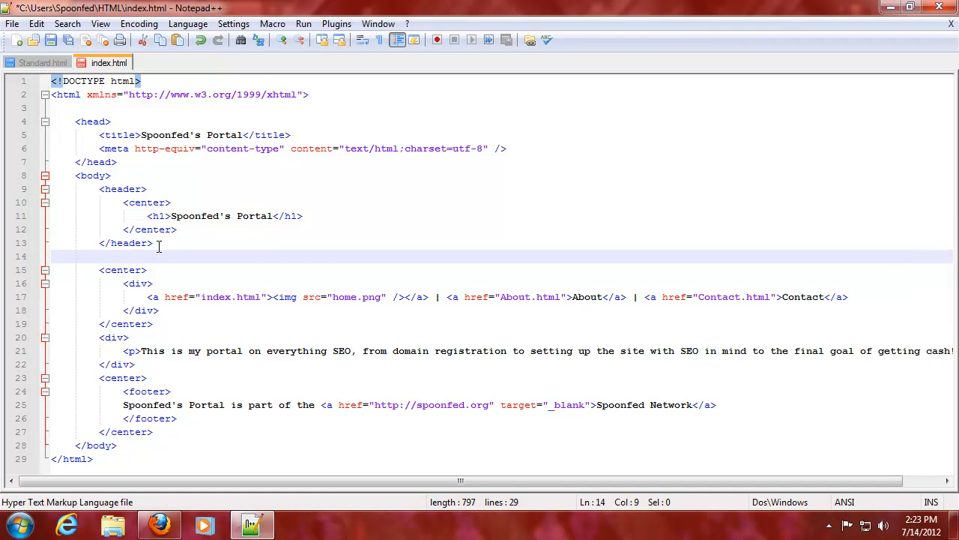
{"action": "type", "text": "<"}
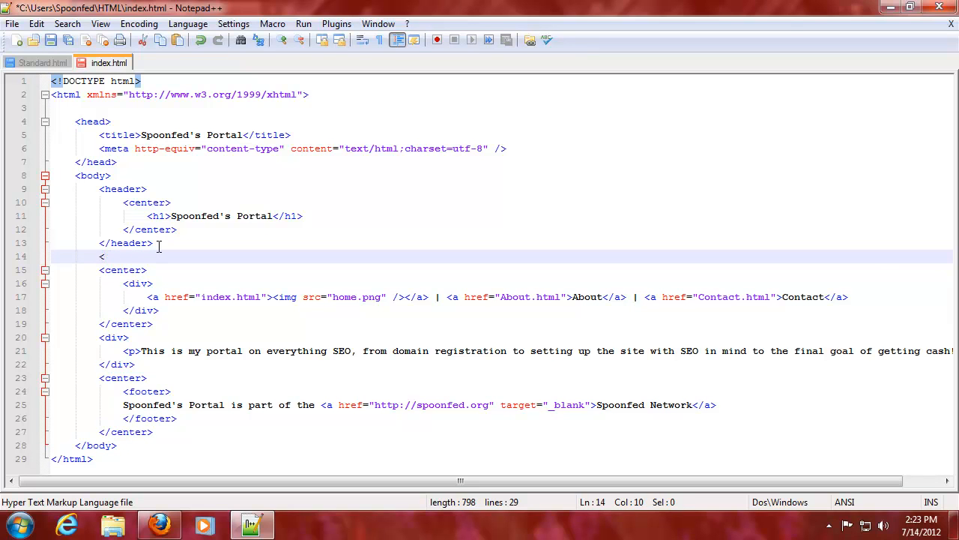
{"action": "type", "text": "center>"}
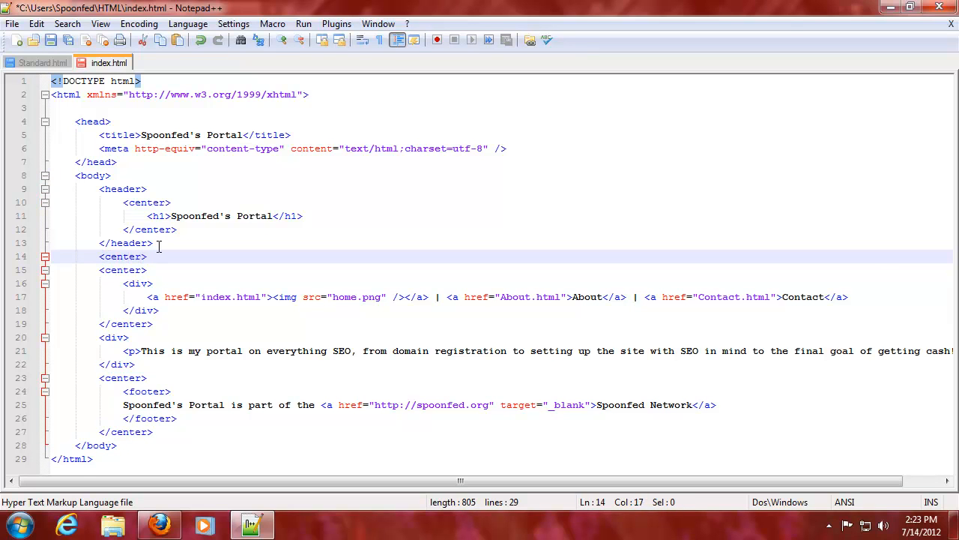
{"action": "type", "text": "<h2"}
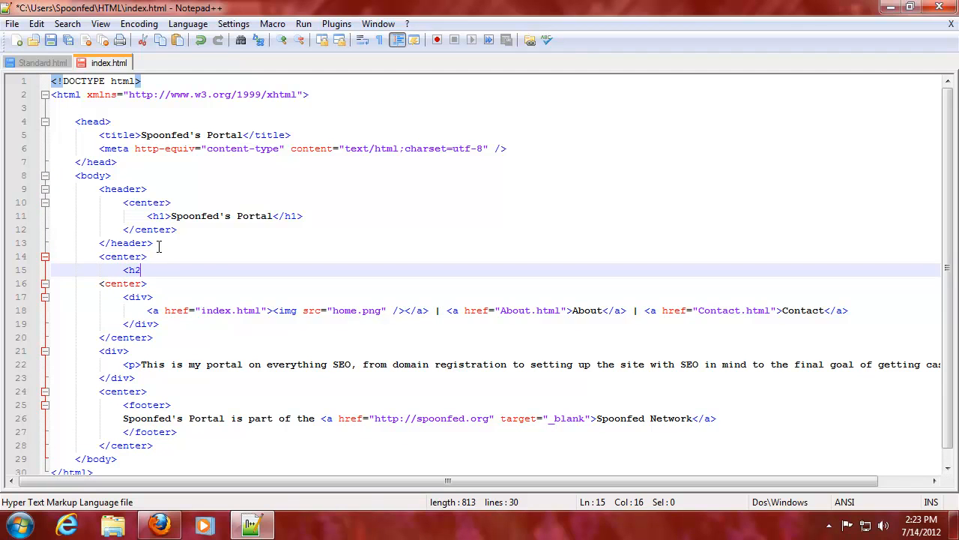
{"action": "type", "text": ">Na"}
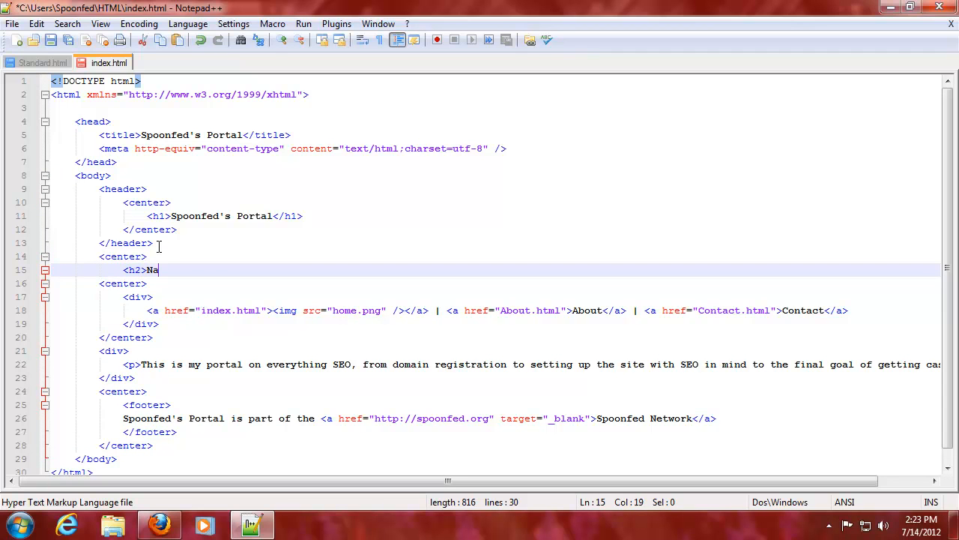
{"action": "type", "text": "vigation"}
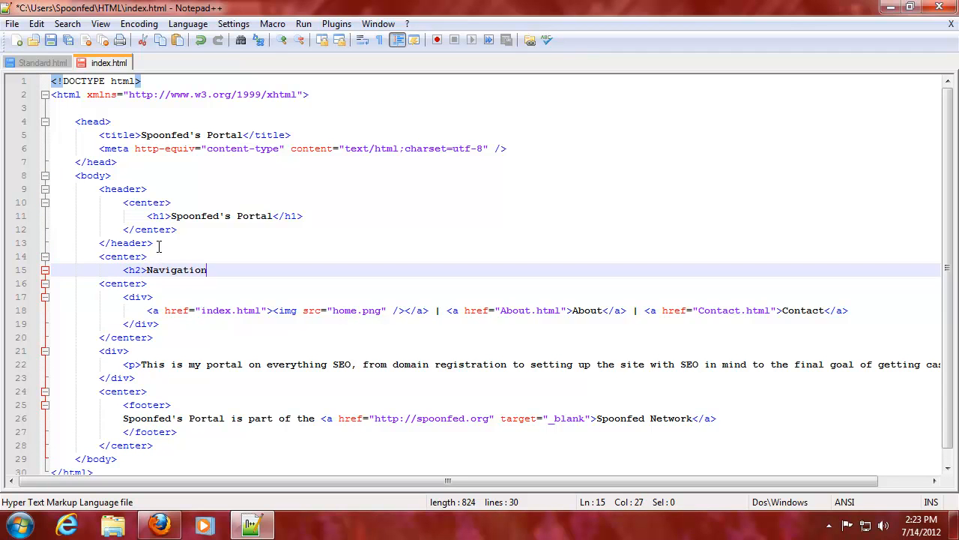
{"action": "type", "text": "</h2>"}
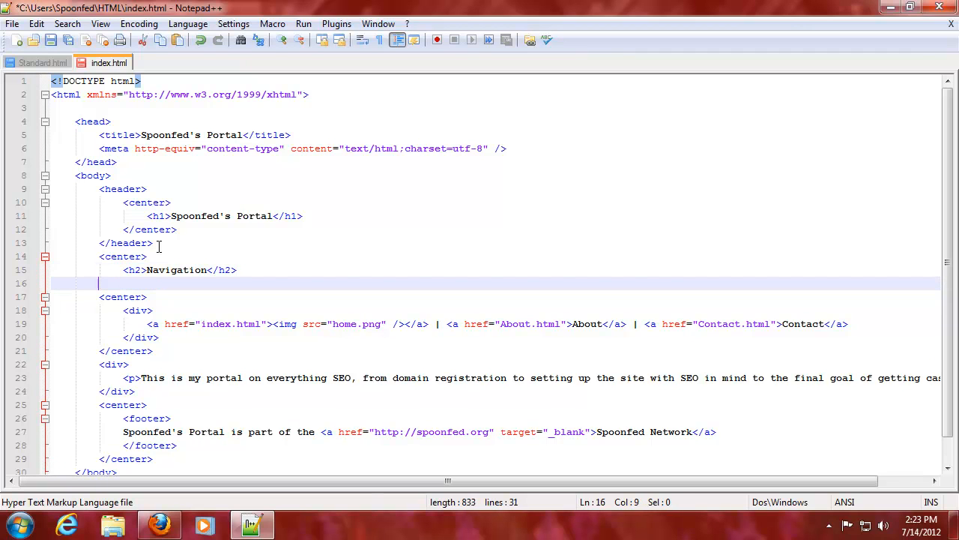
{"action": "type", "text": "</center>"}
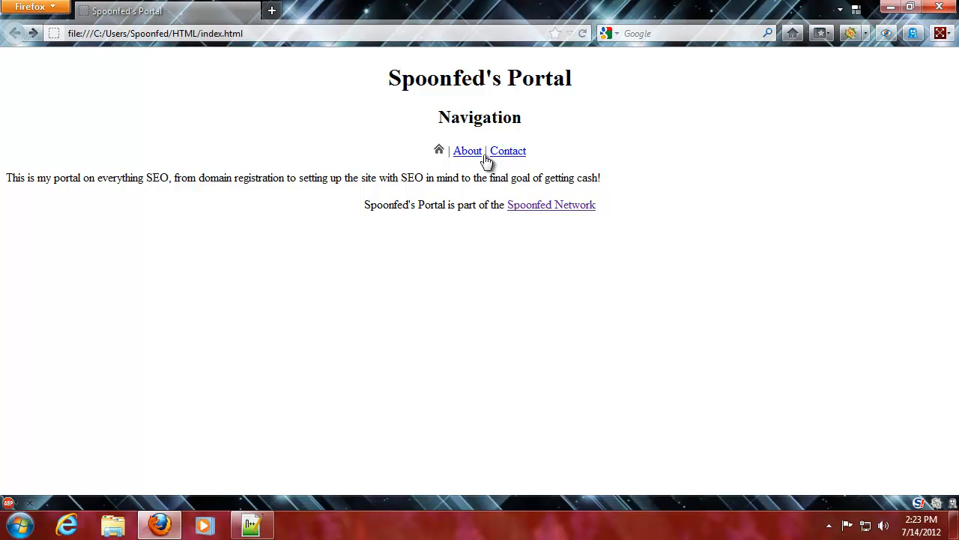
{"action": "mouse_move", "coordinate": [411, 92]}
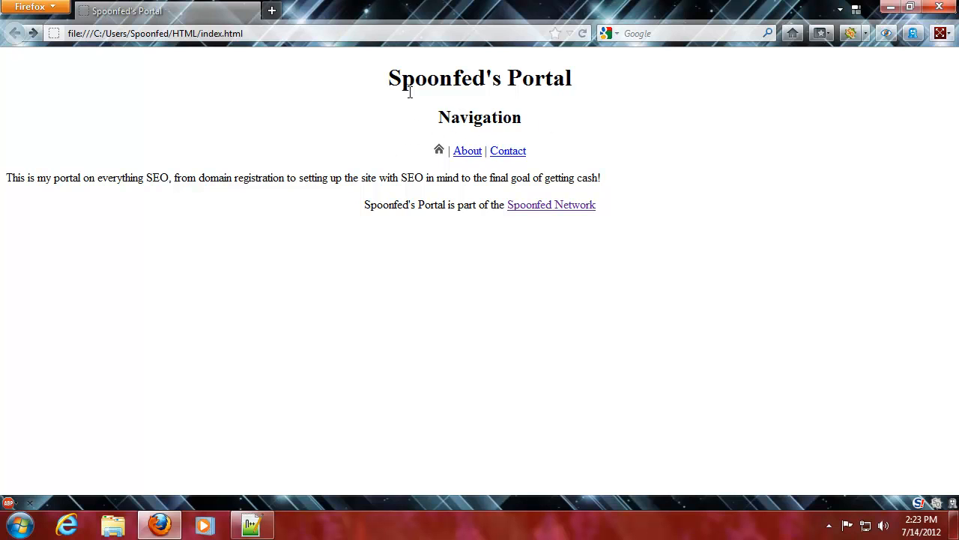
{"action": "mouse_move", "coordinate": [9, 186]}
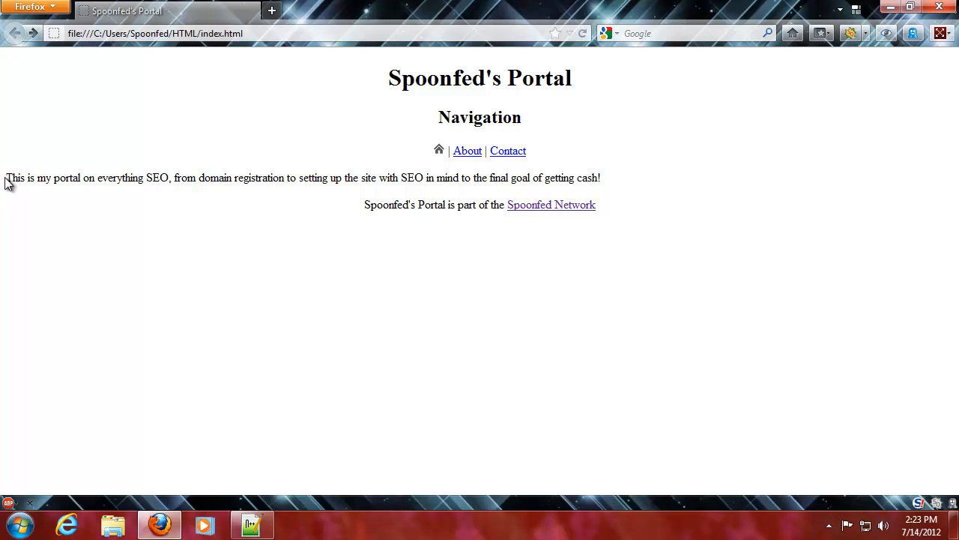
{"action": "mouse_move", "coordinate": [447, 202]}
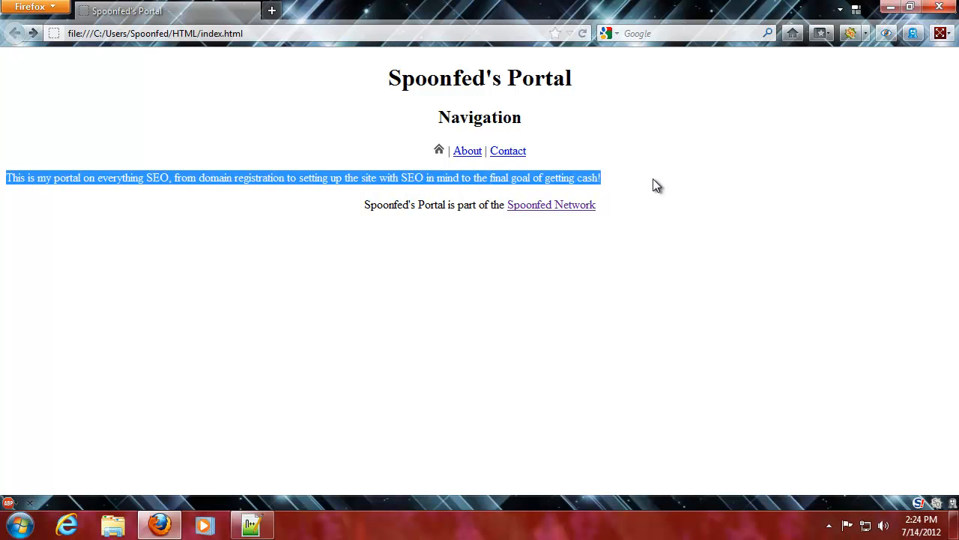
Return to Notepad++ after checking the Navigation heading in Firefox.
{"action": "left_click", "coordinate": [213, 455]}
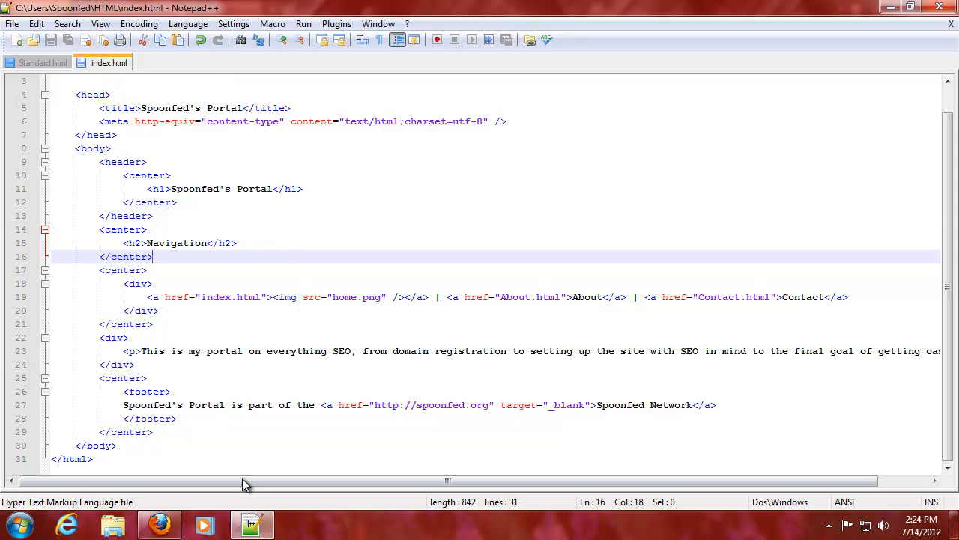
Insert <br/> after the navigation's </center> and after the paragraph's </div>.
{"action": "left_click", "coordinate": [159, 524]}
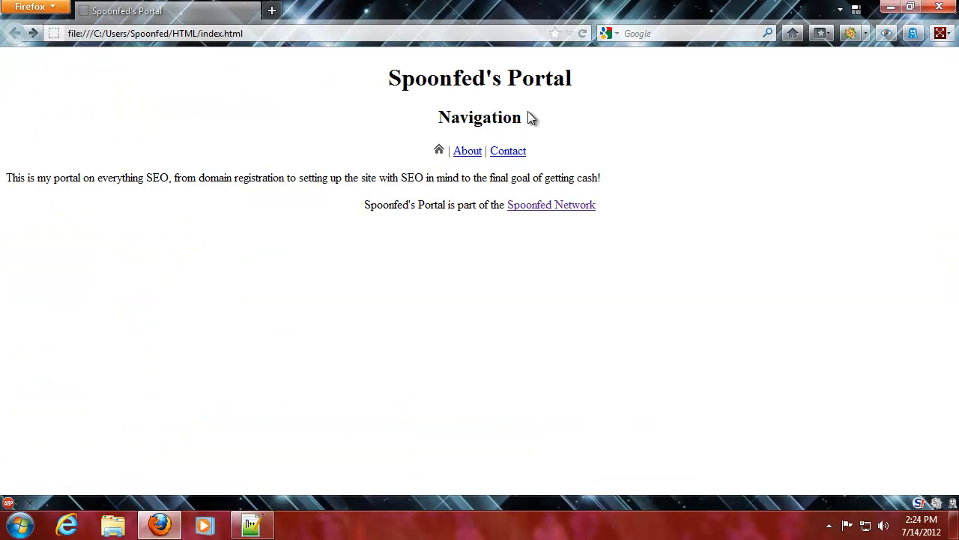
{"action": "mouse_move", "coordinate": [540, 157]}
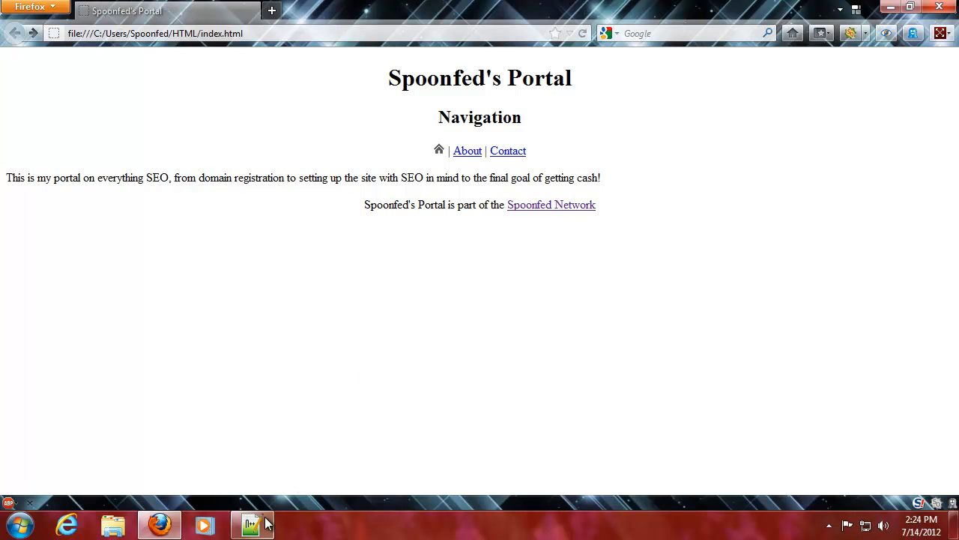
{"action": "left_click", "coordinate": [252, 523]}
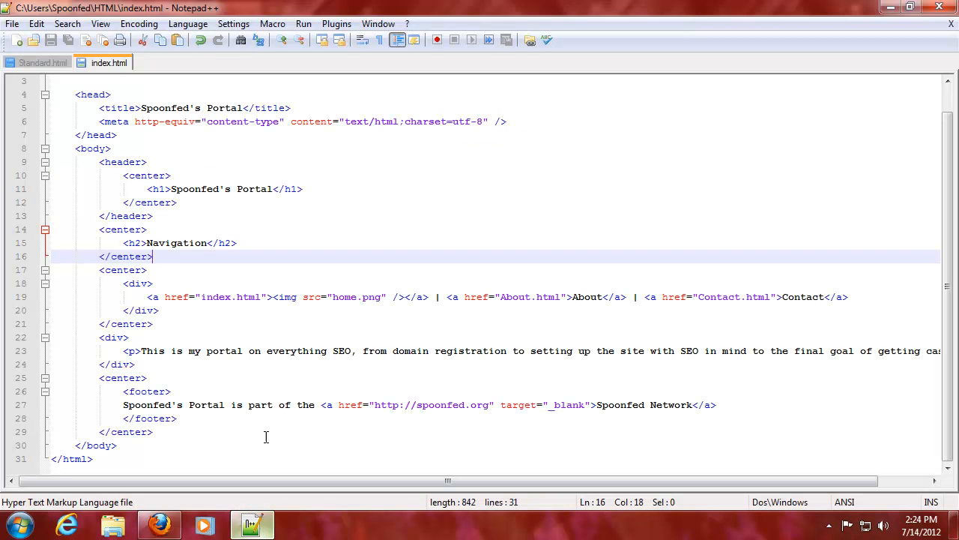
{"action": "mouse_move", "coordinate": [195, 315]}
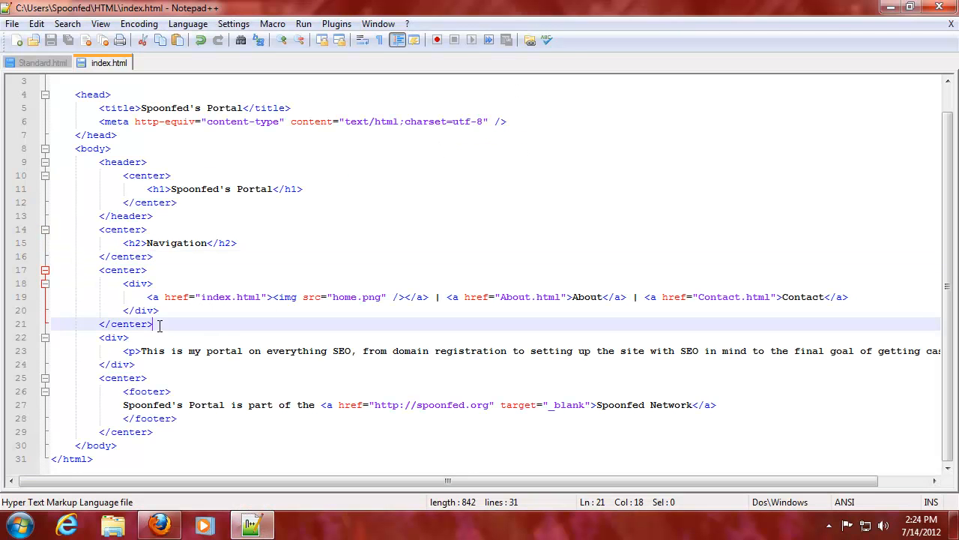
{"action": "mouse_move", "coordinate": [230, 333]}
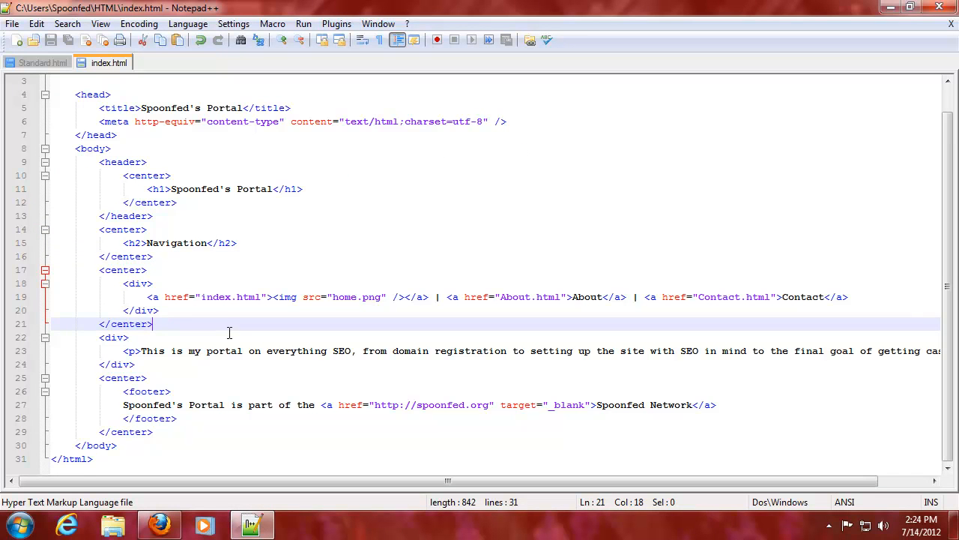
{"action": "type", "text": "<br/>"}
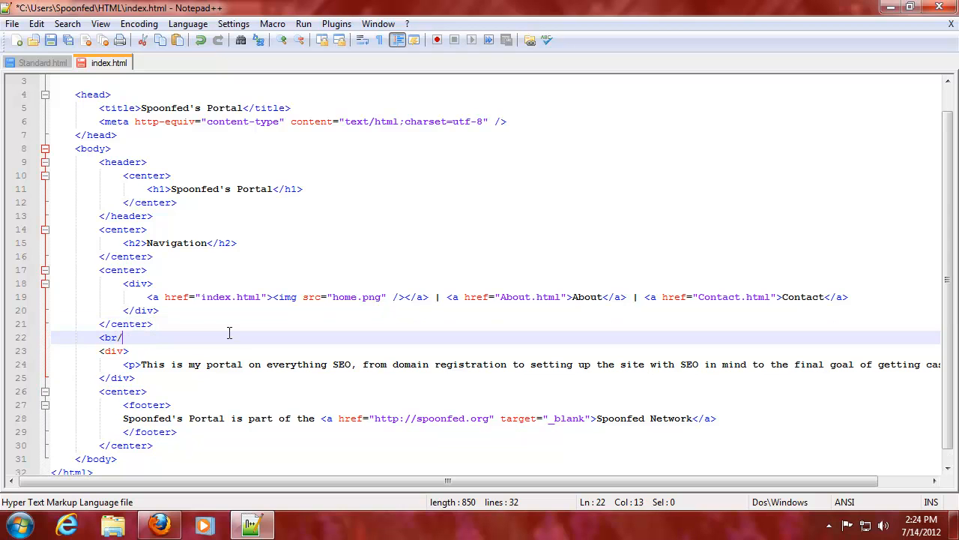
{"action": "type", "text": ">"}
{"action": "type", "text": "<br"}
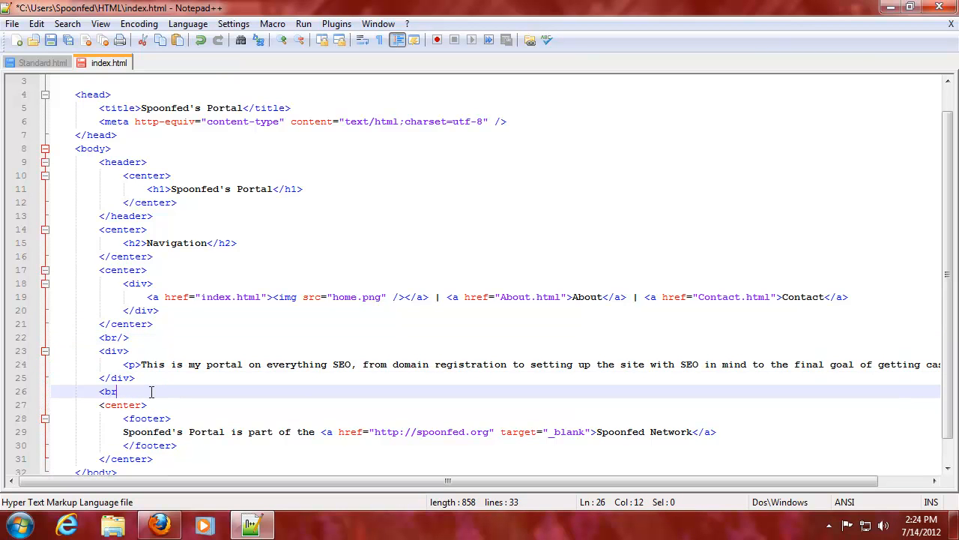
{"action": "type", "text": "/>"}
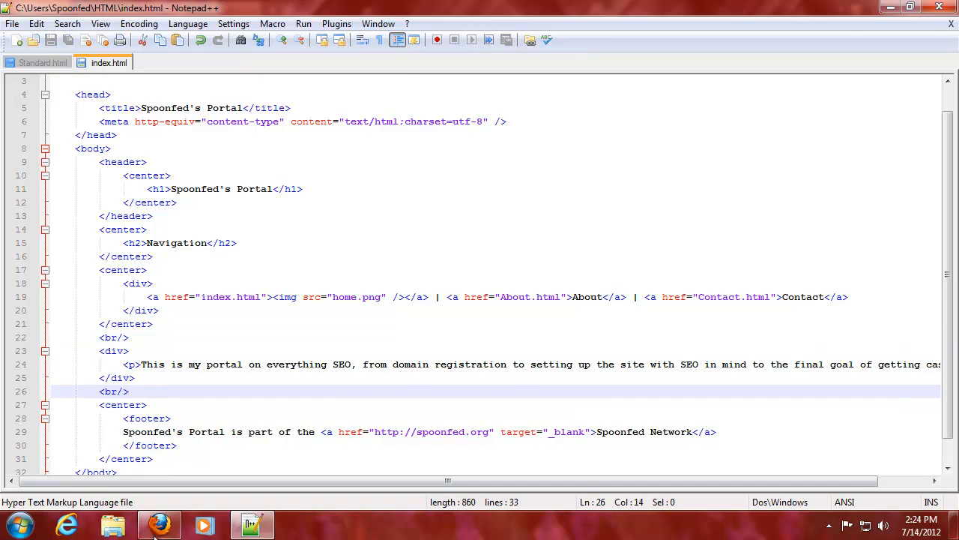
Preview the page with the new break lines in Firefox, then return to the editor.
{"action": "left_click", "coordinate": [159, 525]}
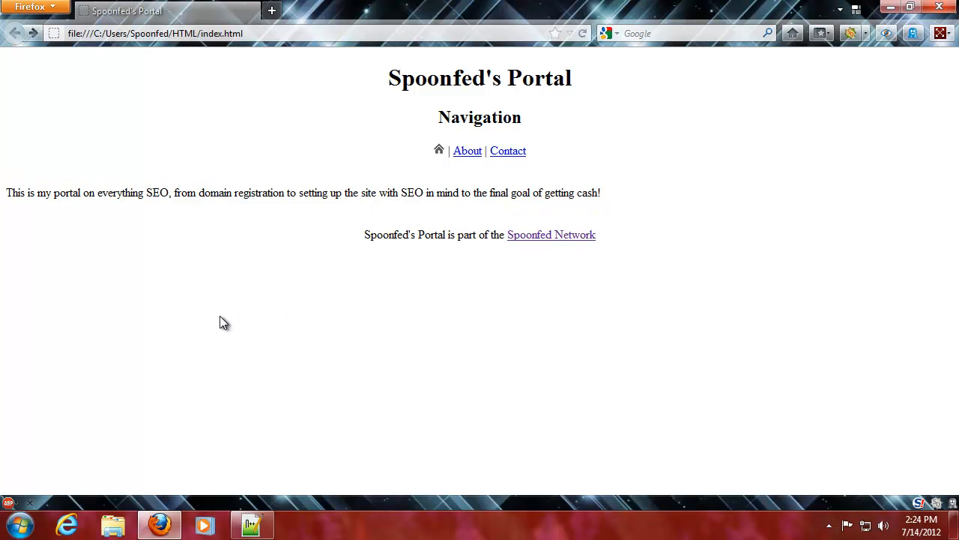
{"action": "mouse_move", "coordinate": [521, 180]}
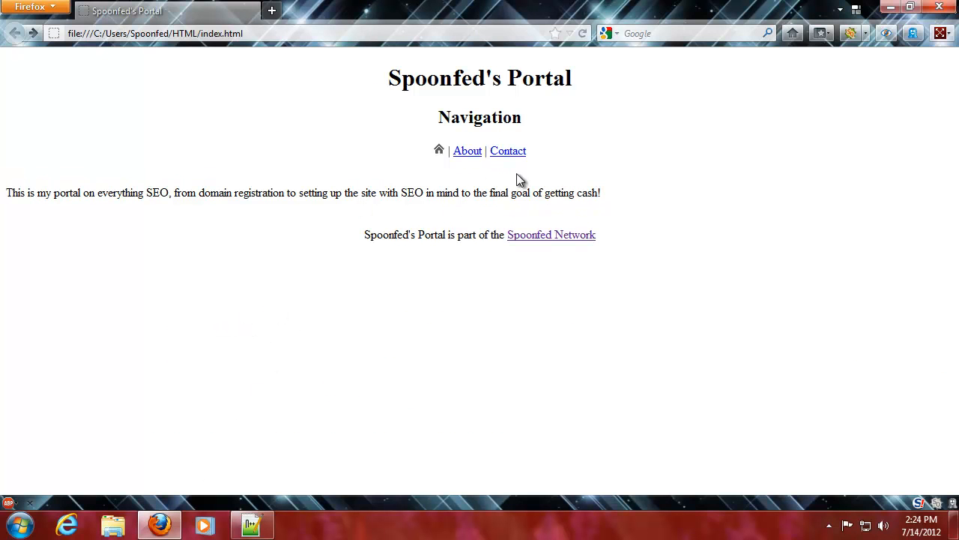
{"action": "mouse_move", "coordinate": [495, 135]}
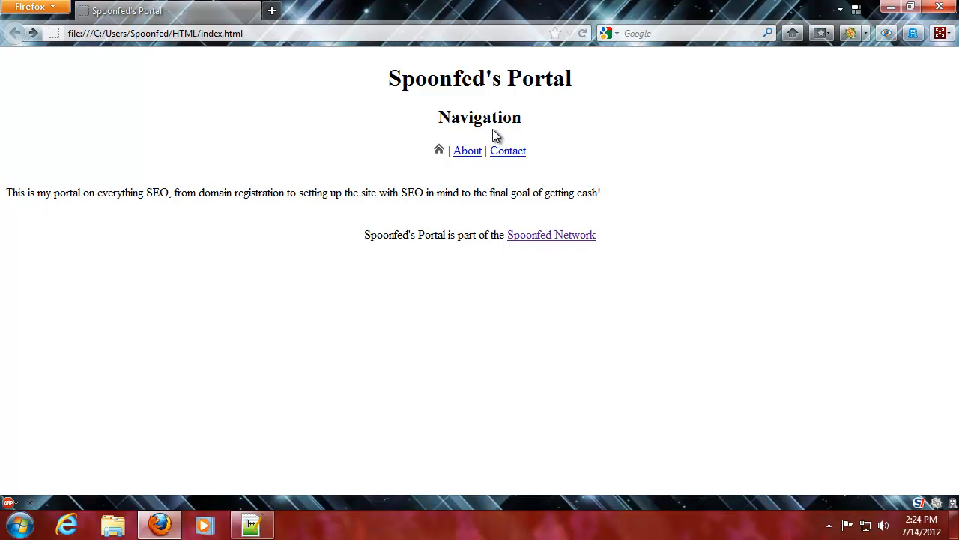
{"action": "mouse_move", "coordinate": [437, 120]}
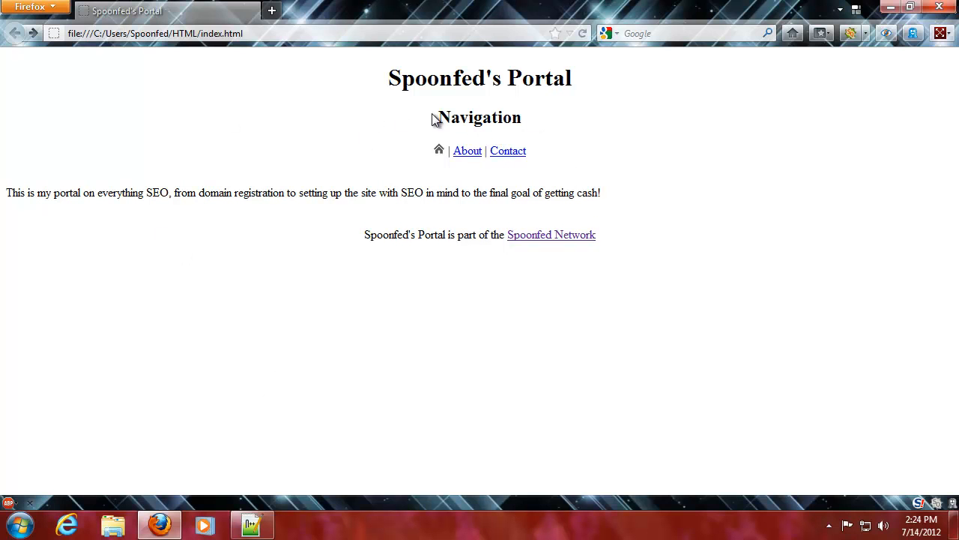
{"action": "left_click", "coordinate": [252, 523]}
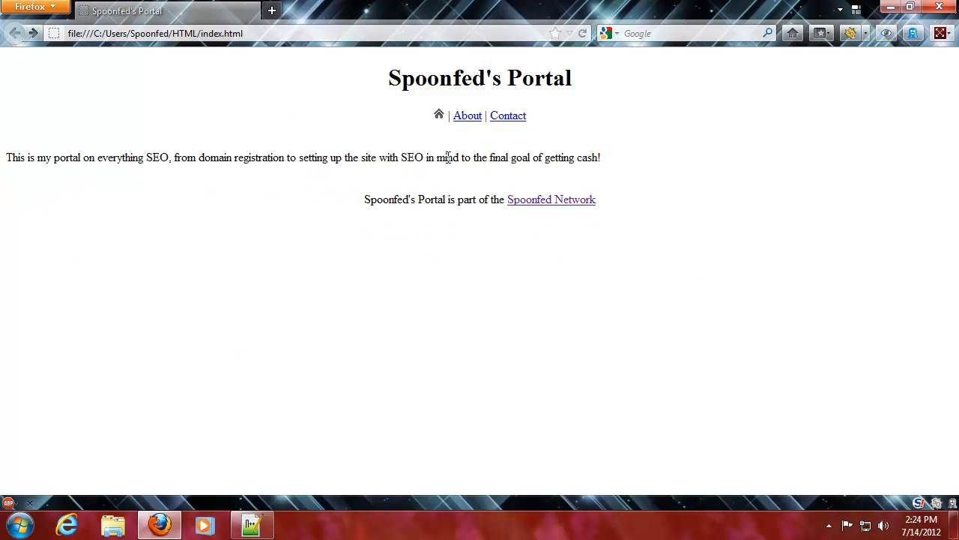
{"action": "left_click", "coordinate": [252, 524]}
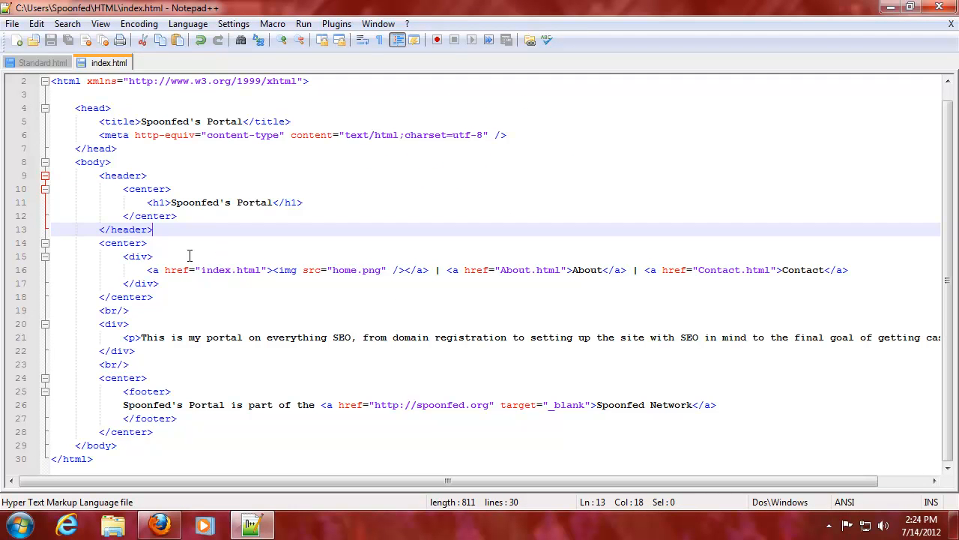
{"action": "mouse_move", "coordinate": [283, 291]}
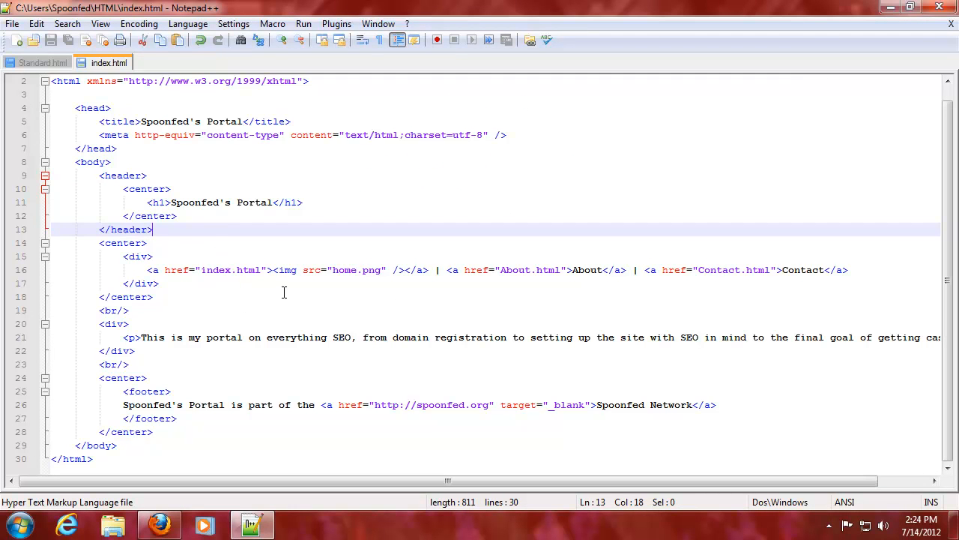
{"action": "mouse_move", "coordinate": [263, 292]}
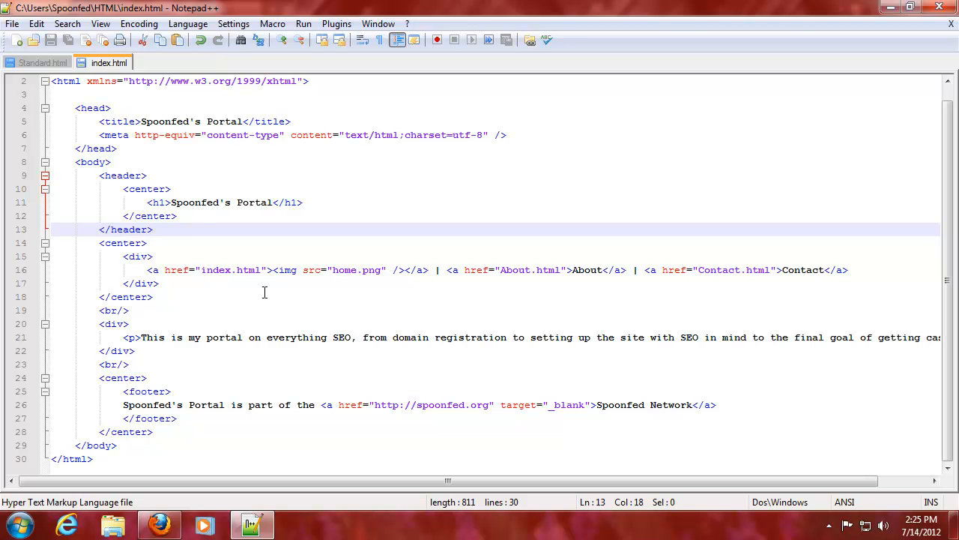
{"action": "mouse_move", "coordinate": [232, 331]}
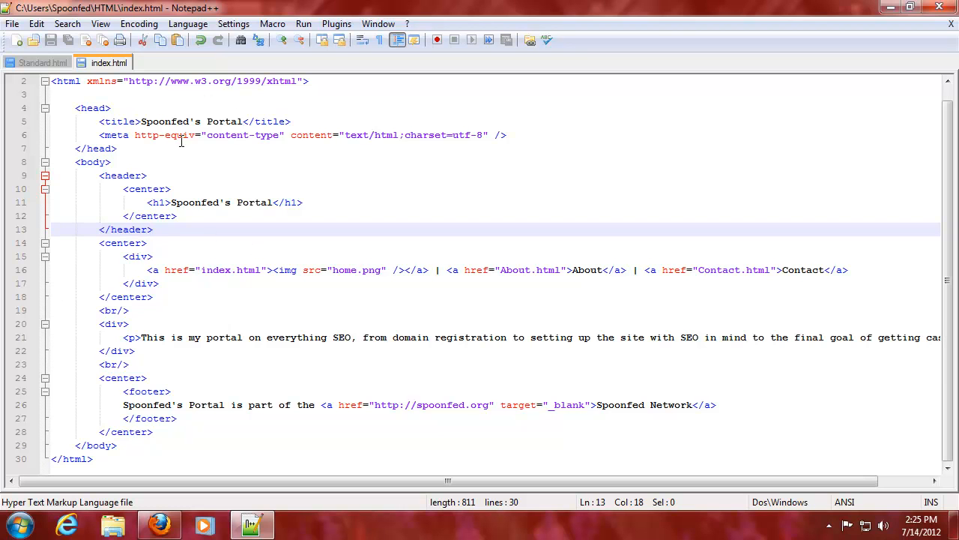
{"action": "mouse_move", "coordinate": [285, 309]}
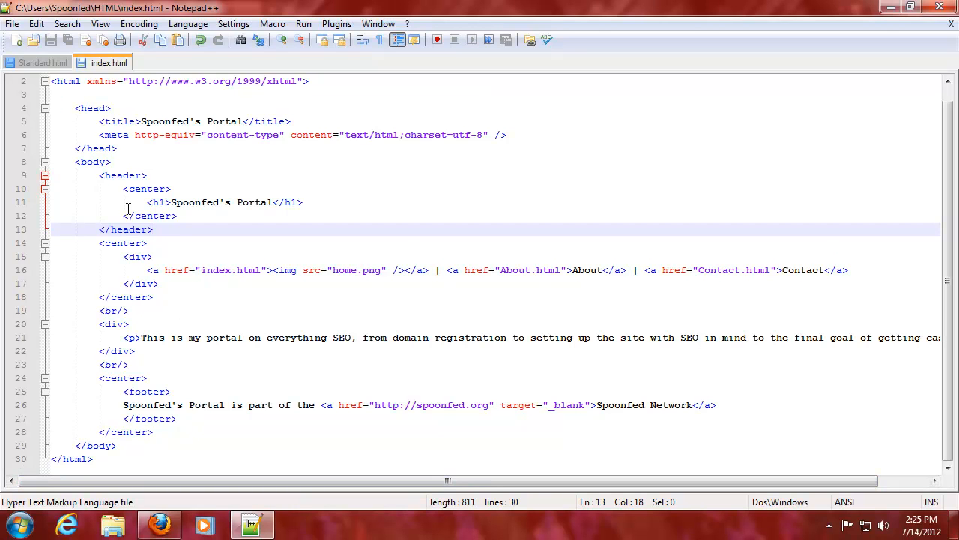
{"action": "double_click", "coordinate": [147, 189]}
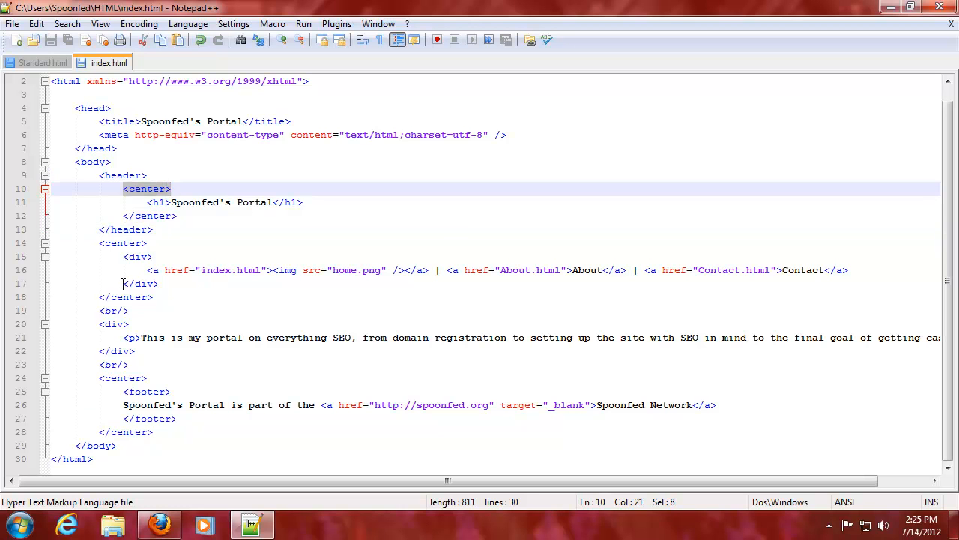
{"action": "left_click", "coordinate": [141, 283]}
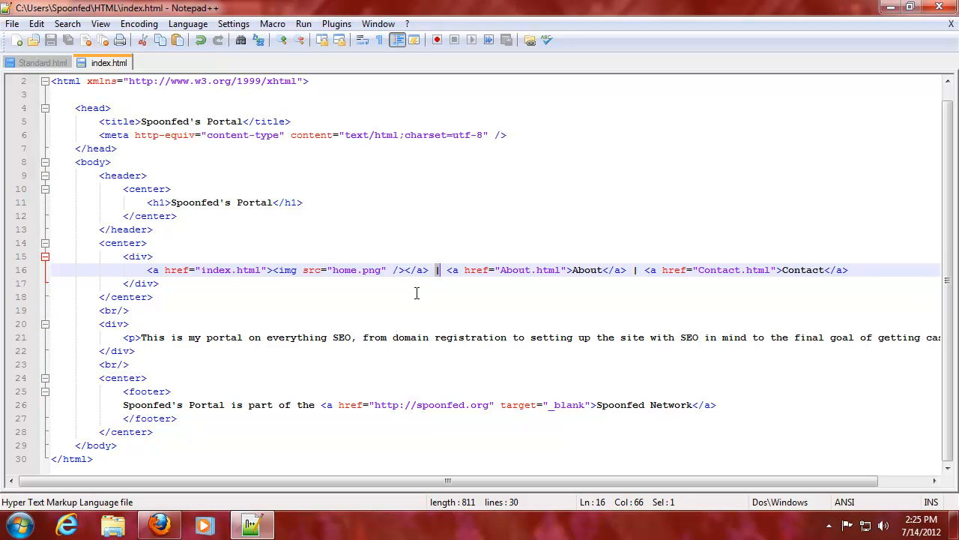
{"action": "mouse_move", "coordinate": [429, 291]}
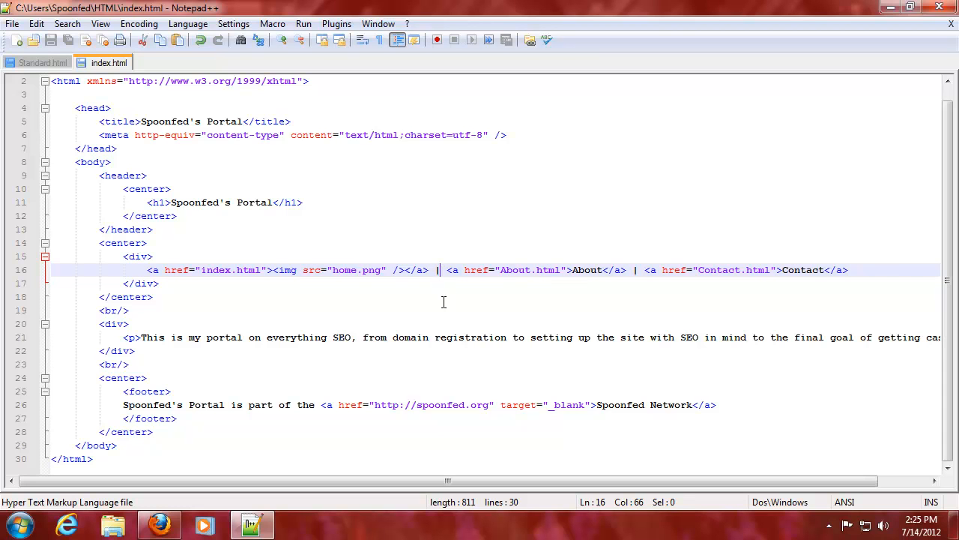
{"action": "mouse_move", "coordinate": [426, 286]}
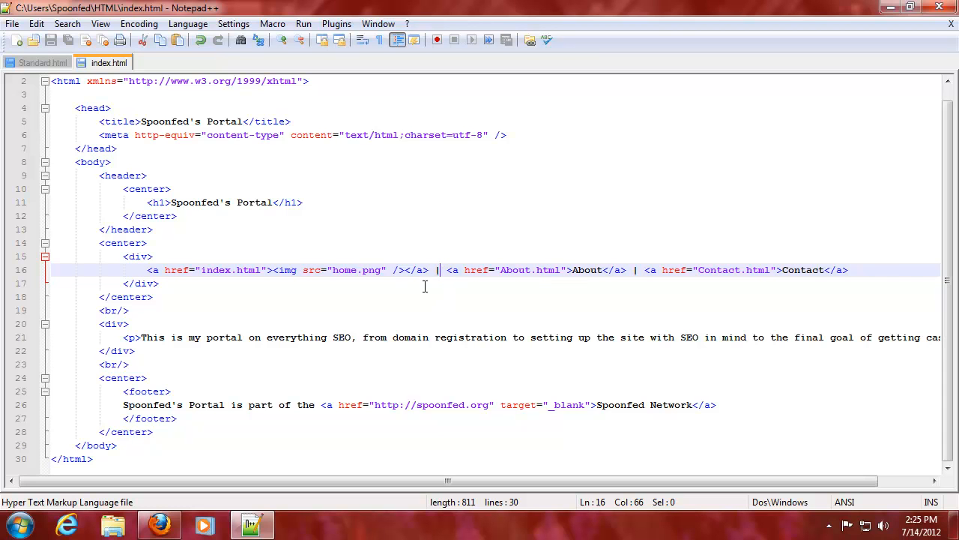
{"action": "left_click", "coordinate": [159, 525]}
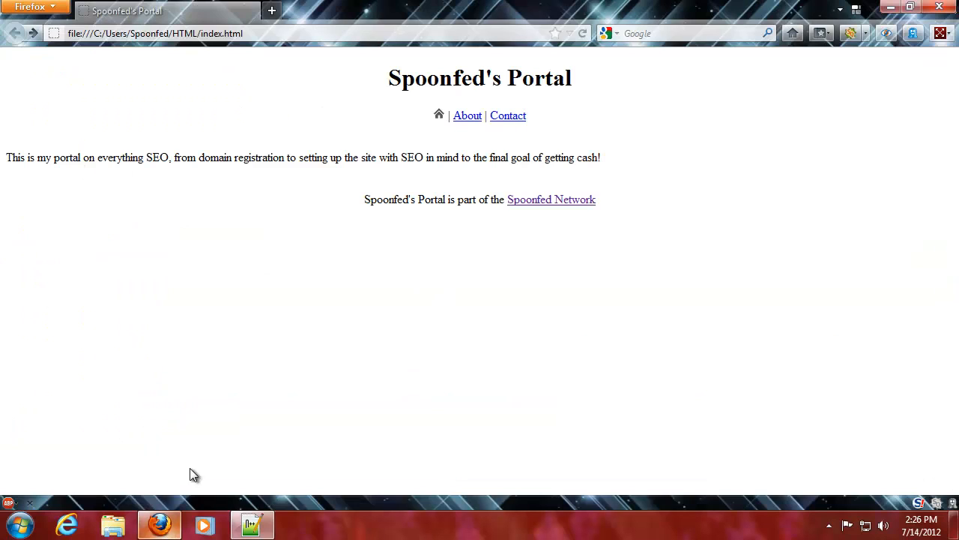
{"action": "mouse_move", "coordinate": [552, 126]}
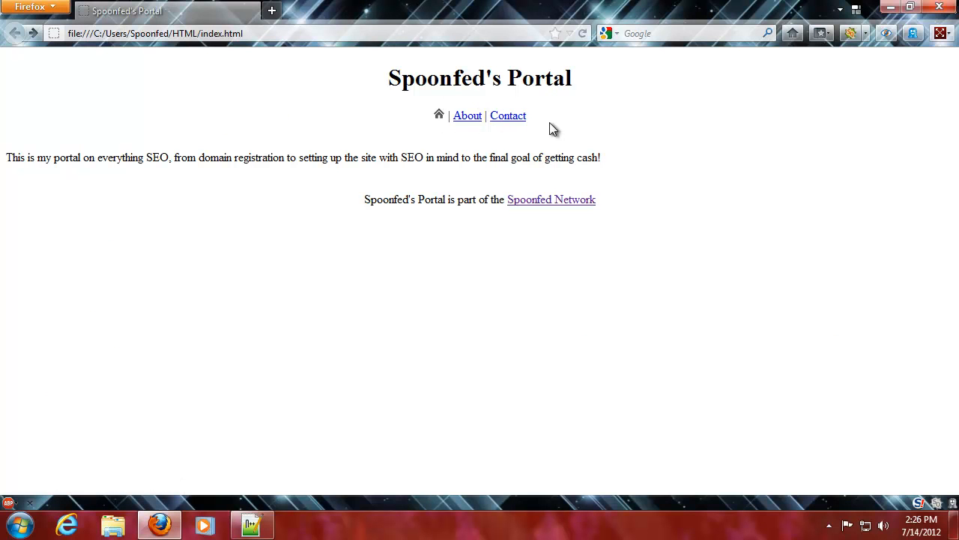
{"action": "mouse_move", "coordinate": [326, 403]}
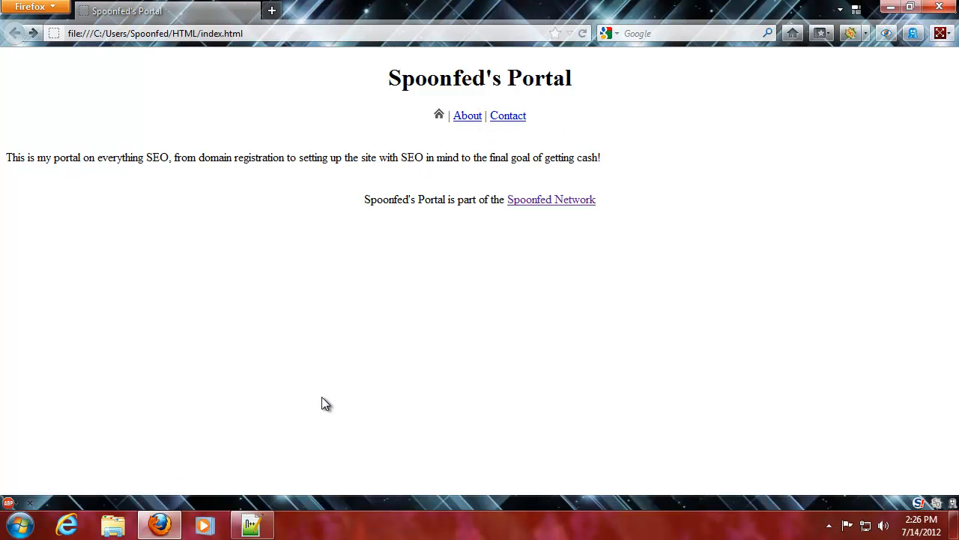
{"action": "mouse_move", "coordinate": [323, 422]}
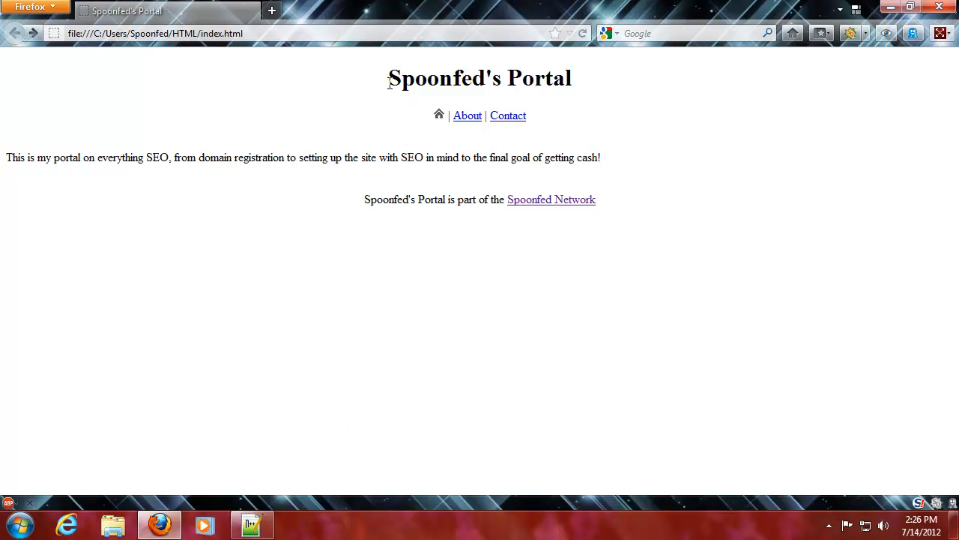
{"action": "left_click", "coordinate": [252, 524]}
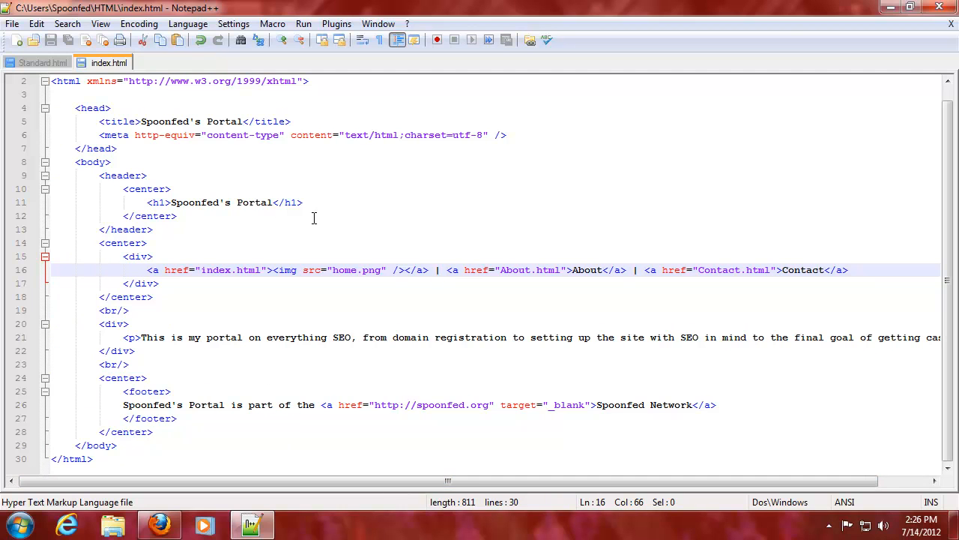
Add an empty <title></title> line after <head> in the Standard.html template and save it.
{"action": "left_click", "coordinate": [42, 63]}
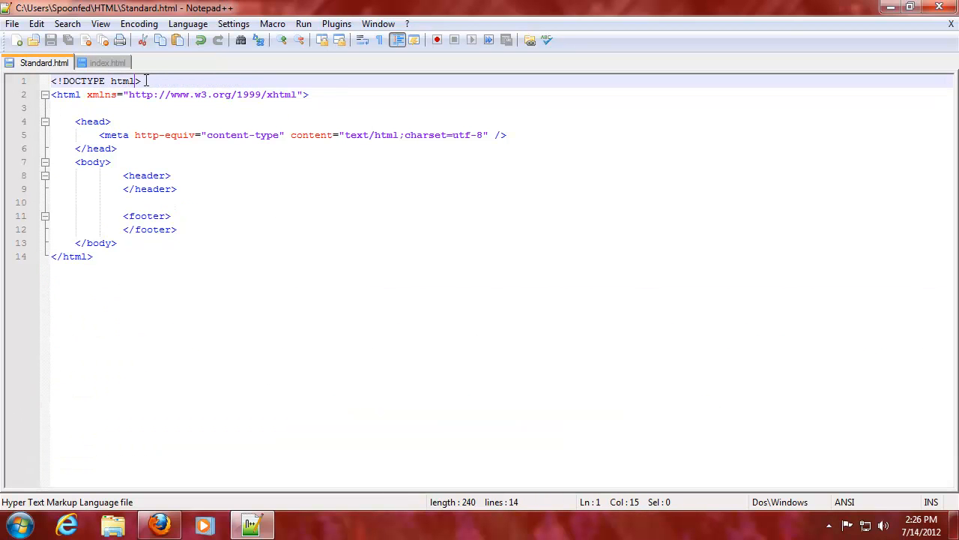
{"action": "left_click_drag", "start_coordinate": [141, 81], "coordinate": [50, 81]}
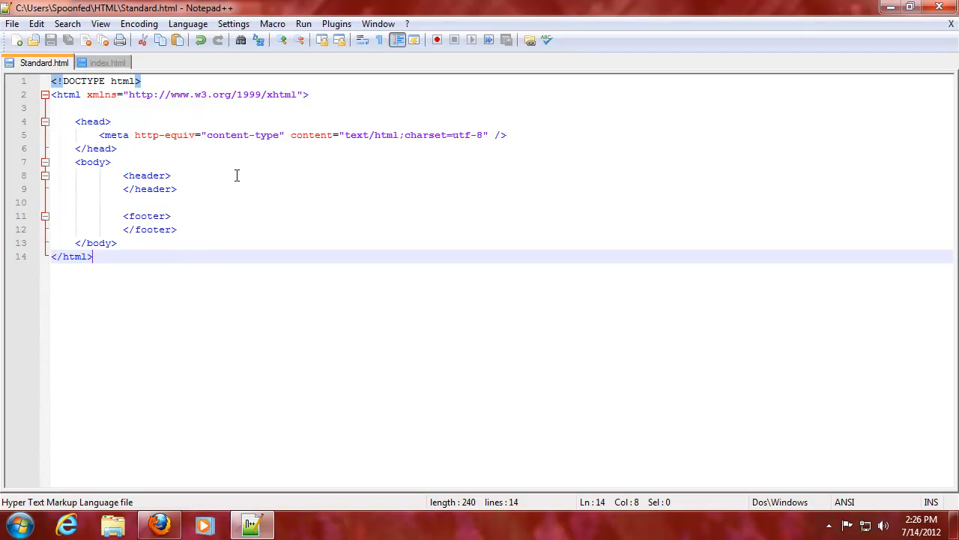
{"action": "mouse_move", "coordinate": [60, 162]}
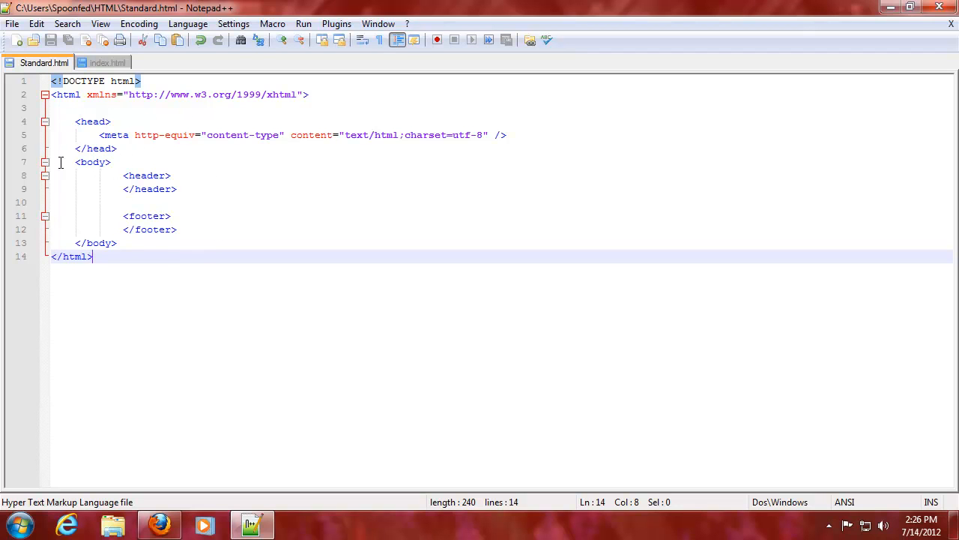
{"action": "left_click", "coordinate": [118, 121]}
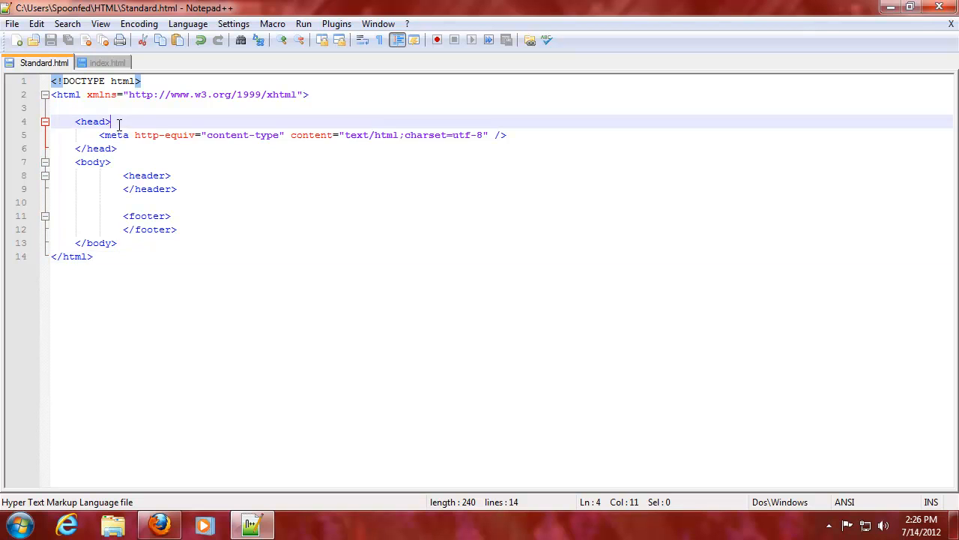
{"action": "key", "text": "Enter"}
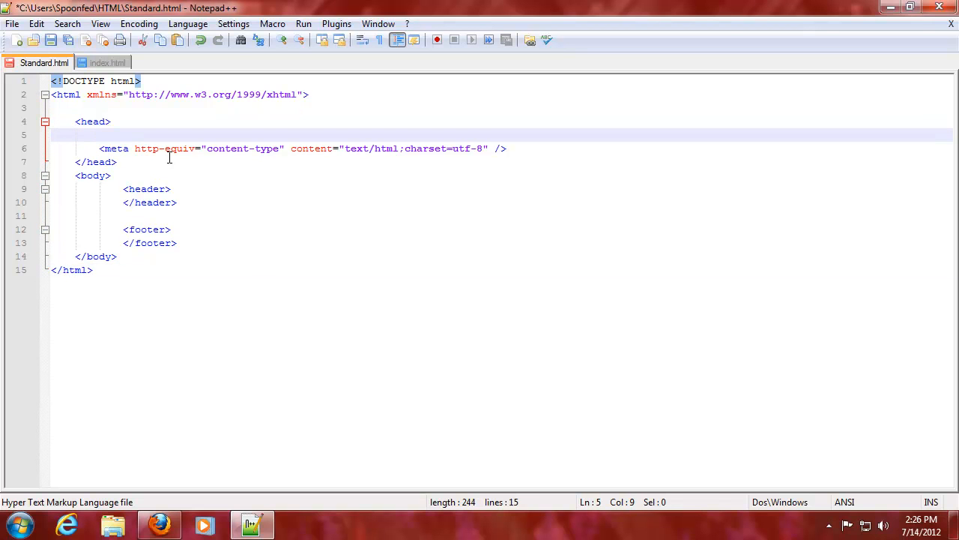
{"action": "type", "text": "<title>"}
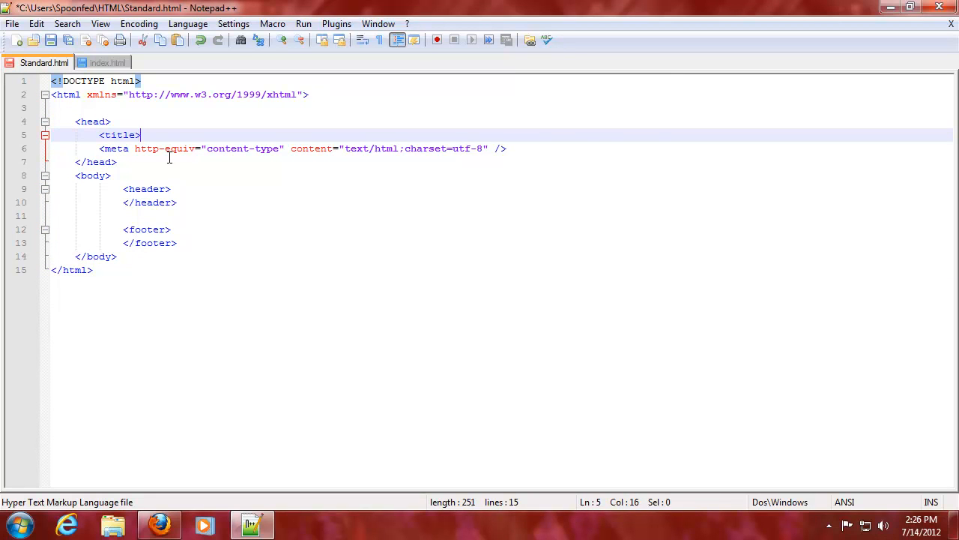
{"action": "type", "text": "</title>"}
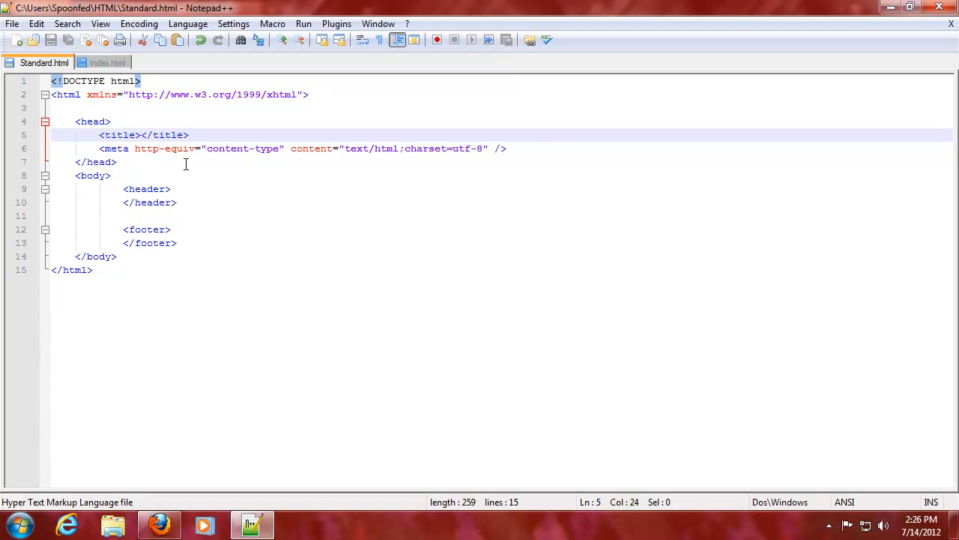
{"action": "left_click", "coordinate": [159, 525]}
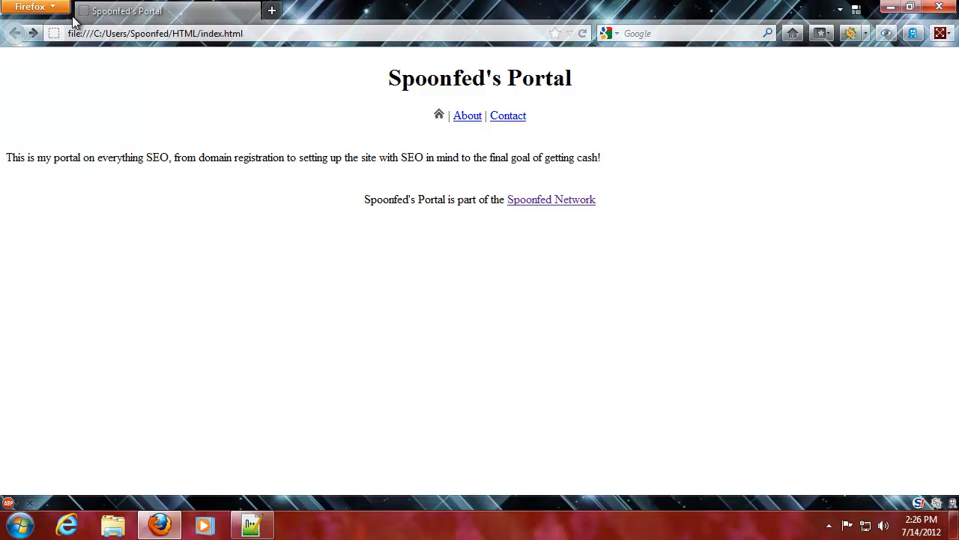
{"action": "mouse_move", "coordinate": [311, 277]}
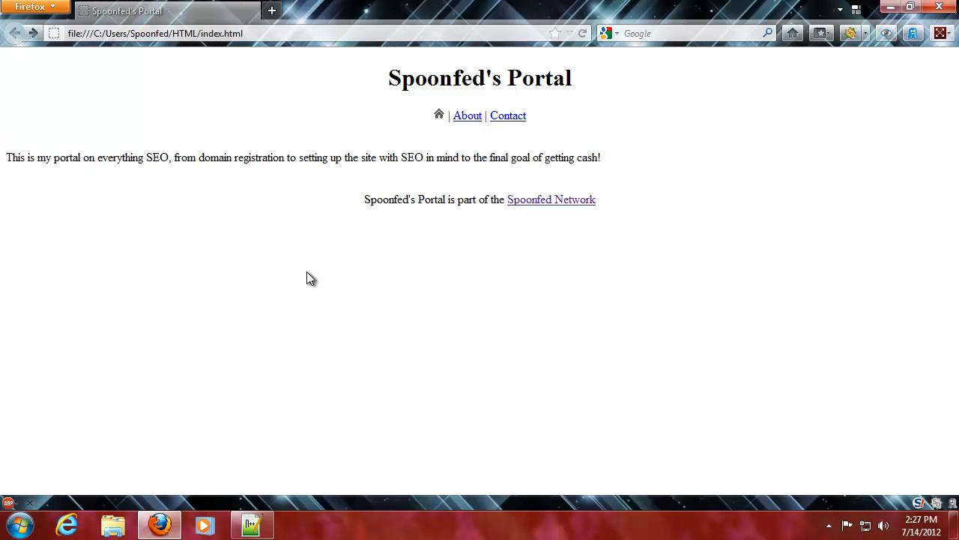
{"action": "mouse_move", "coordinate": [269, 314]}
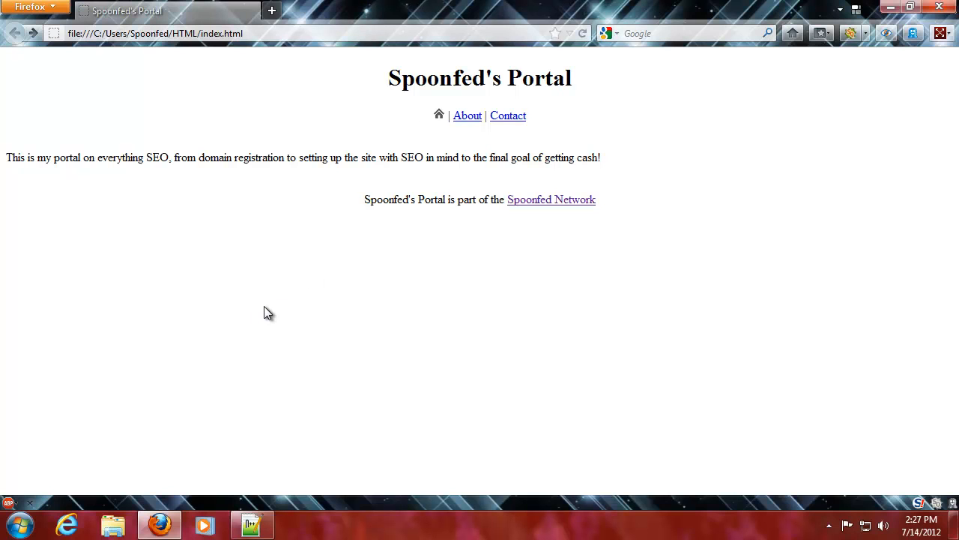